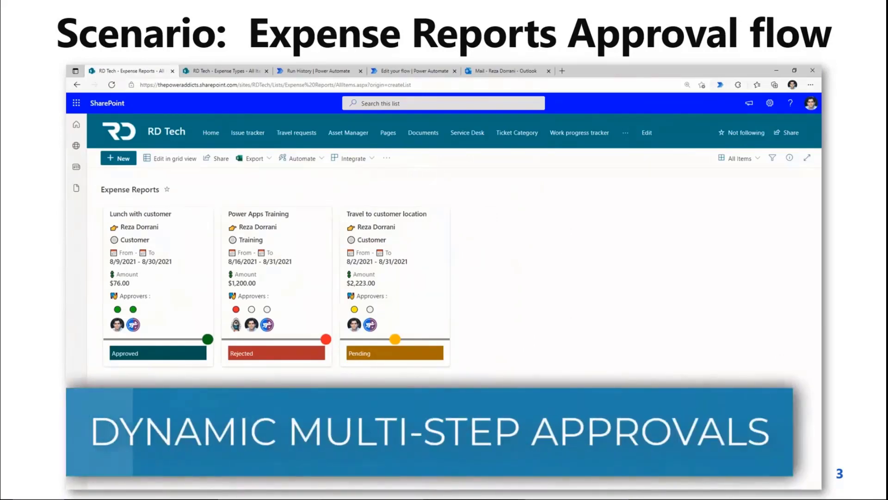
- Finish the approval-flow slideshow and bring up the SharePoint Expense Reports tiles
left_click(226, 71)
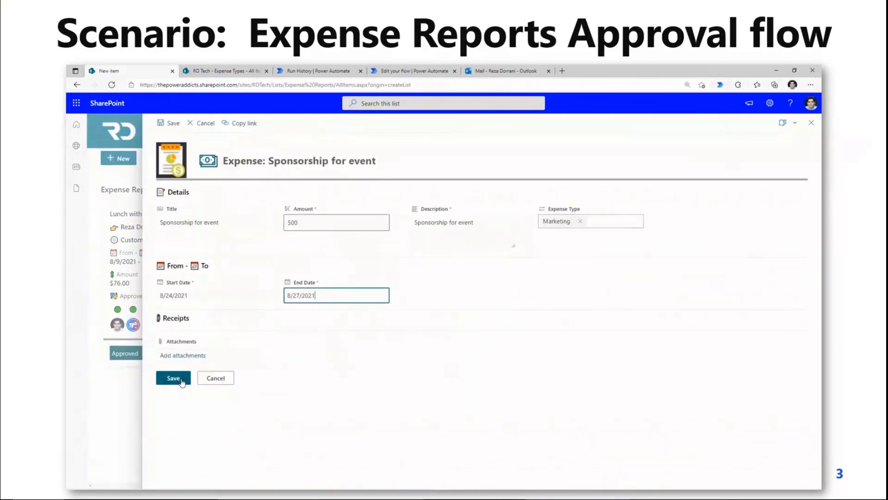
left_click(173, 378)
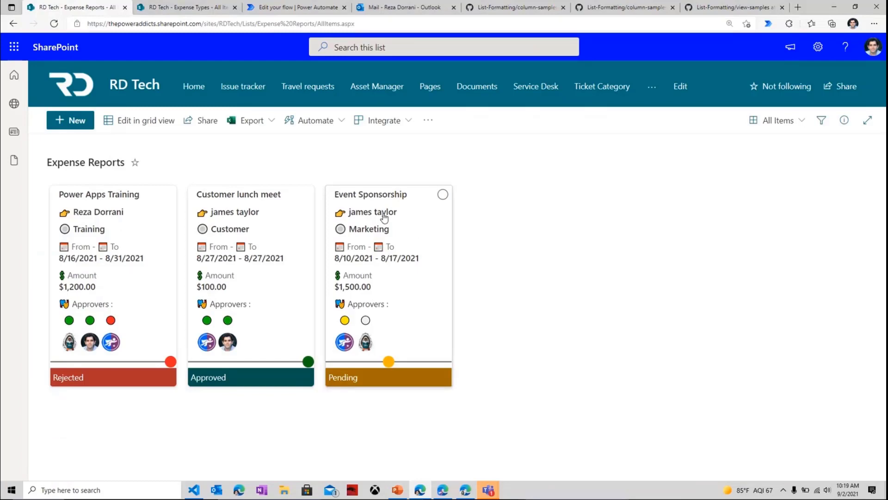
- Switch Expense Reports to List layout and scroll right to the Approvers and Approver Index columns
left_click(779, 120)
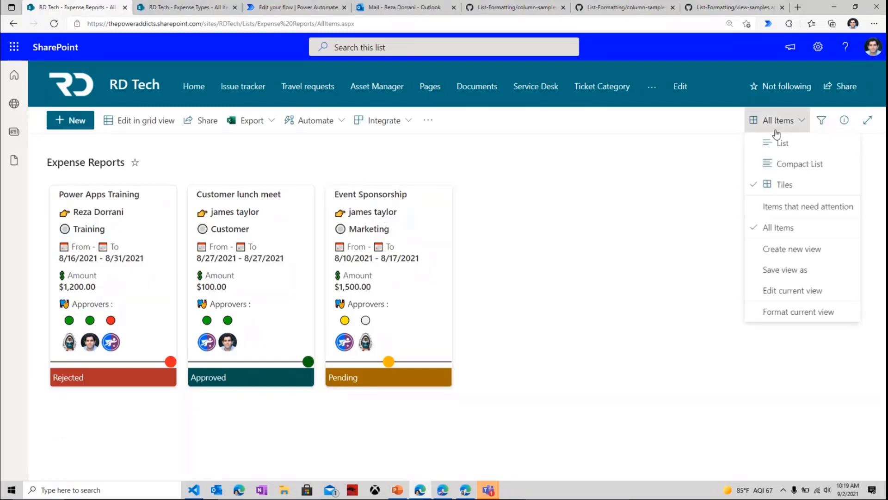
left_click(783, 143)
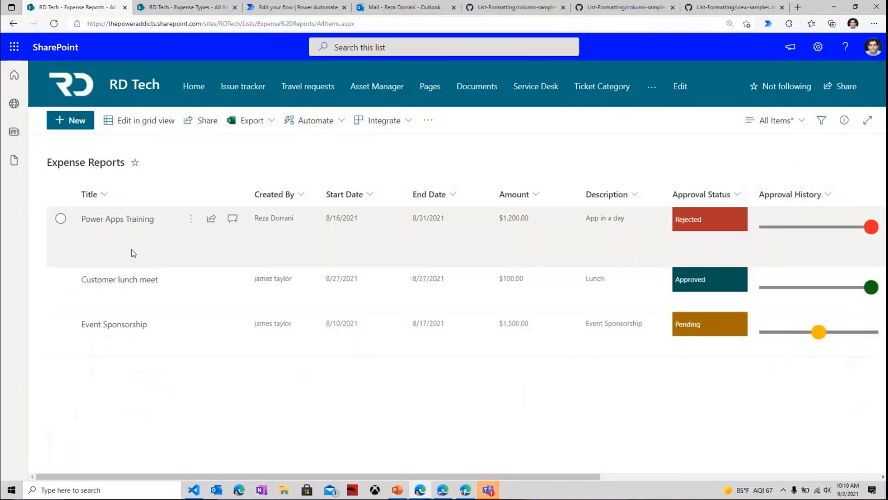
mouse_move(349, 239)
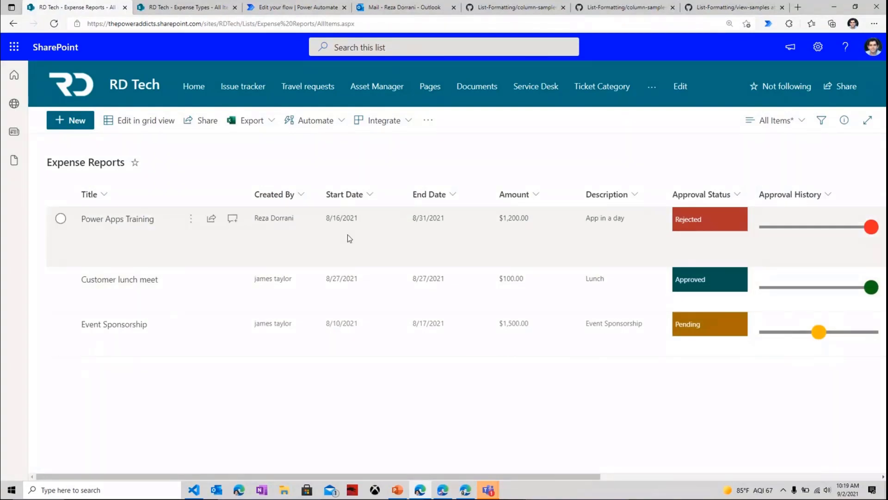
mouse_move(549, 230)
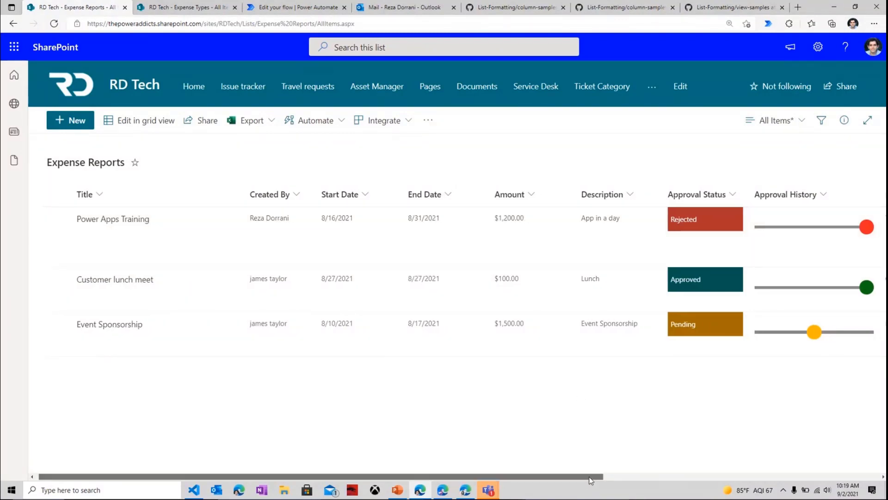
scroll("right", 3)
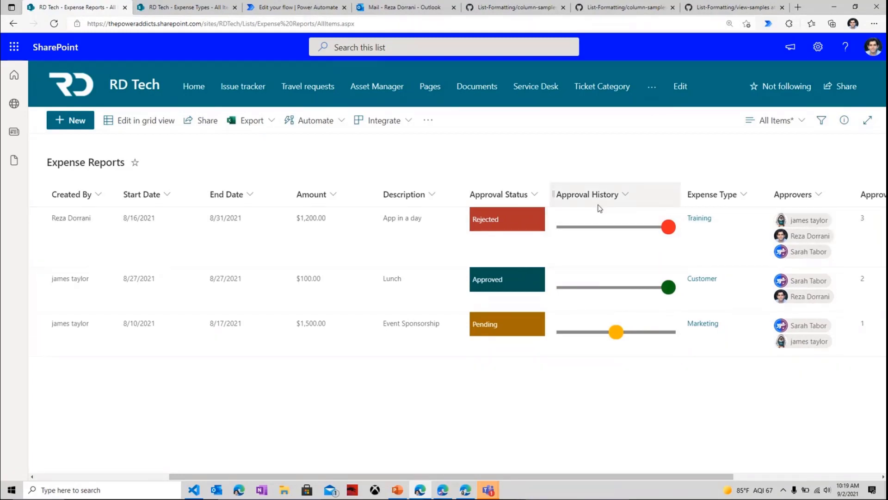
mouse_move(604, 220)
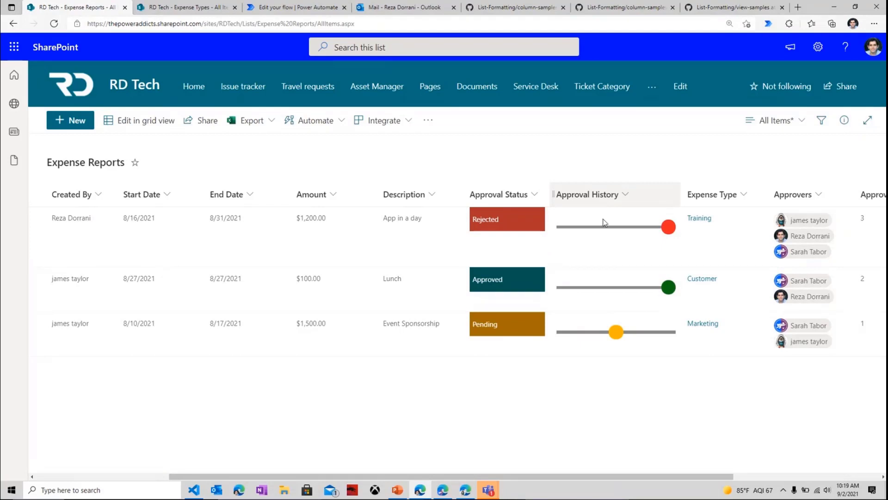
scroll("right", 3)
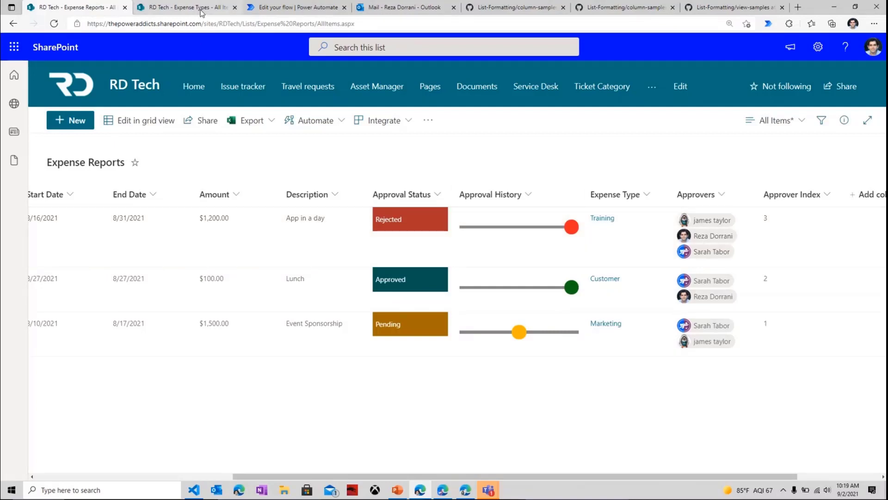
left_click(182, 7)
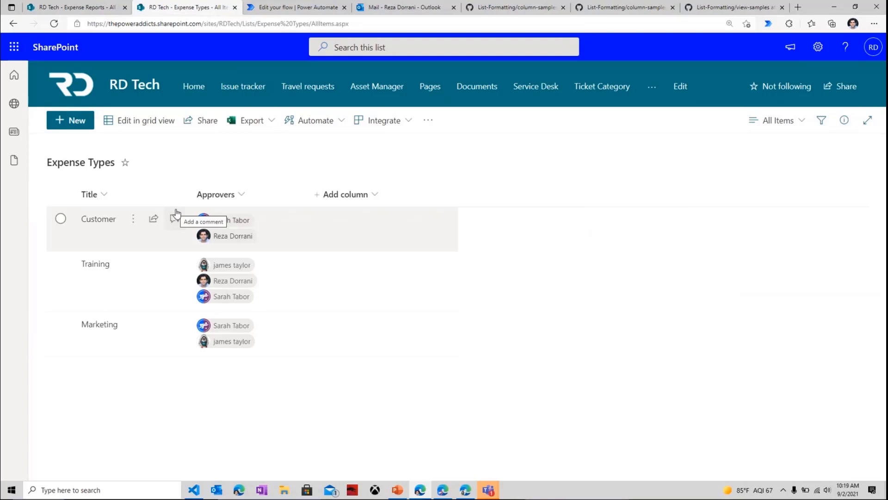
mouse_move(142, 213)
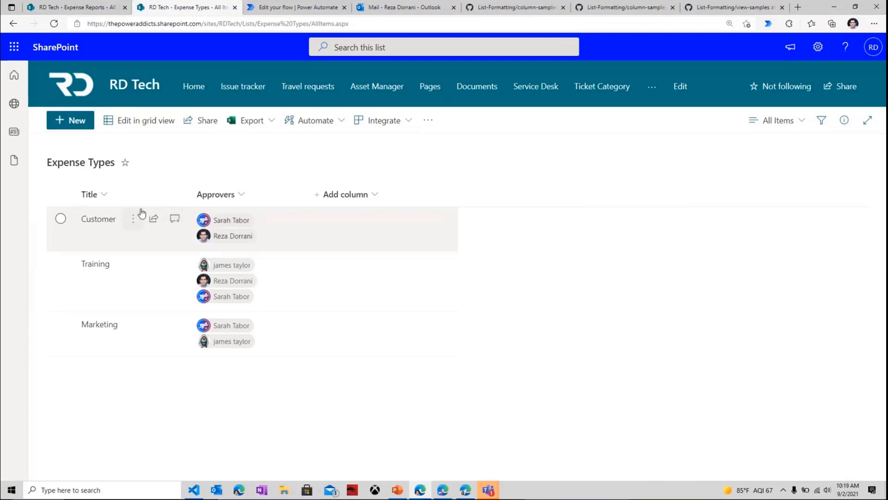
mouse_move(140, 291)
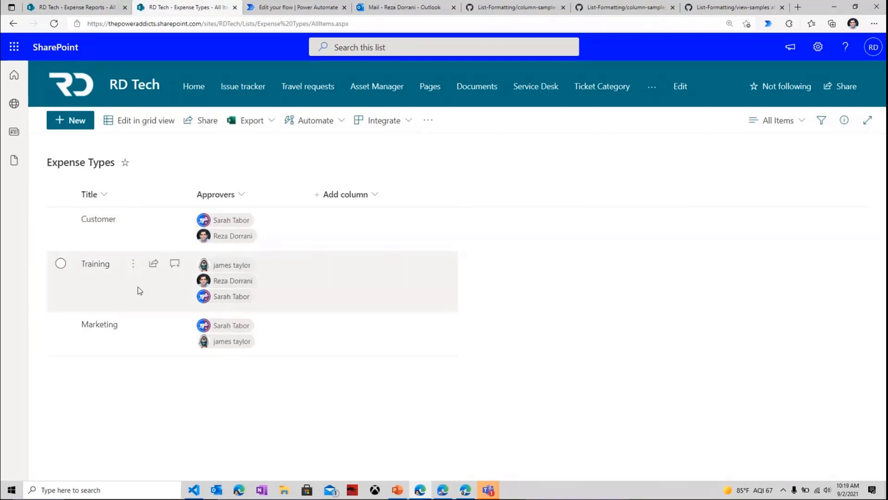
mouse_move(104, 316)
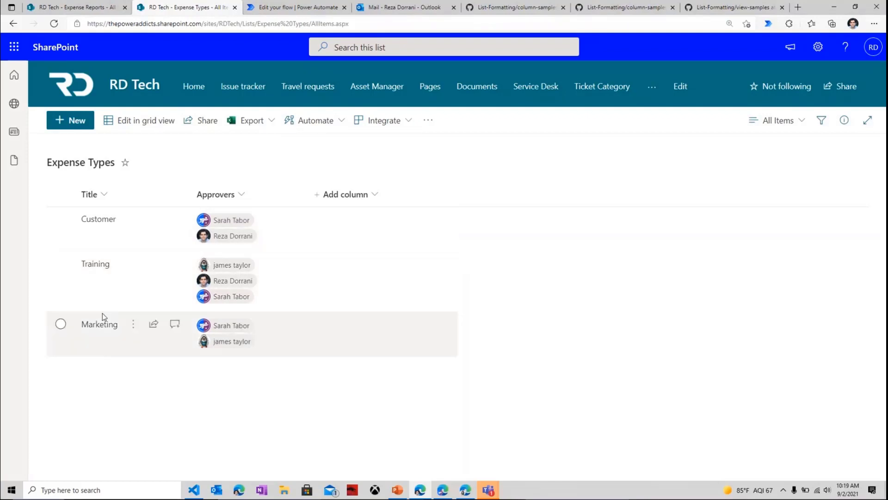
mouse_move(215, 360)
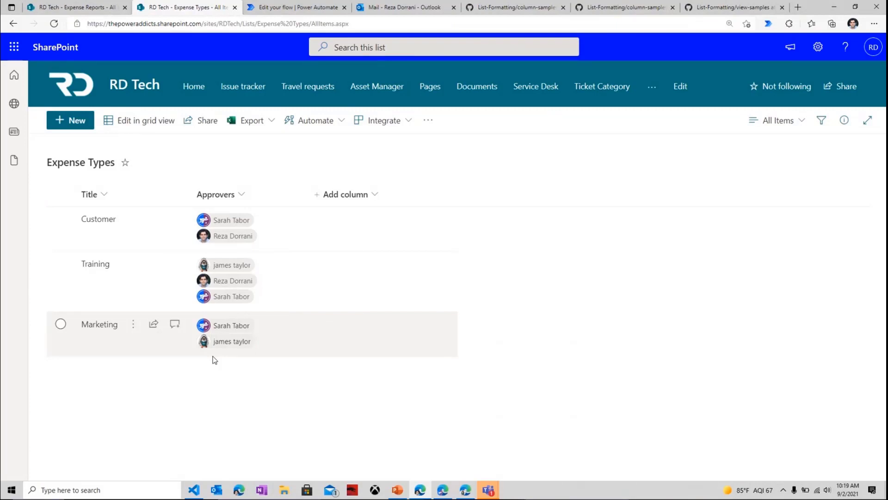
mouse_move(67, 271)
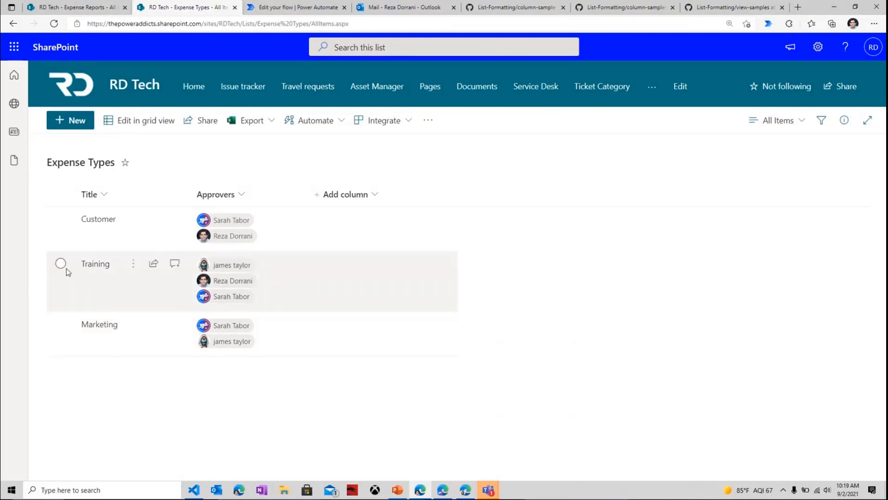
mouse_move(82, 276)
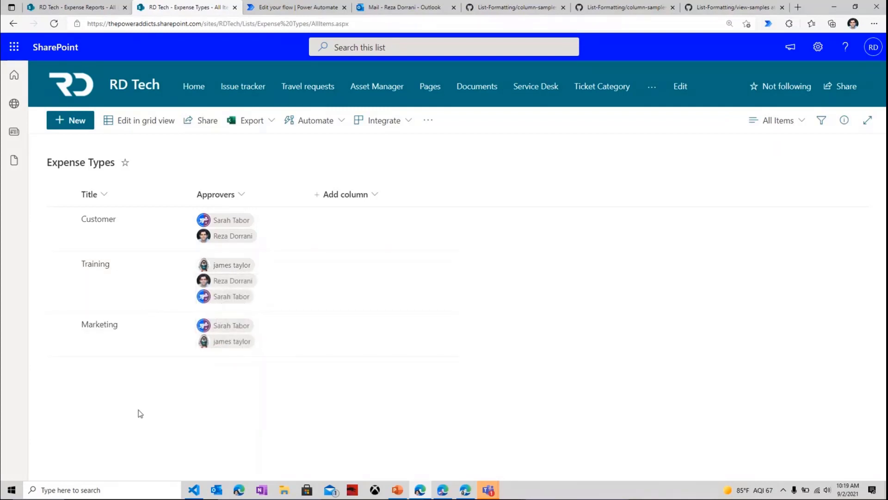
left_click(60, 264)
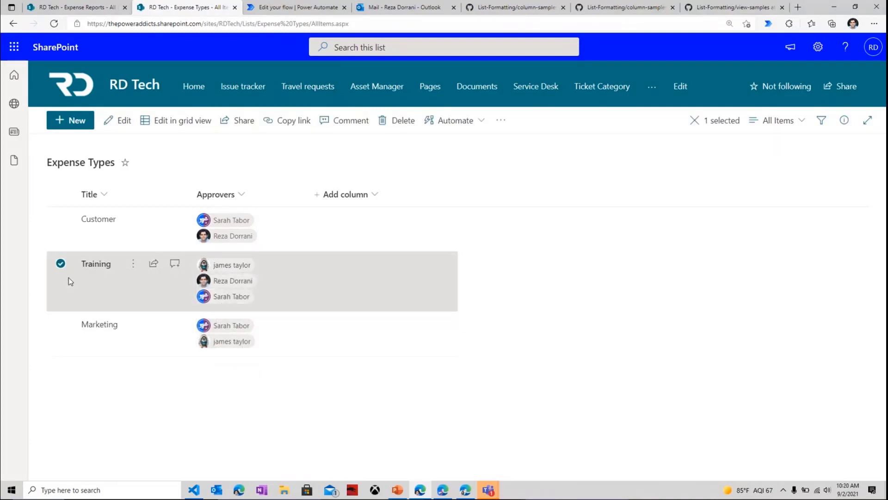
mouse_move(160, 436)
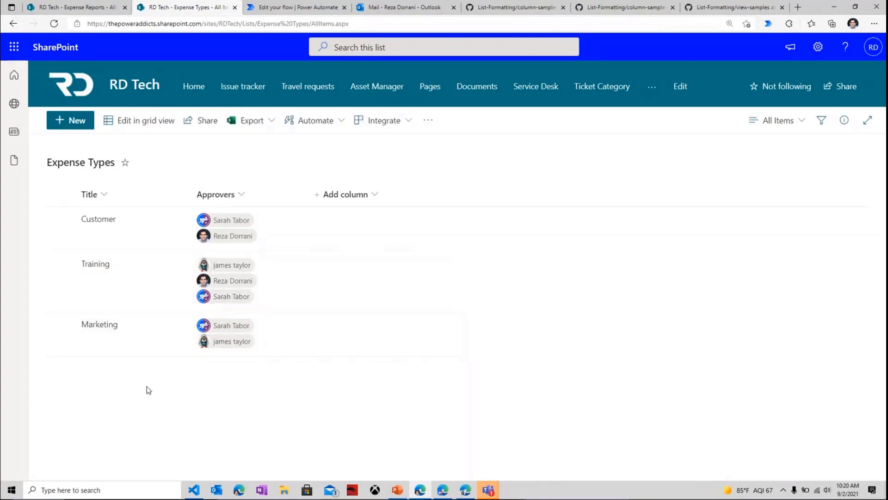
mouse_move(104, 374)
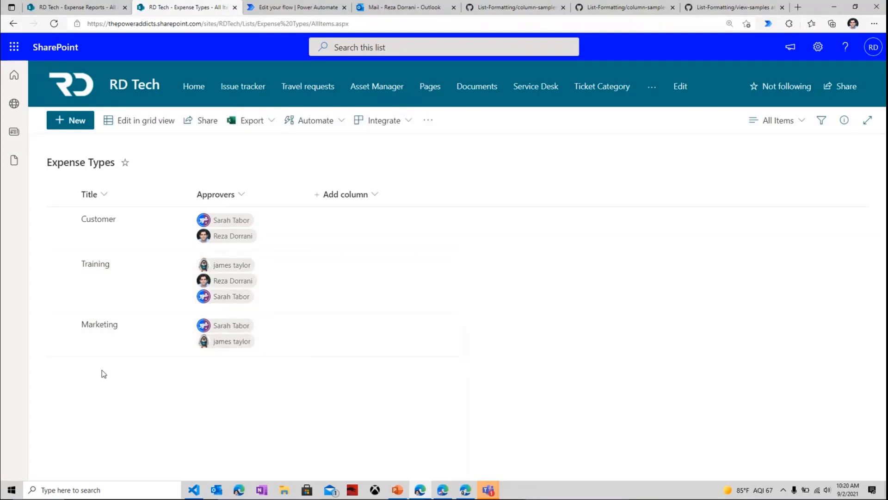
mouse_move(210, 244)
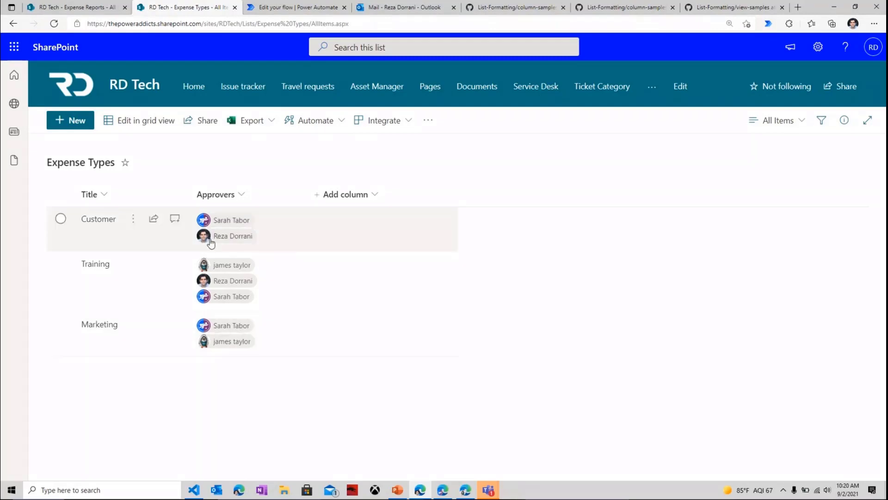
mouse_move(223, 246)
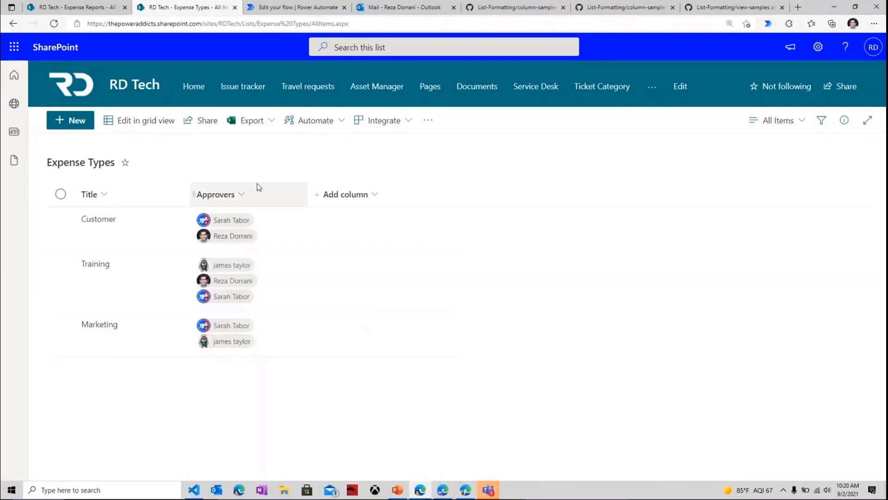
left_click(61, 219)
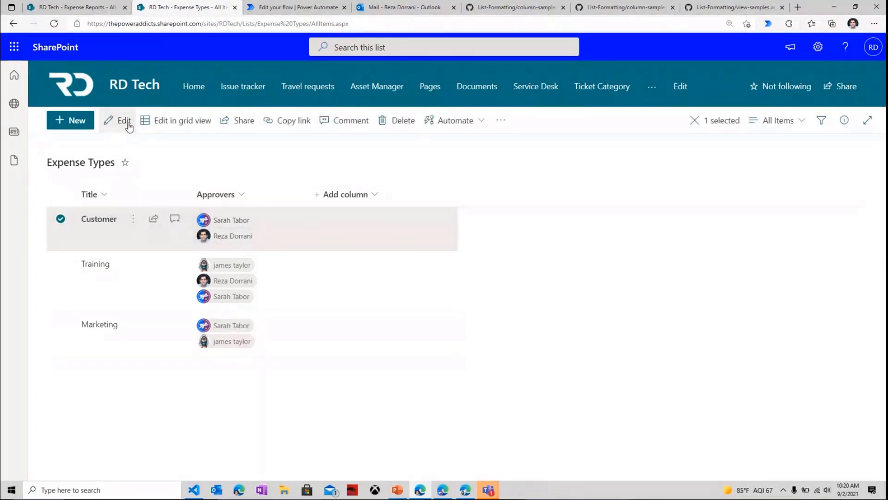
left_click(124, 120)
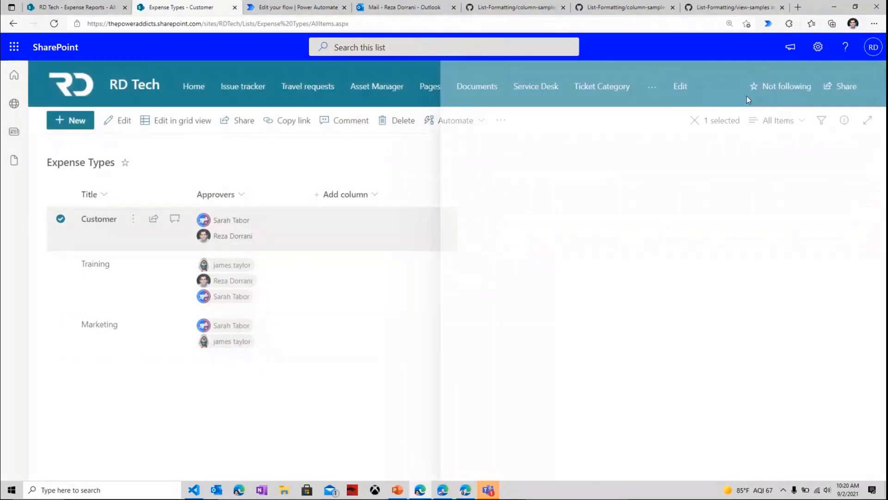
mouse_move(240, 126)
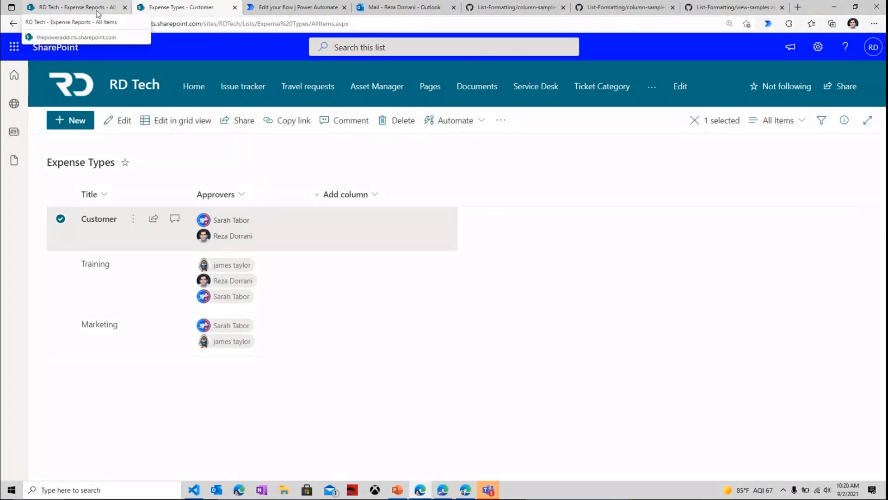
left_click(74, 8)
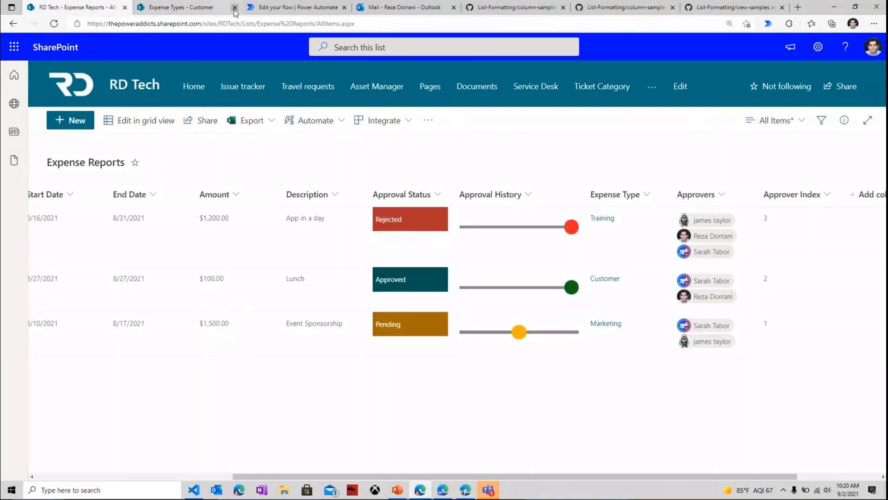
- Open the Expense Report Approval Workflow and show the 'When an item is created' trigger settings
left_click(301, 7)
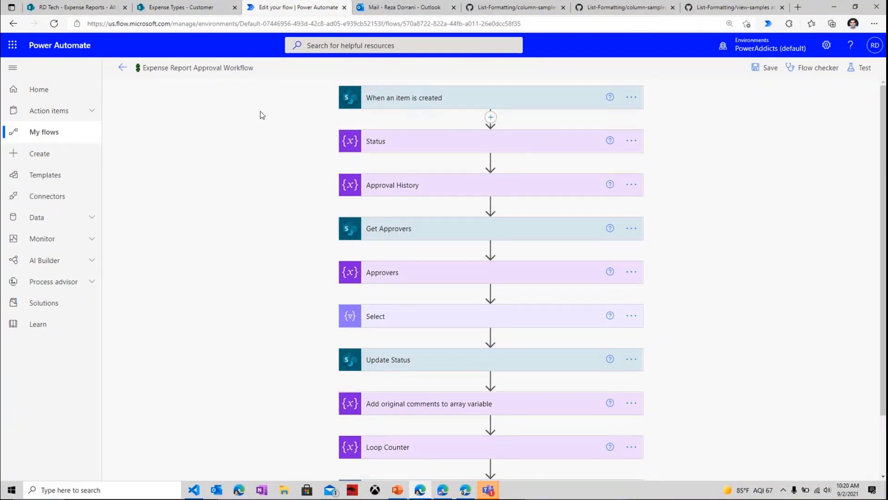
left_click(423, 97)
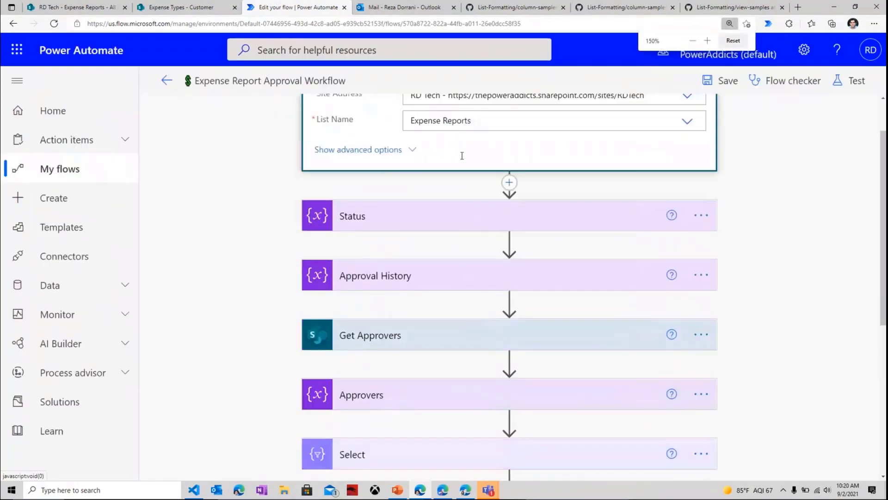
scroll("down", 3)
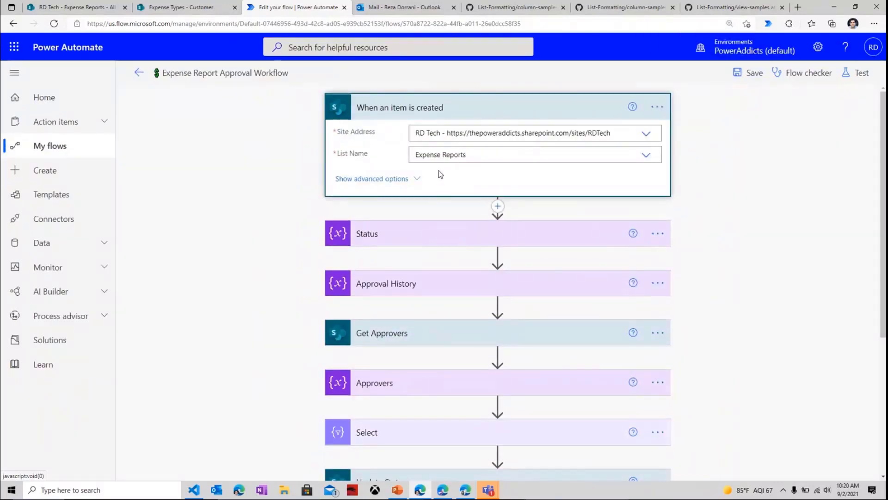
scroll("down", 3)
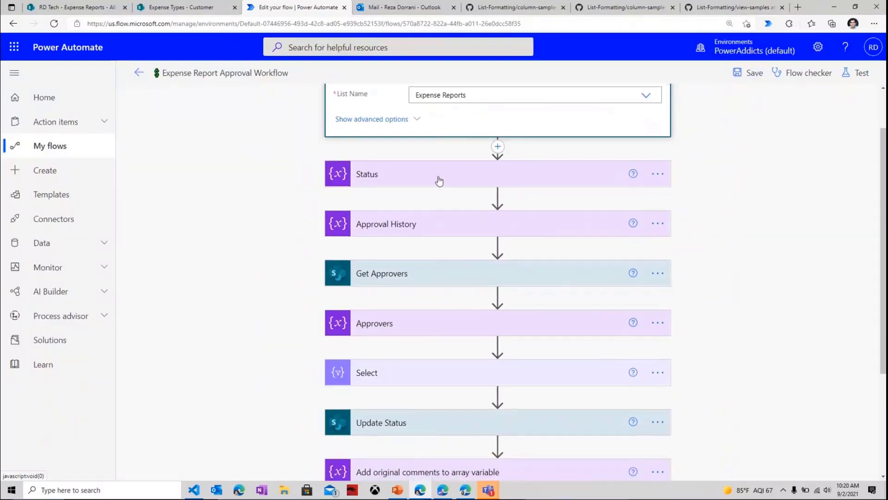
mouse_move(432, 183)
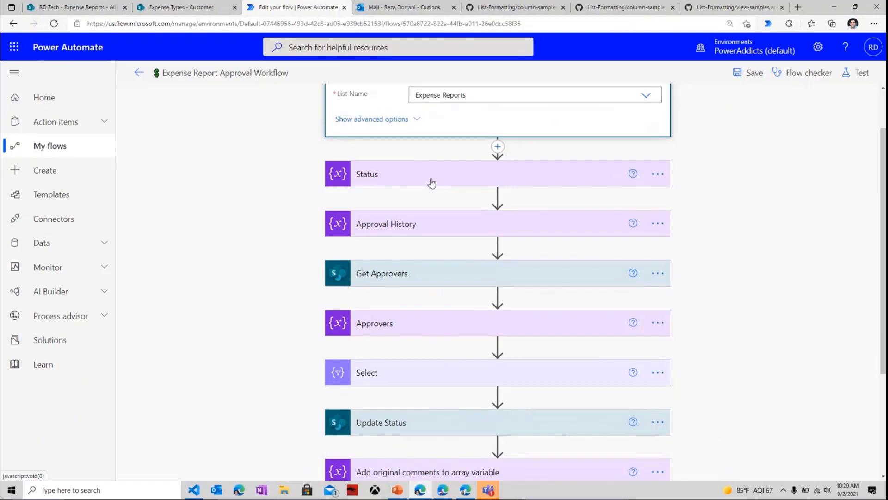
scroll("up", 3)
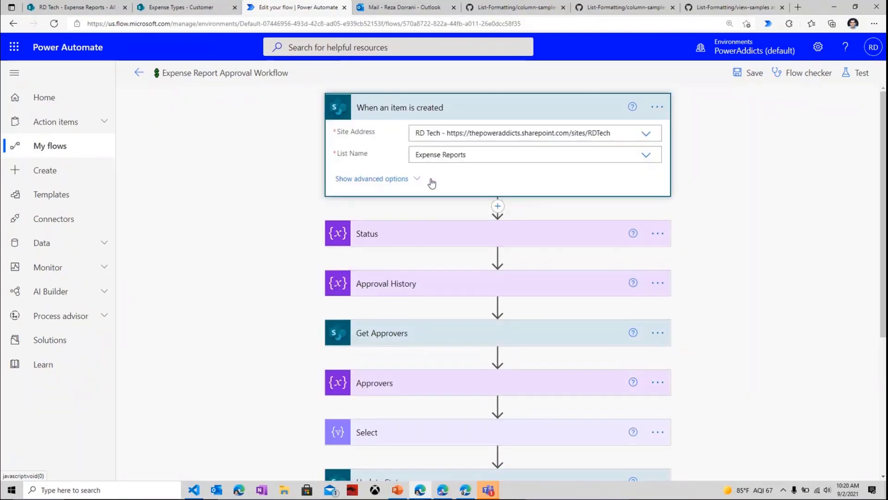
mouse_move(426, 182)
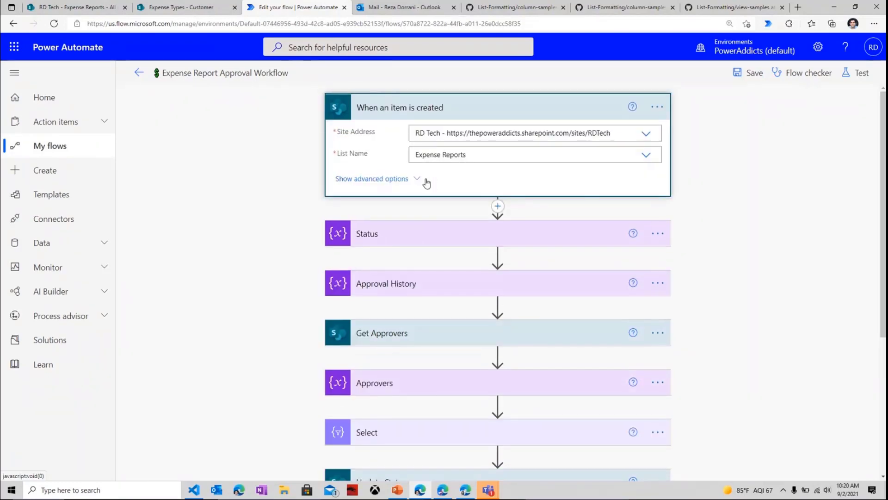
- Expand Get Approvers to show its Title filter query, and briefly check the Expense Types list
left_click(382, 333)
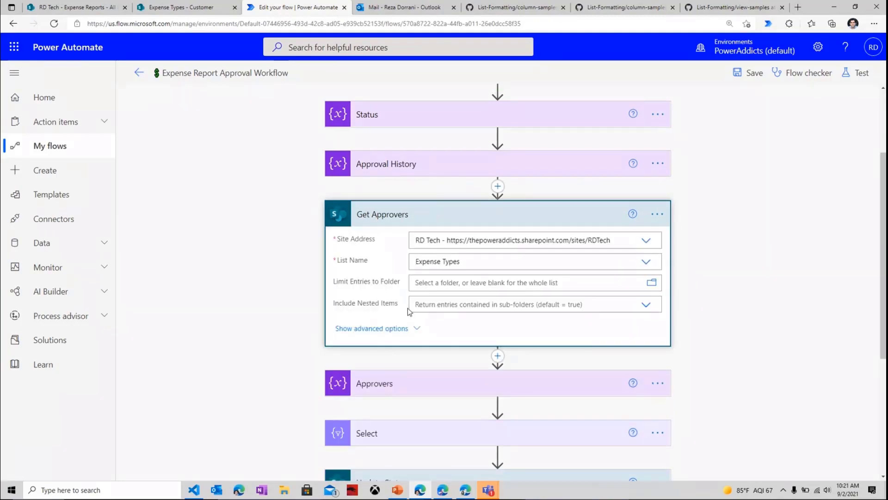
left_click(371, 328)
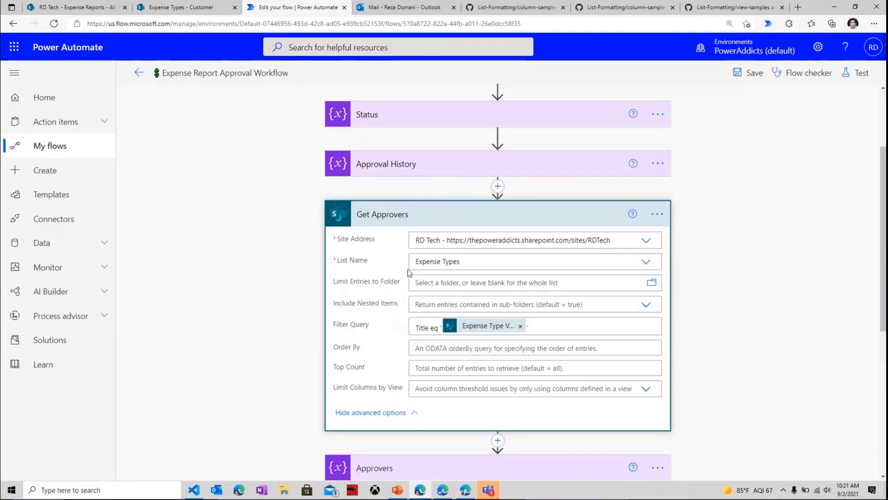
mouse_move(429, 270)
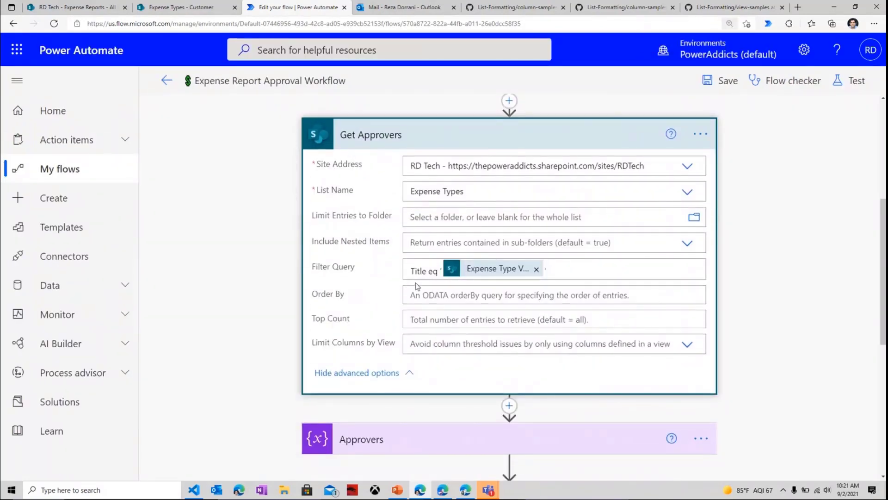
mouse_move(428, 274)
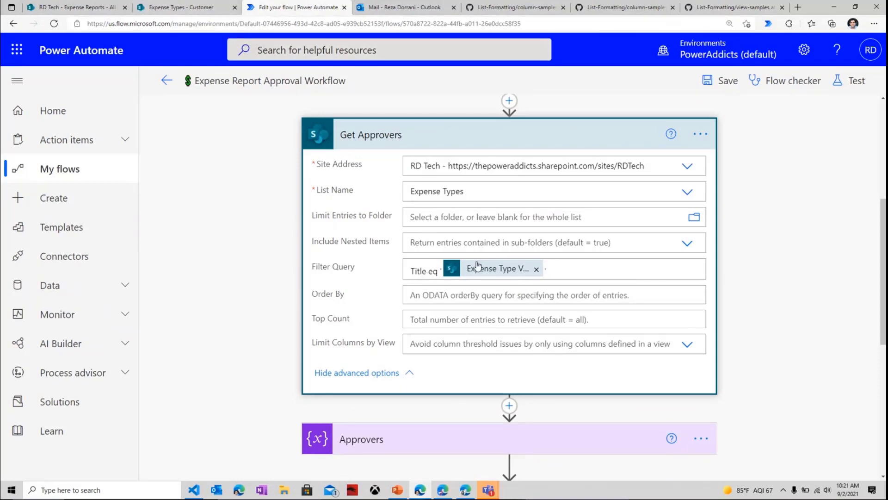
mouse_move(478, 265)
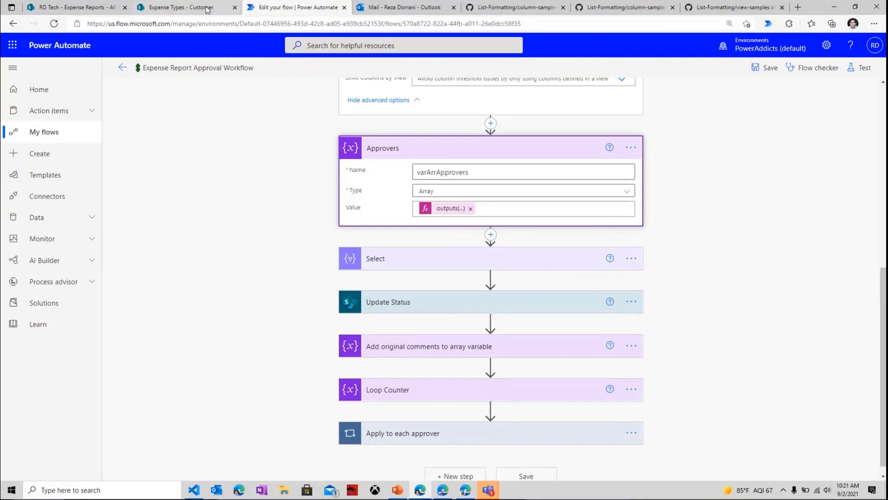
left_click(178, 8)
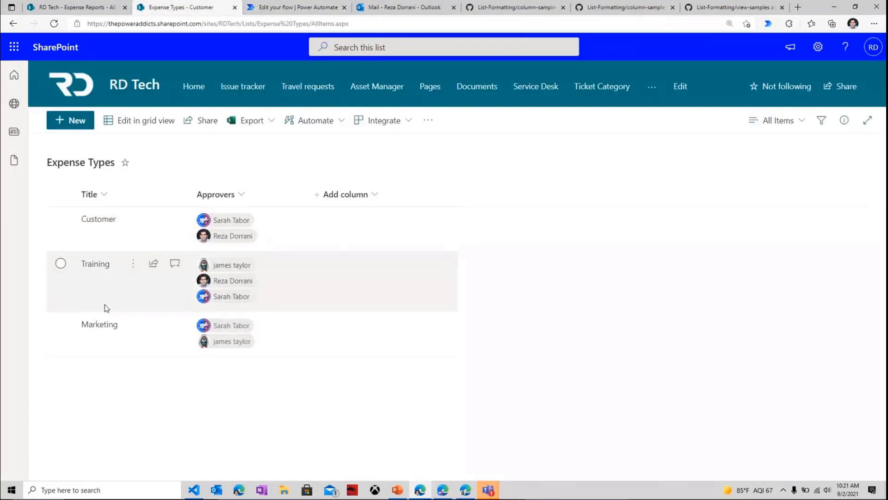
left_click(309, 7)
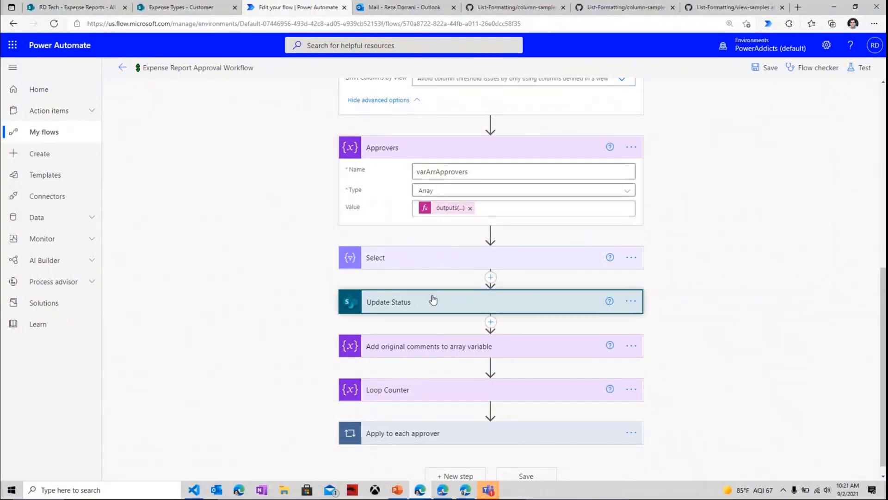
- Expand Update Status: status Pending, history with starter and start time, approvers, index 1
left_click(433, 301)
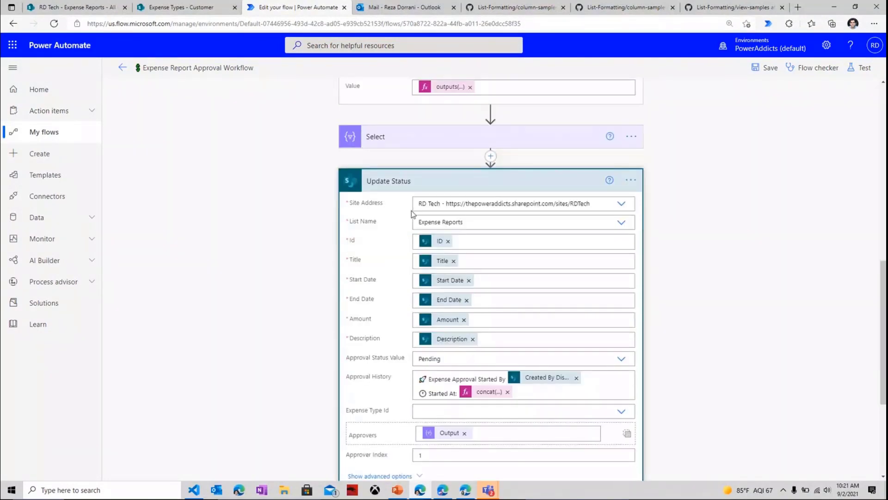
scroll("down", 3)
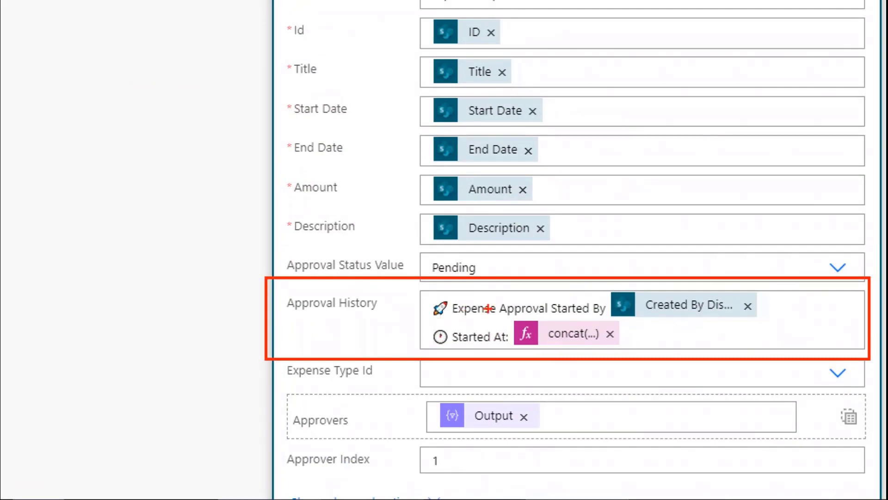
mouse_move(507, 312)
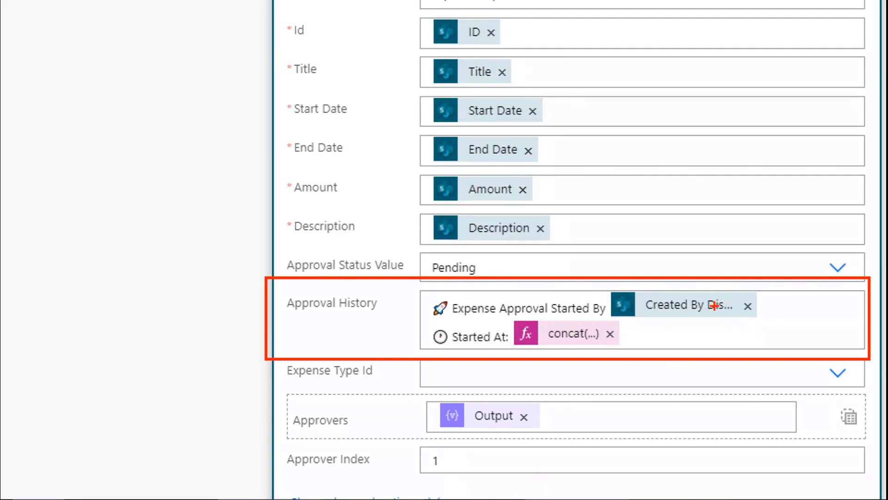
mouse_move(453, 354)
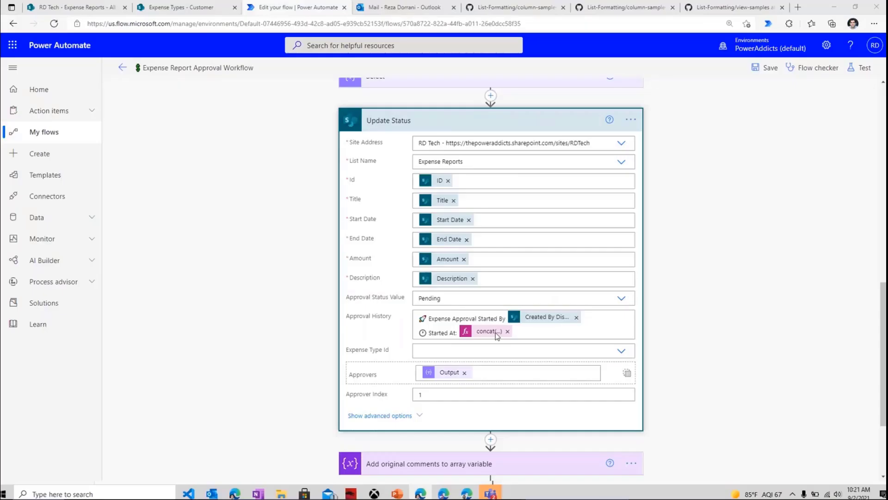
scroll("down", 3)
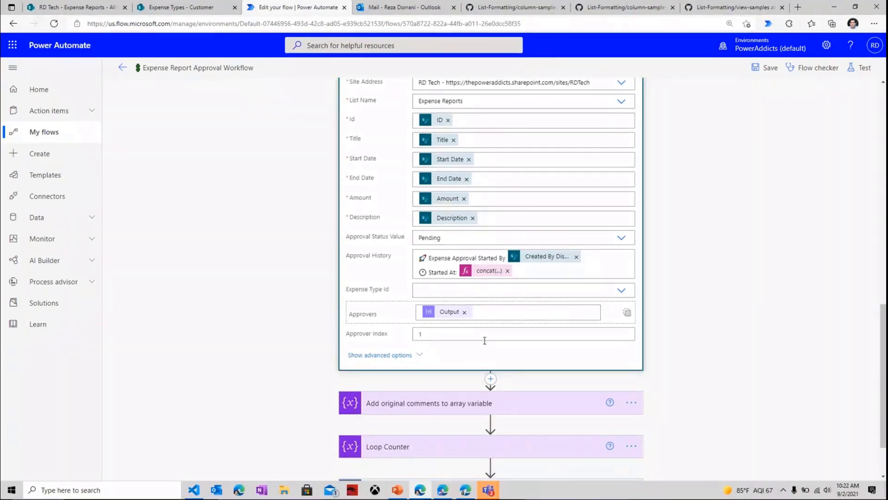
mouse_move(464, 332)
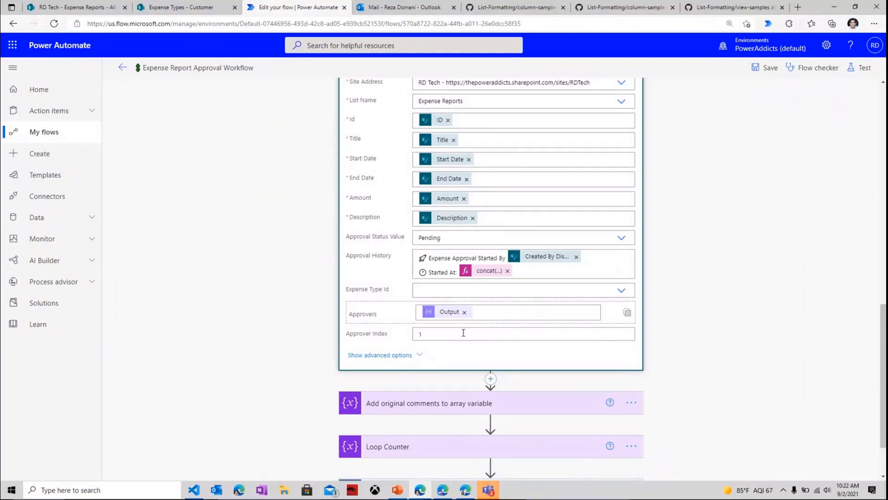
scroll("down", 3)
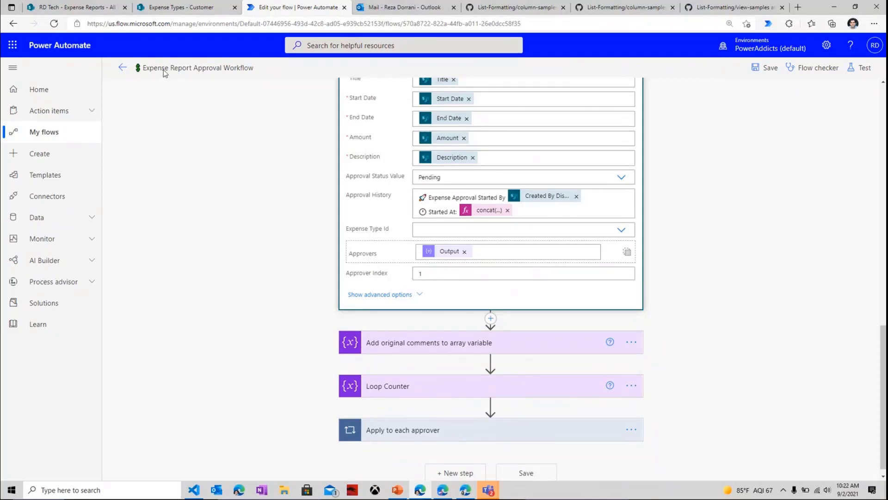
- Check the Expense Reports Rejected, Approved and Pending bars, then return to the flow
left_click(70, 7)
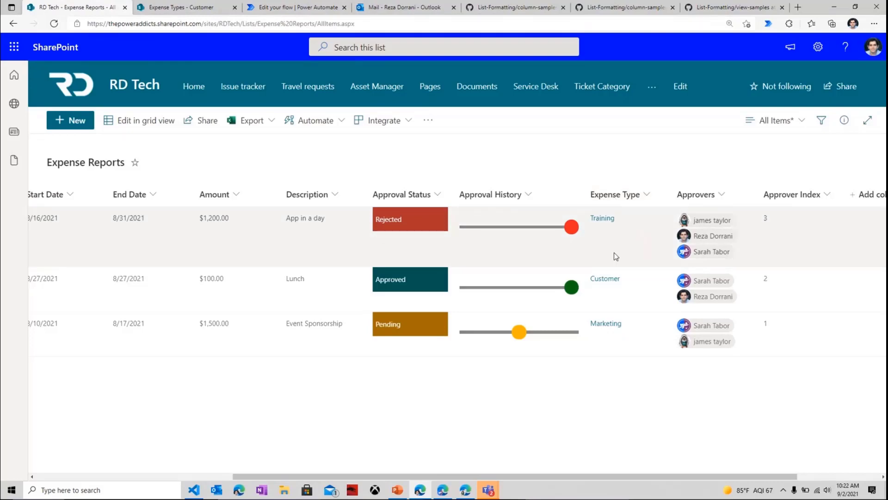
left_click(304, 7)
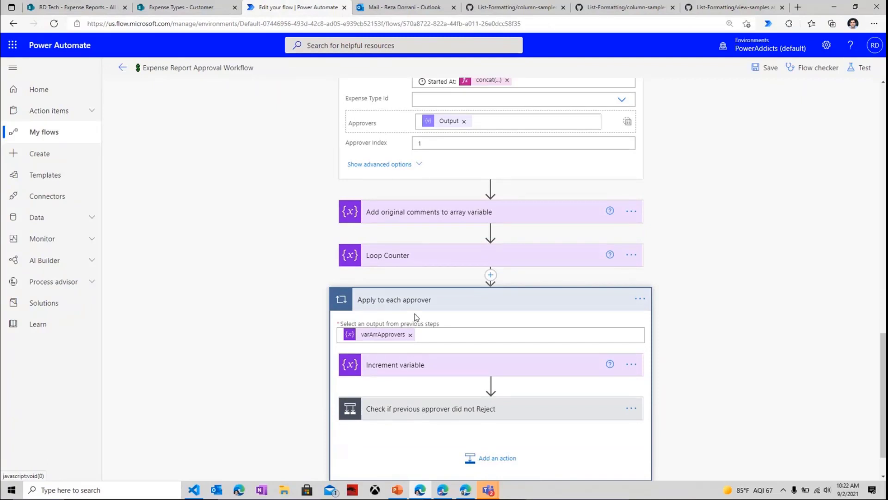
- Expand the 'Check if previous approver did not Reject' condition, varStatus not equal to Rejected
scroll("down", 3)
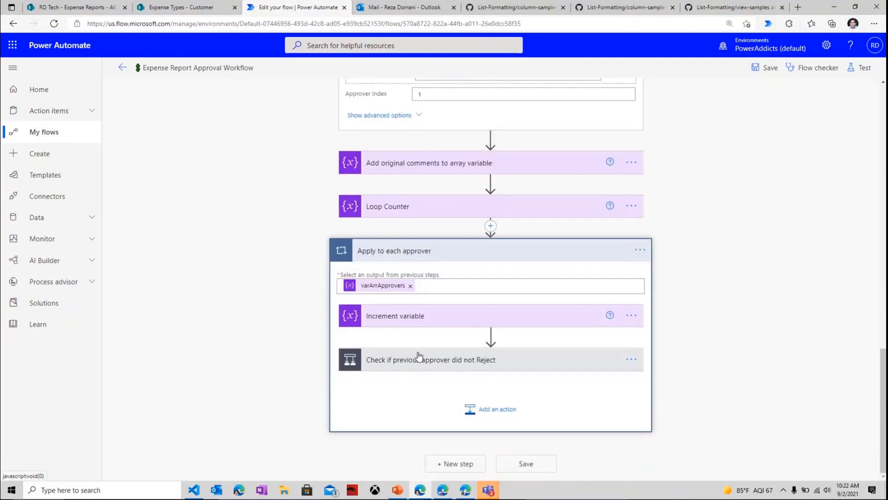
left_click(430, 359)
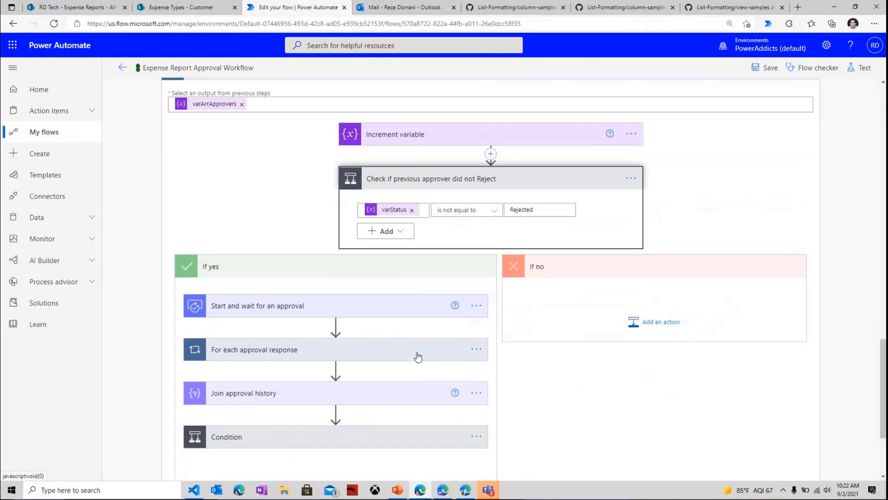
mouse_move(377, 316)
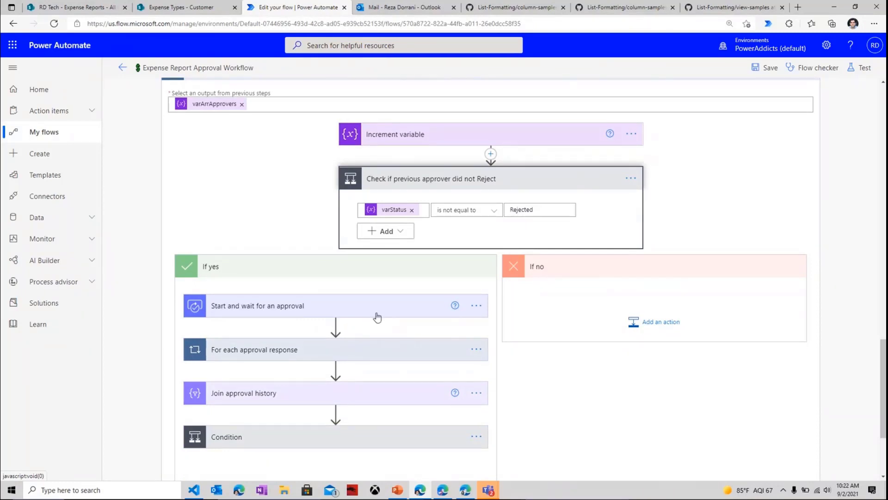
mouse_move(373, 316)
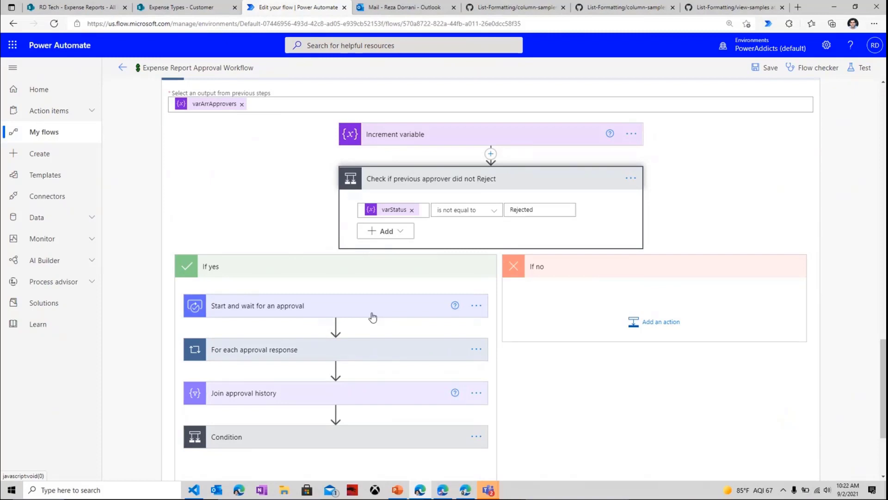
mouse_move(395, 221)
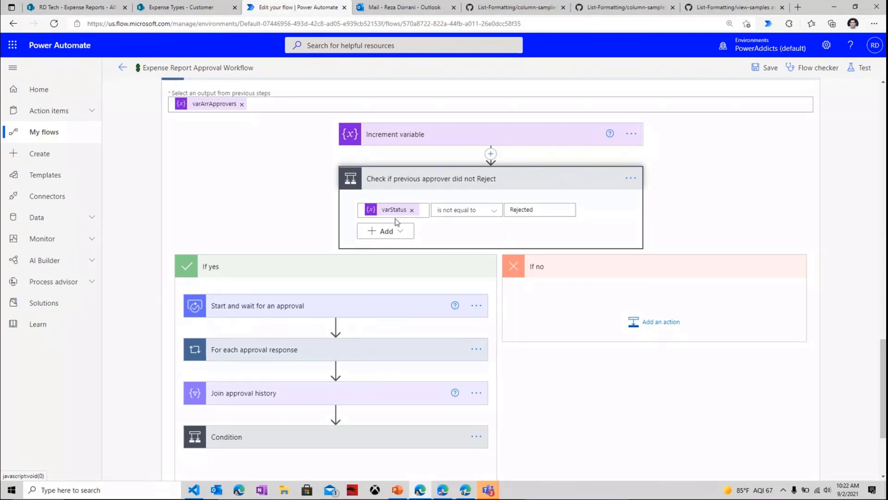
mouse_move(511, 223)
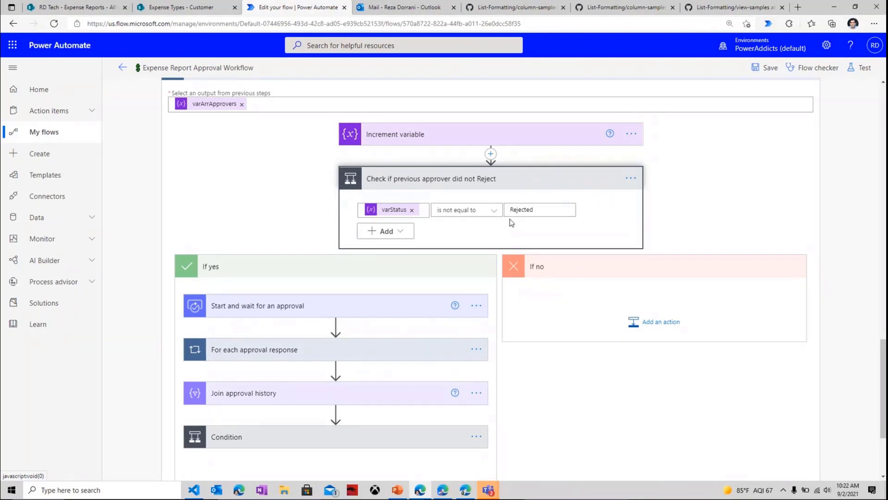
mouse_move(465, 215)
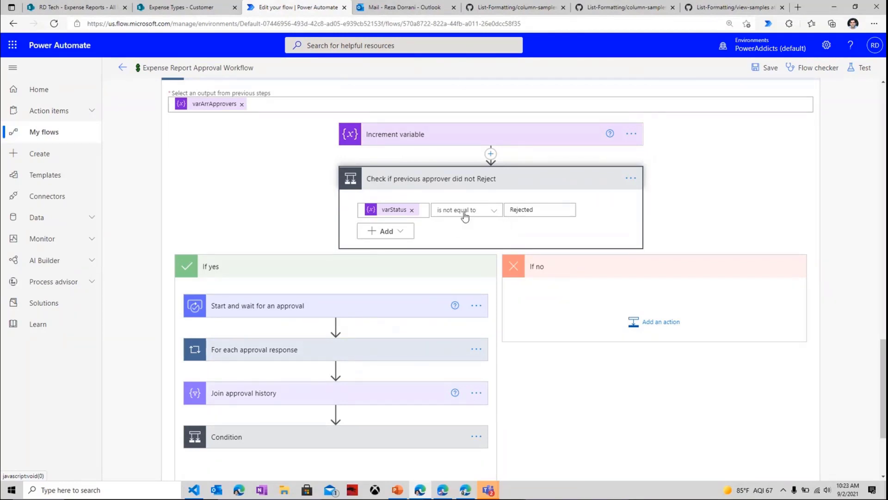
mouse_move(297, 309)
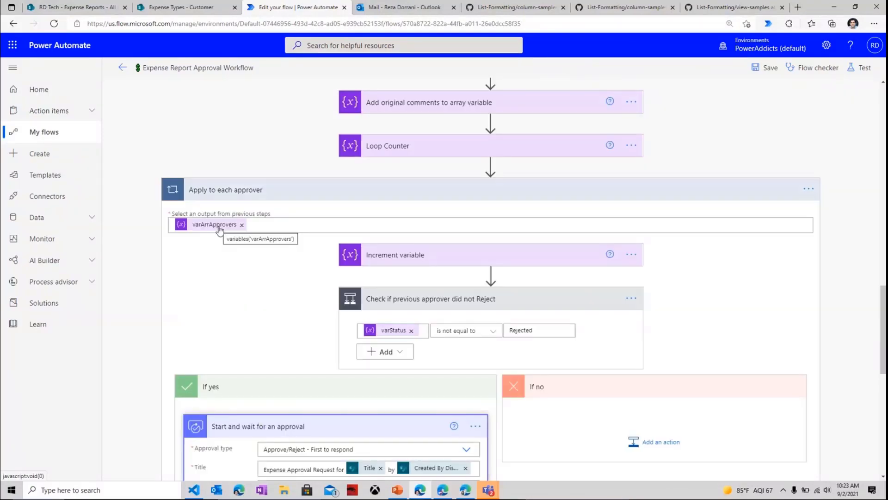
- Expand the approval request and the 'Add to comments array' step filling varApprovalHistory
scroll("down", 3)
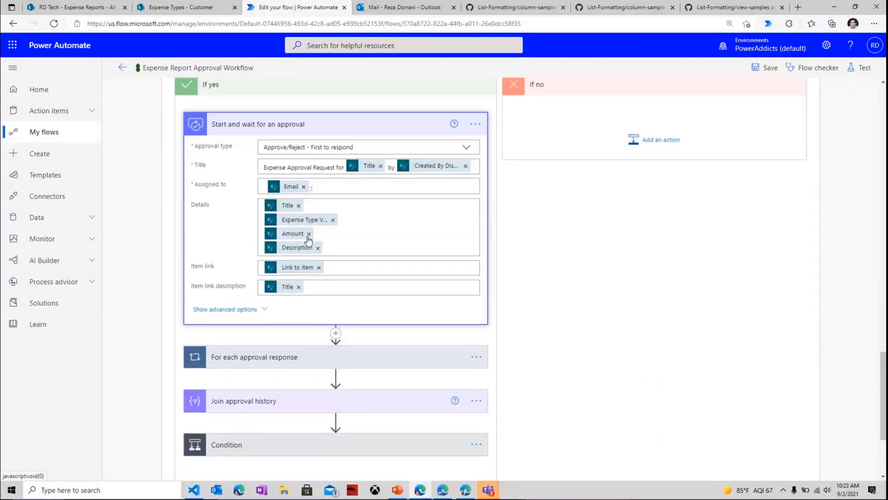
mouse_move(318, 247)
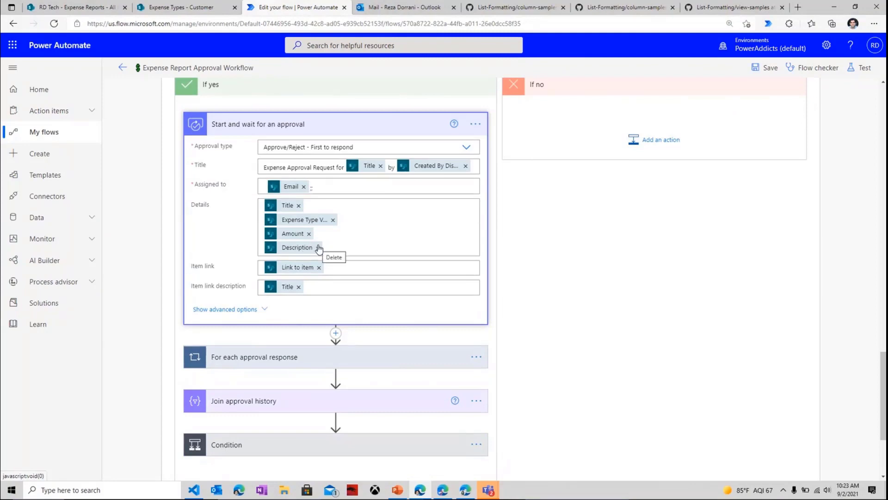
scroll("down", 3)
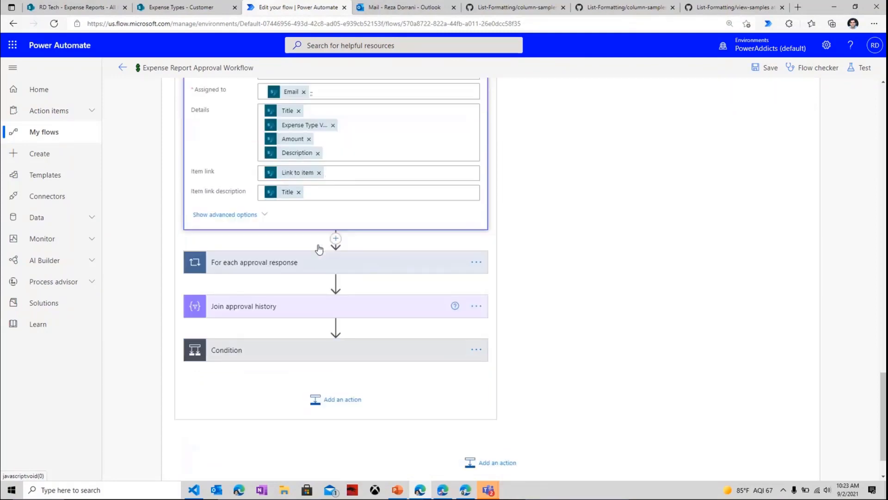
left_click(254, 262)
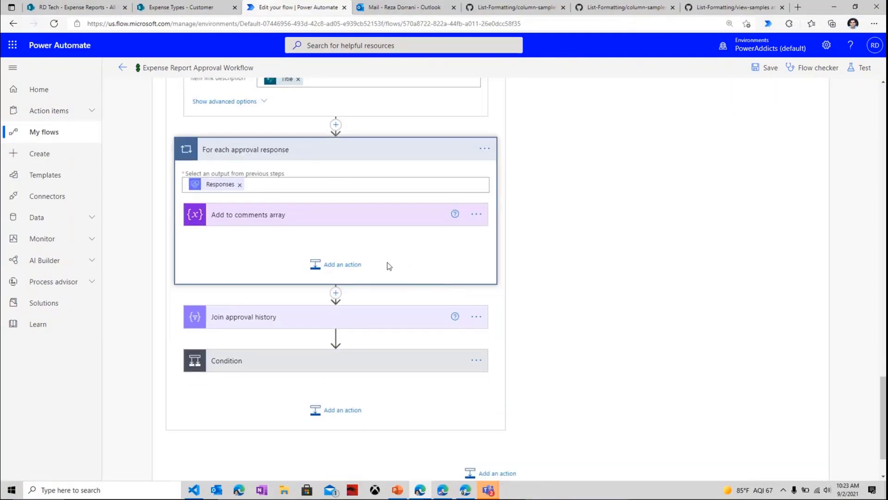
left_click(248, 214)
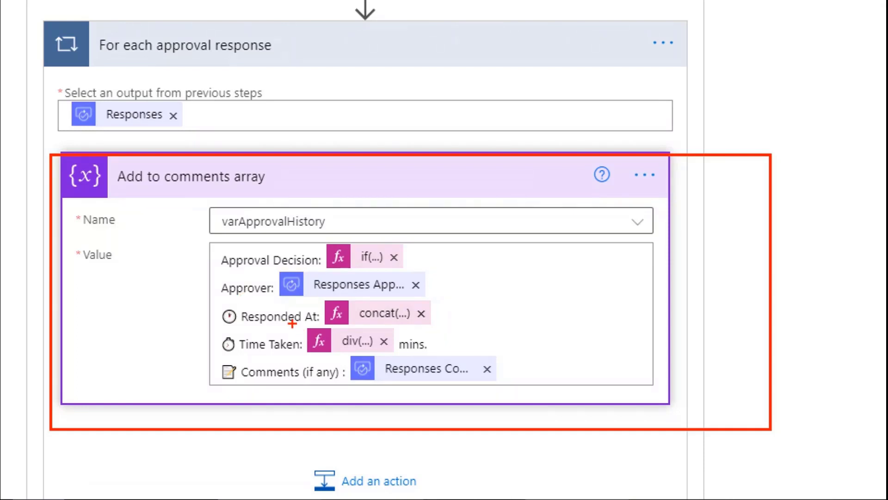
mouse_move(288, 345)
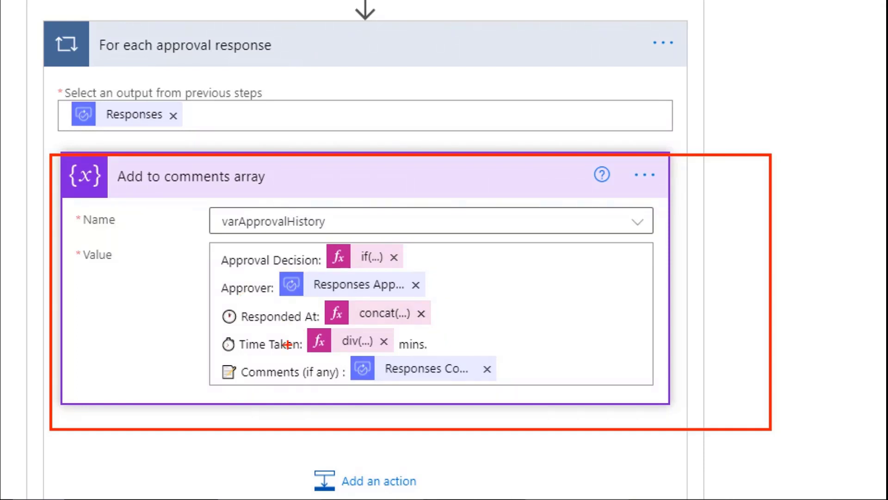
mouse_move(290, 346)
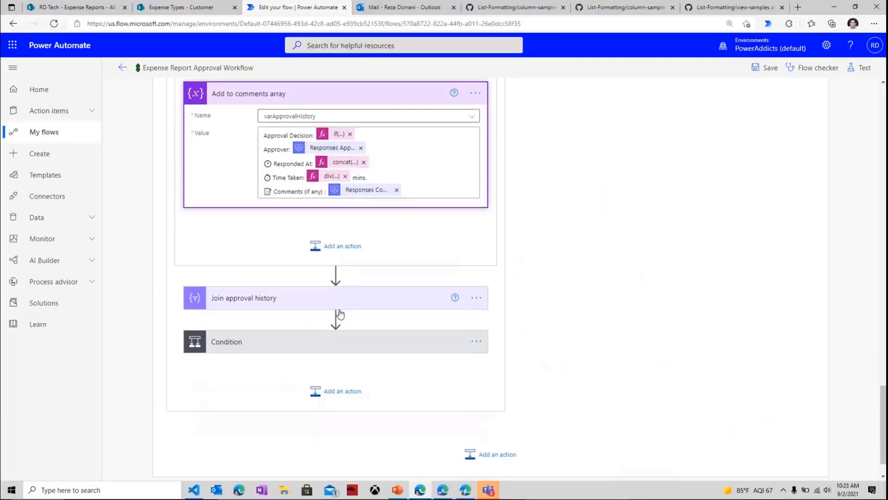
mouse_move(317, 298)
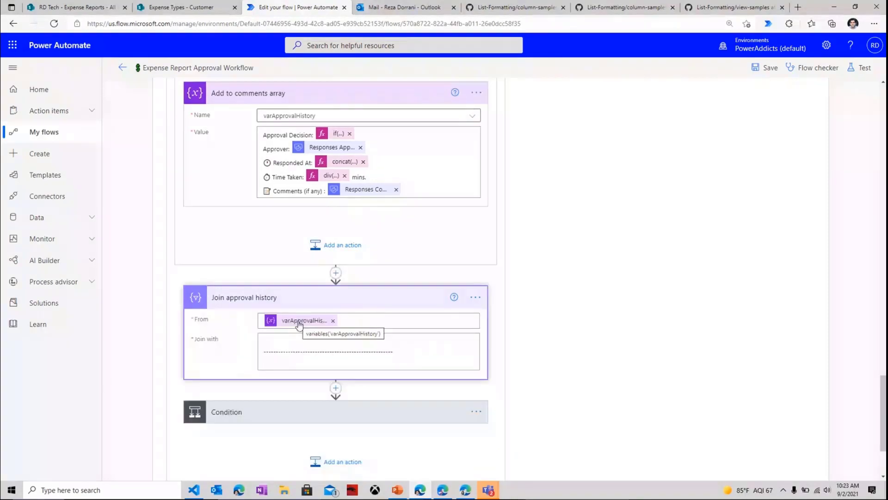
- Scroll to Join approval history and the Outcome-equals-Approve condition's yes and no branches
scroll("down", 3)
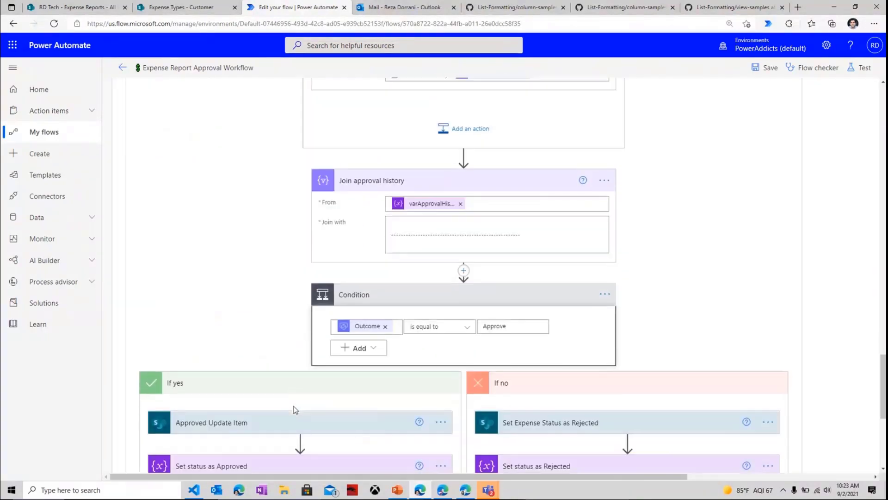
scroll("down", 3)
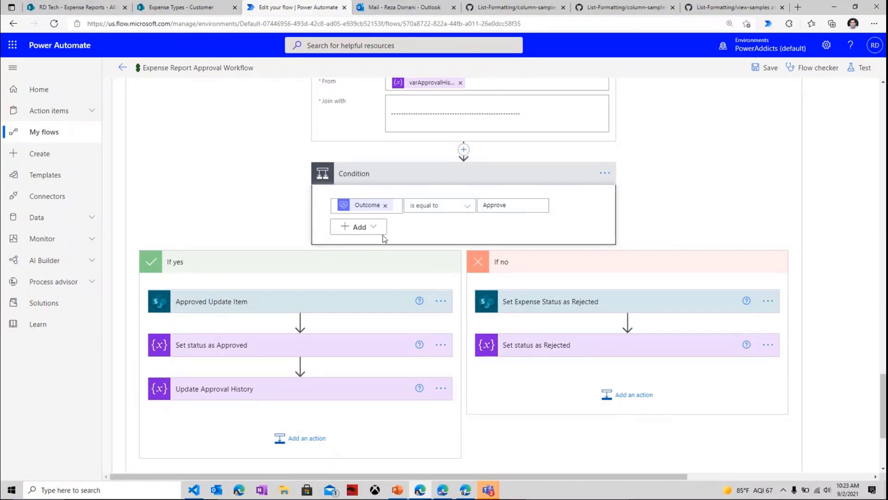
mouse_move(387, 215)
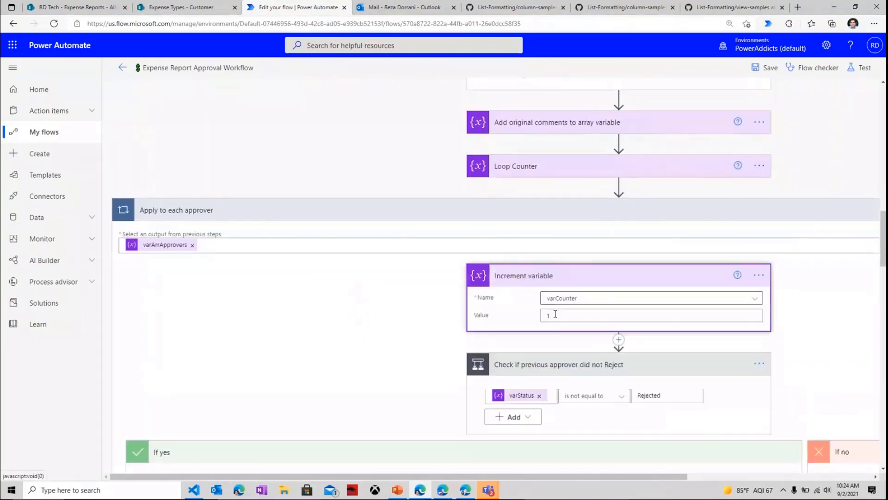
- Inspect the Approved Update Item status expression and expand 'Set Expense Status as Rejected'
scroll("down", 3)
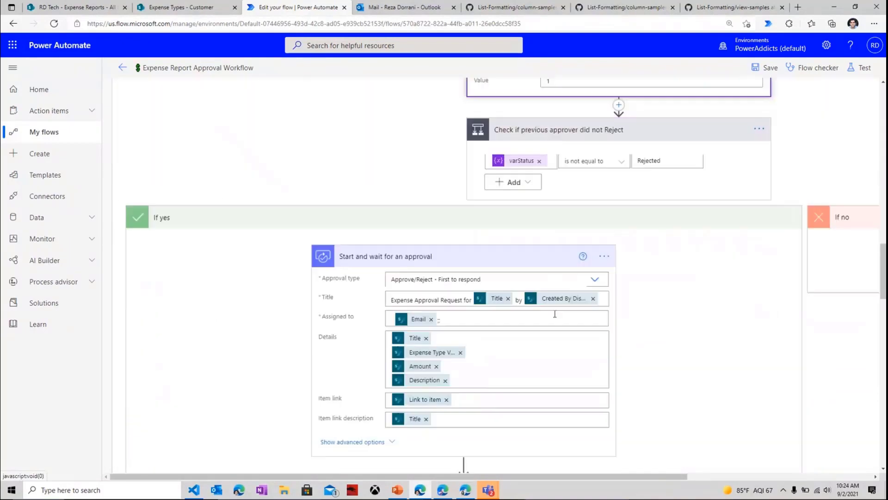
scroll("down", 3)
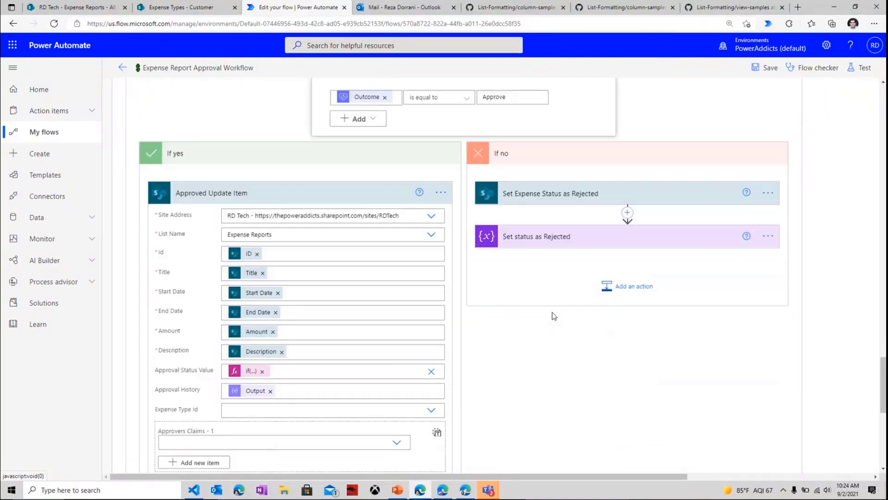
scroll("down", 3)
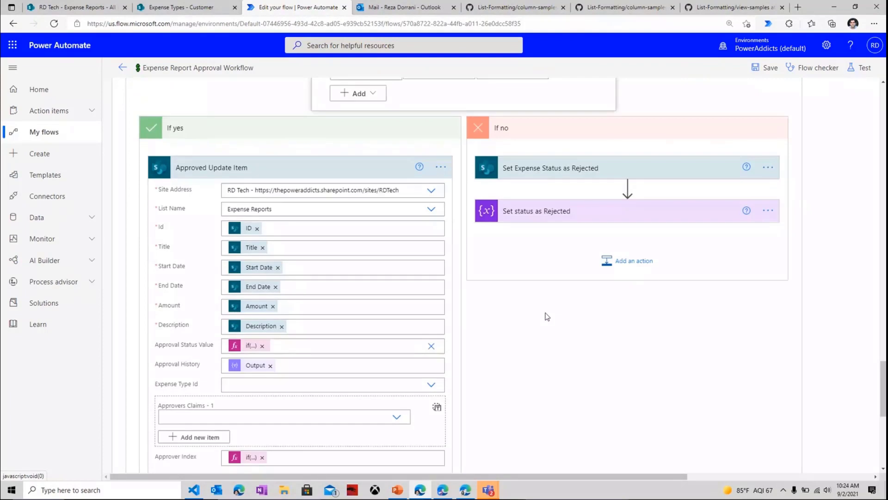
scroll("down", 3)
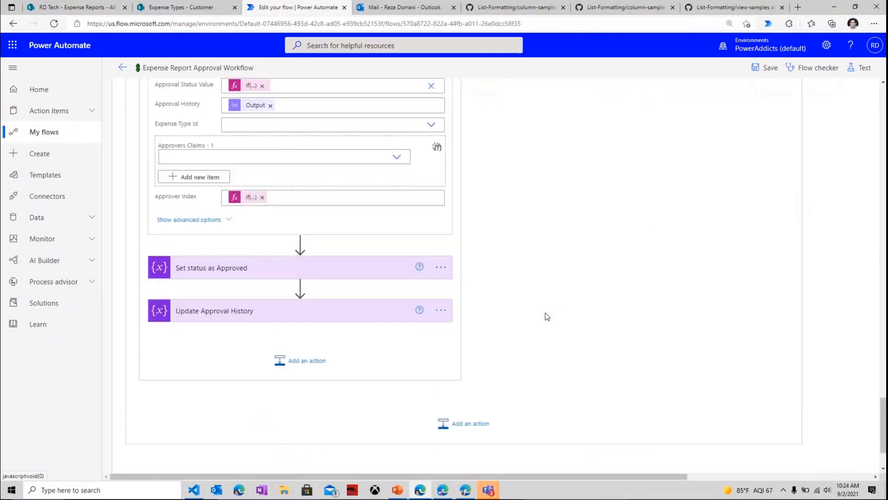
left_click(249, 346)
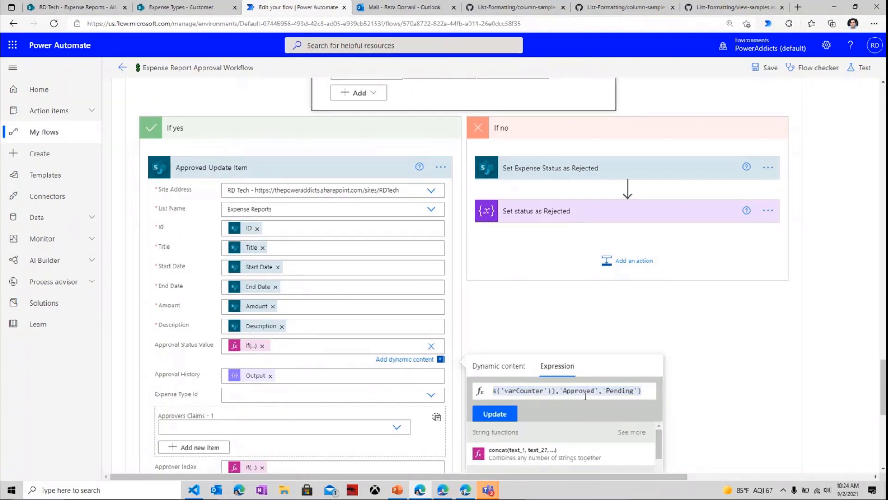
double_click(578, 390)
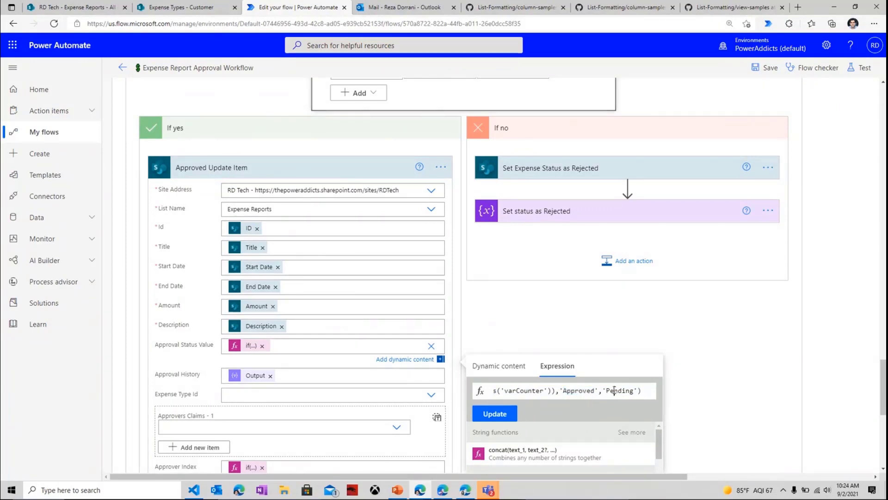
left_click(598, 336)
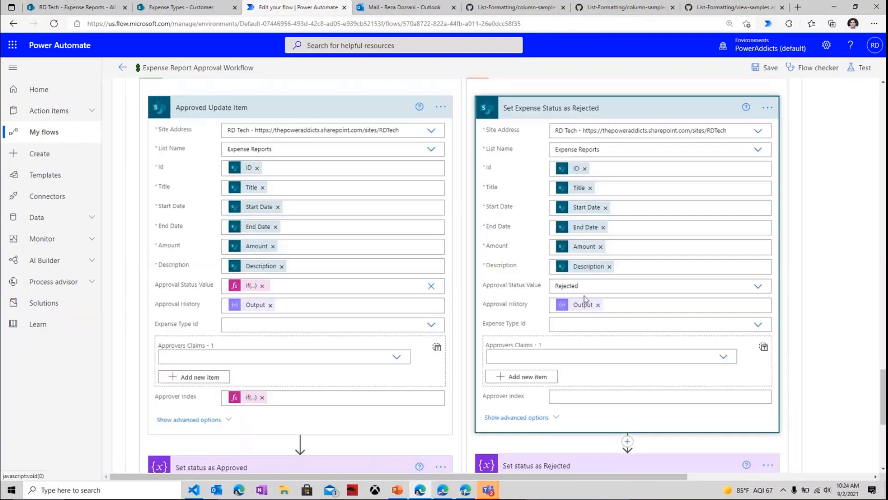
scroll("down", 3)
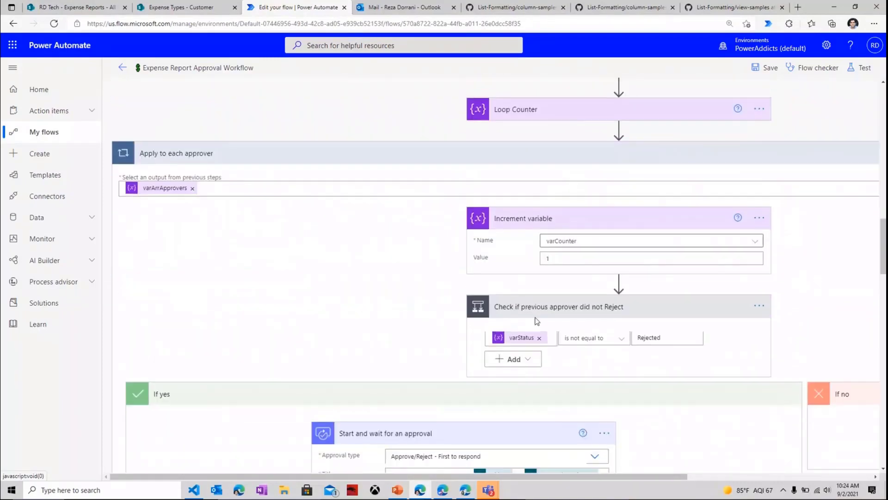
- Scroll down past the collapsed rejection check to the end of the approver loop
scroll("down", 3)
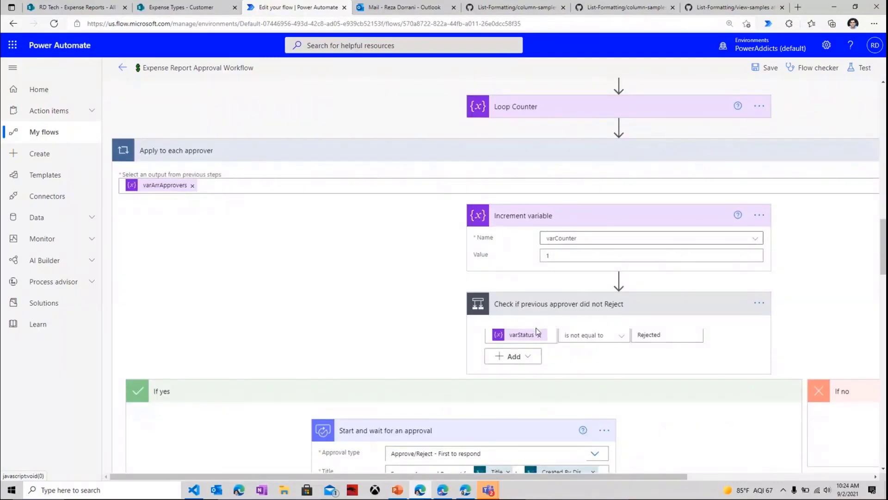
mouse_move(528, 337)
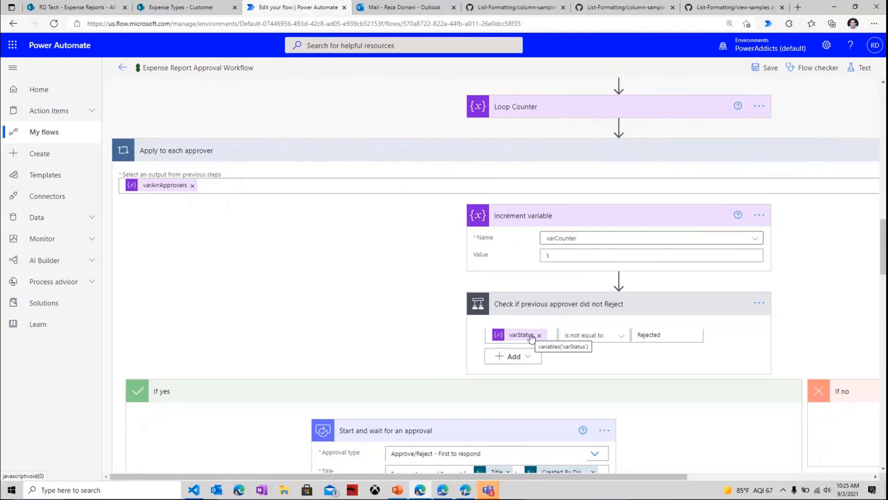
mouse_move(528, 354)
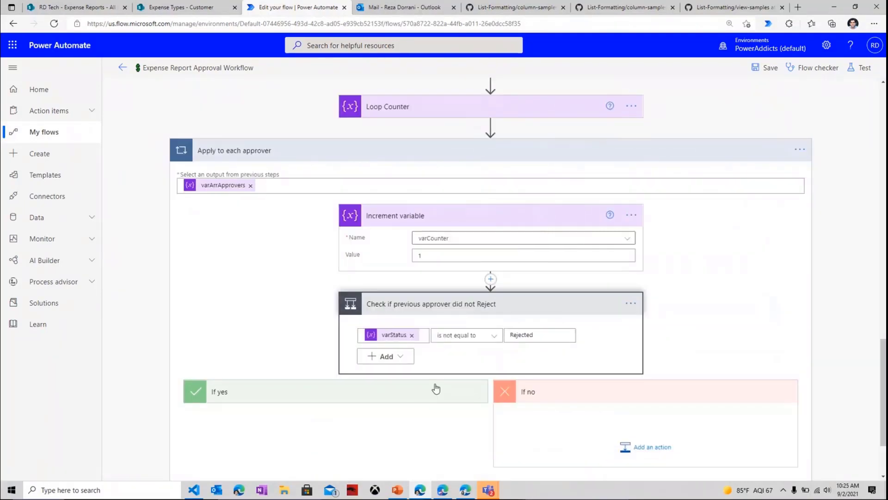
scroll("down", 3)
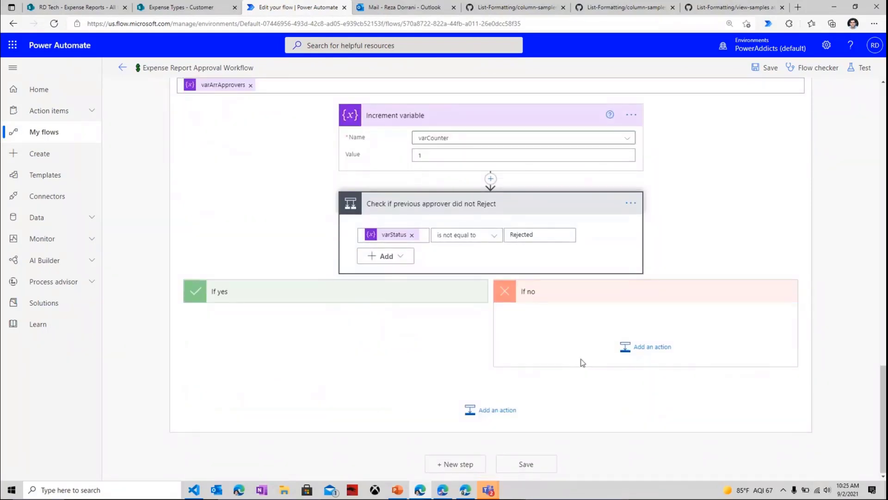
mouse_move(580, 358)
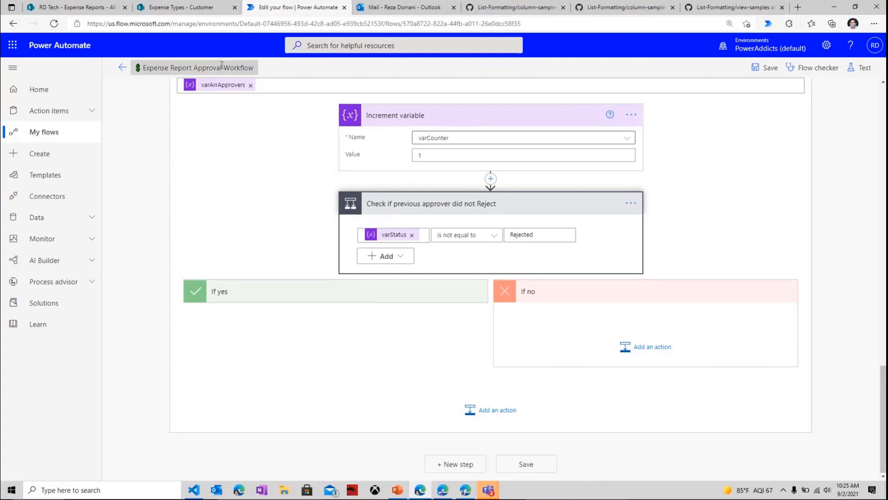
- Return to the Expense Reports list in SharePoint and switch it to the Tiles view
left_click(69, 8)
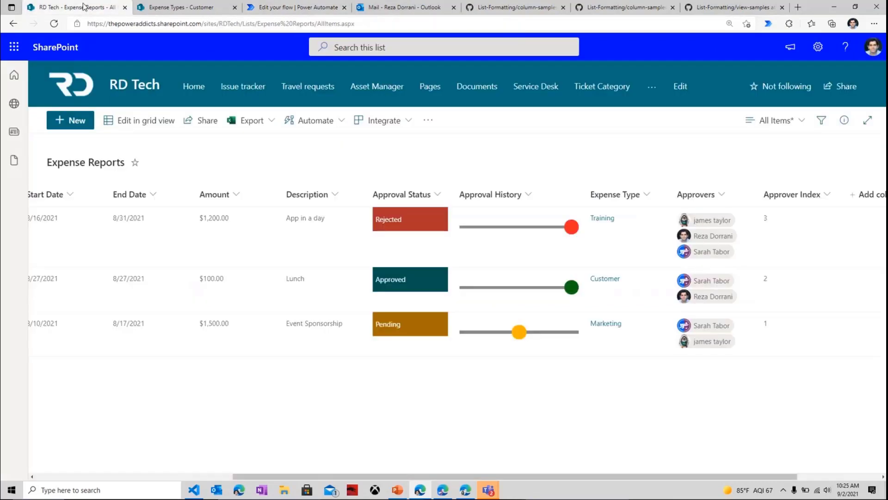
left_click(774, 120)
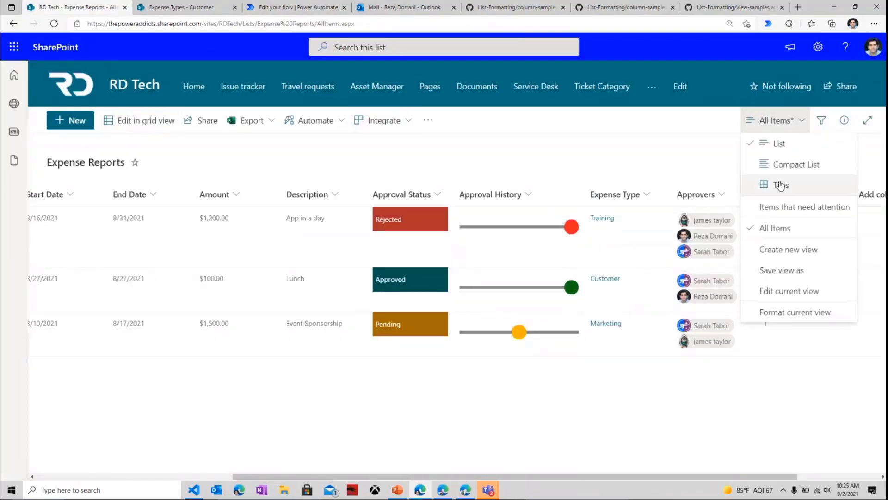
left_click(780, 185)
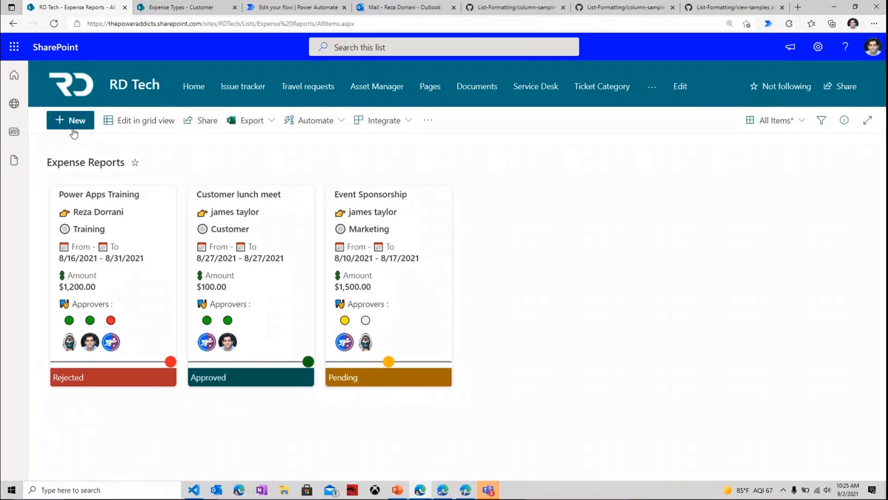
- Create a new expense: Power Automate Training, 500, 'training for flows', Training type, end date 9/1/2021
left_click(70, 119)
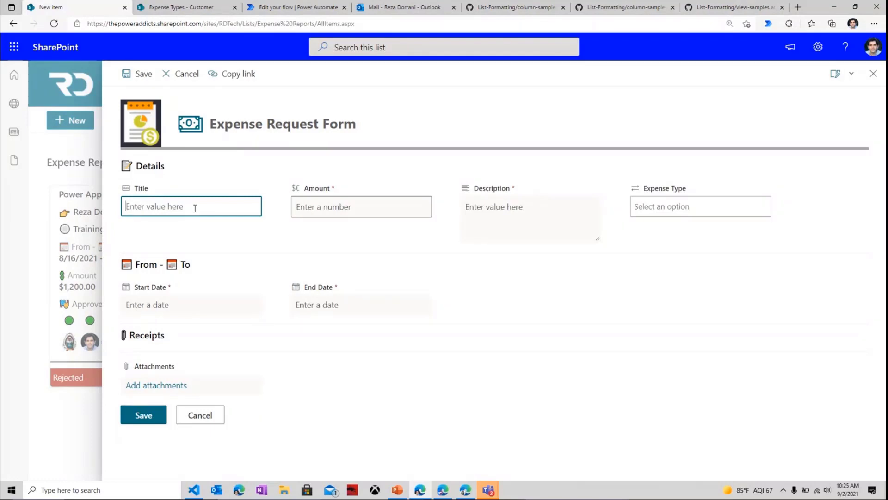
type("Power Automate Trainin")
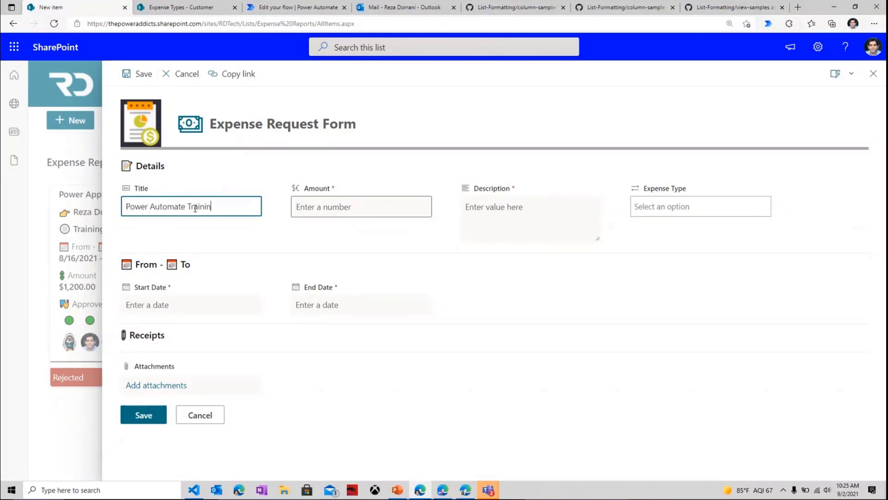
type("5")
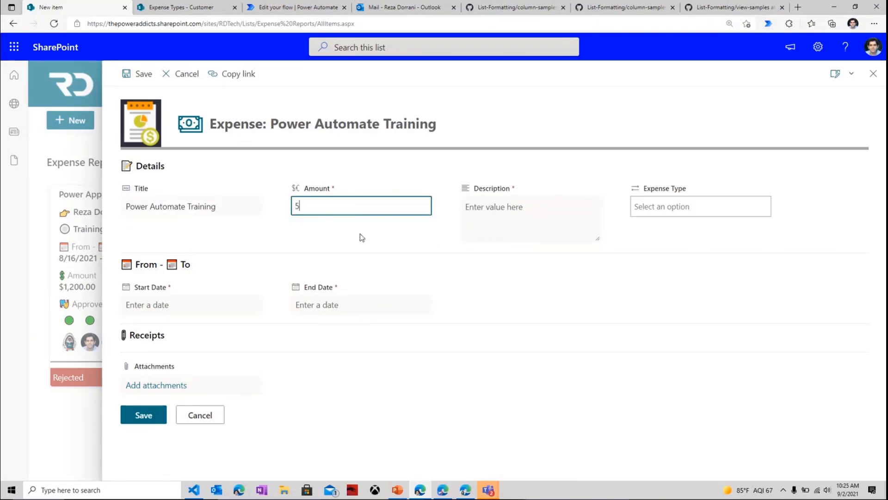
left_click(530, 224)
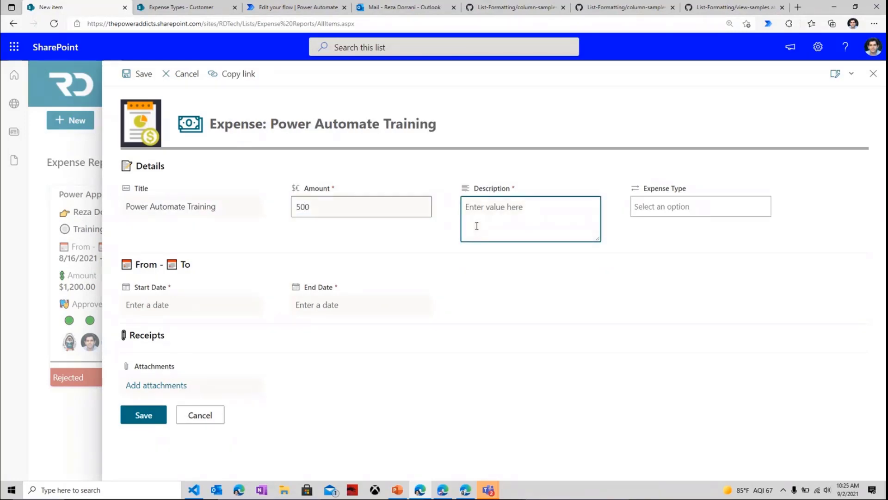
type("training for flow")
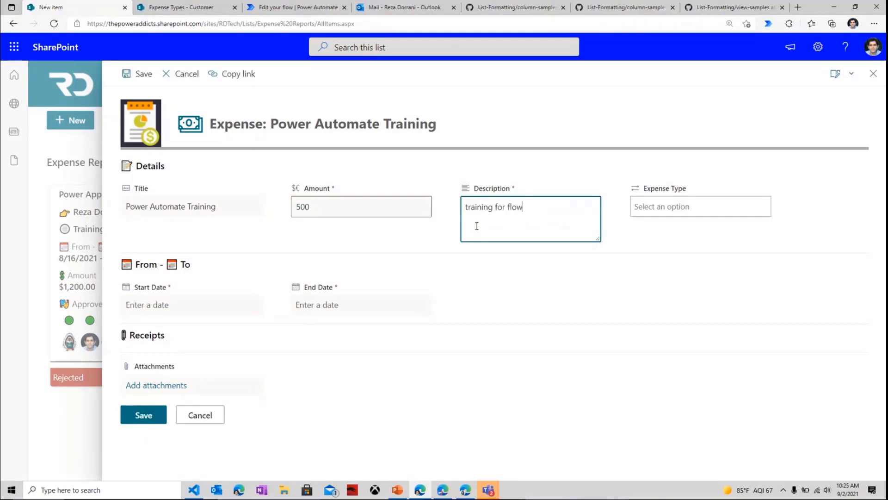
left_click(700, 206)
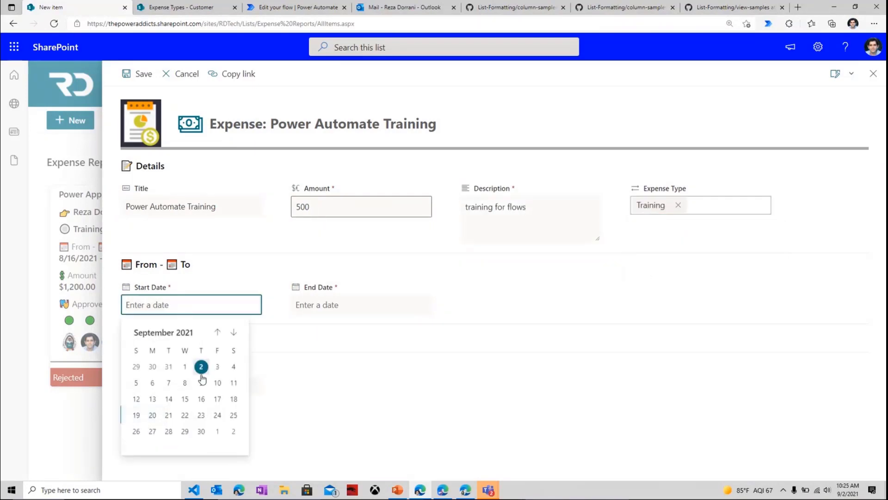
left_click(185, 366)
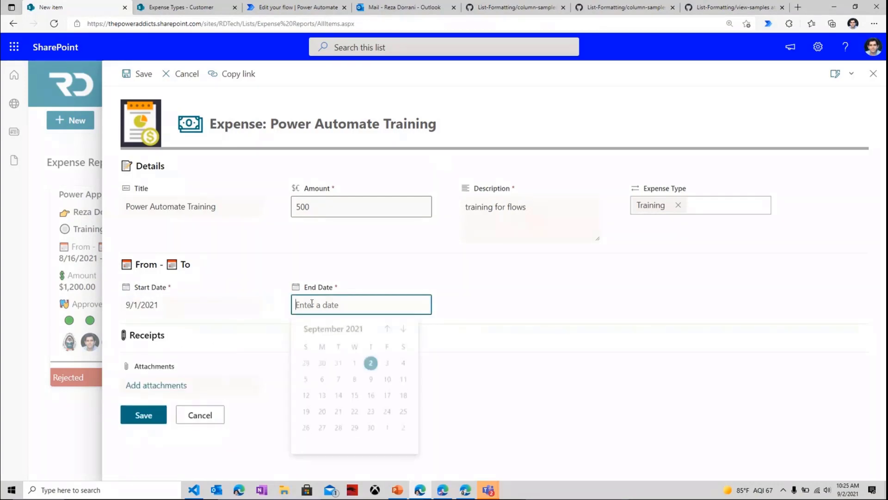
type("9/1/2021")
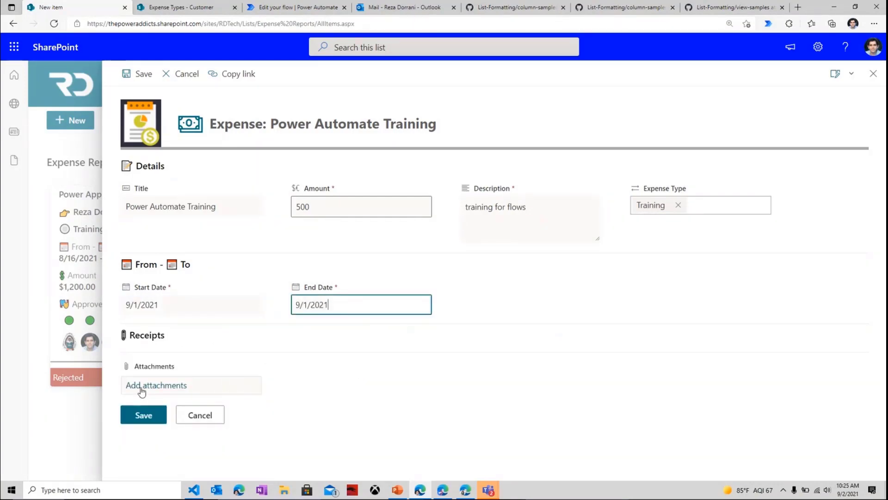
mouse_move(143, 389)
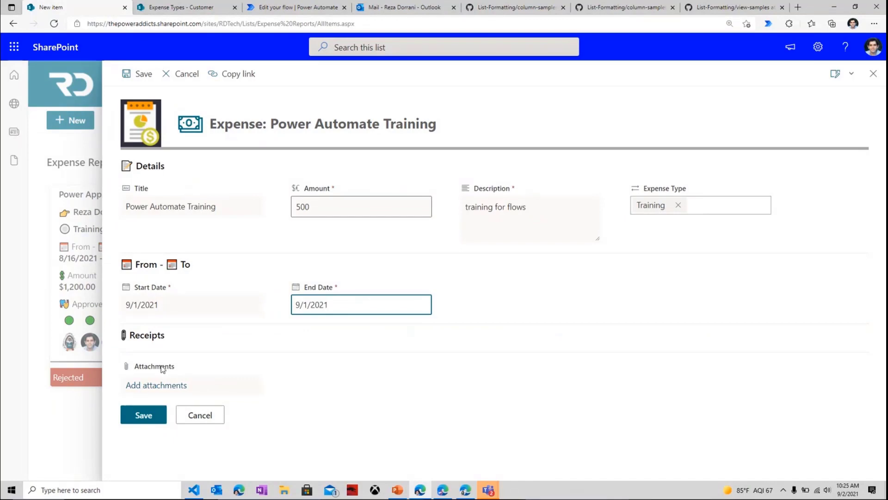
mouse_move(159, 411)
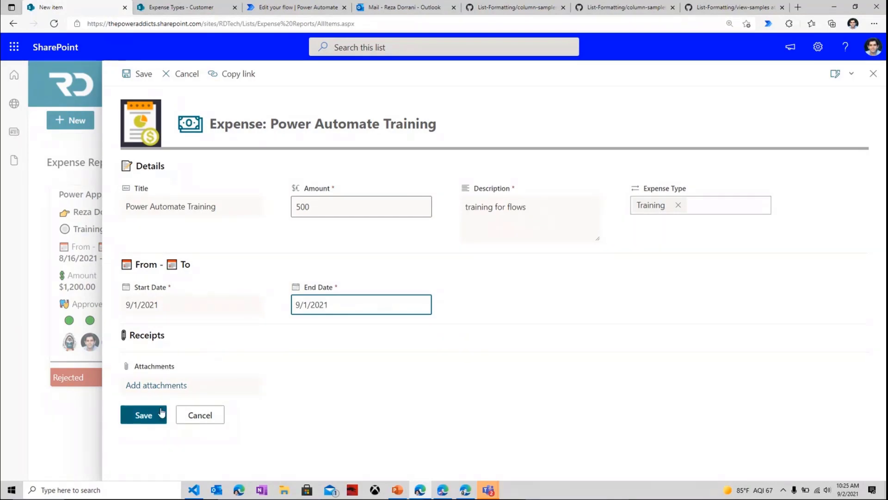
- Save the Power Automate Training expense, glance at the approval flow, and return to Expense Reports
left_click(143, 415)
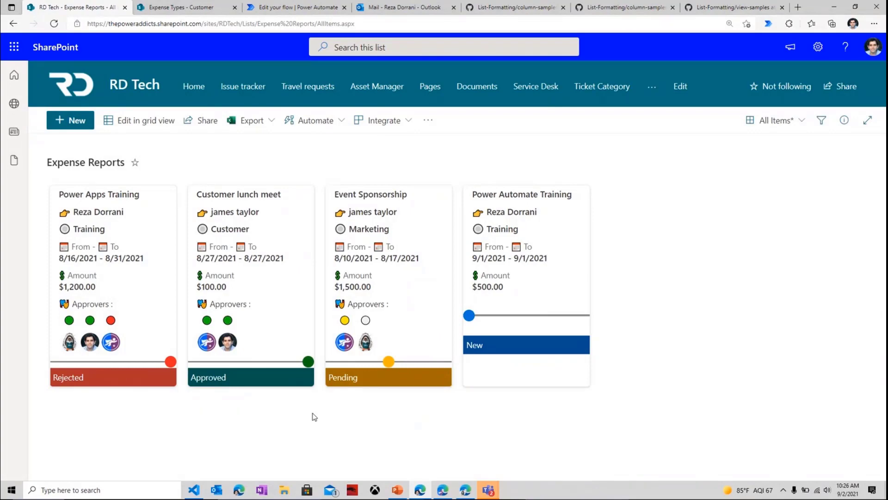
mouse_move(495, 344)
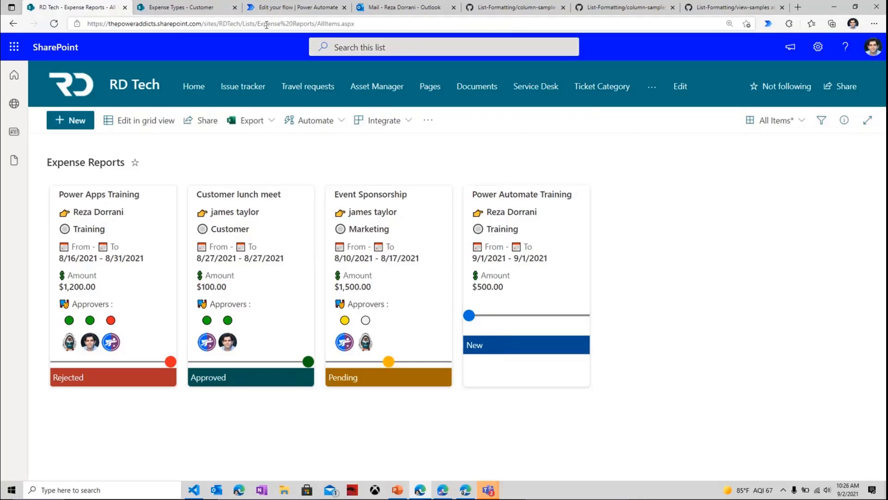
left_click(299, 8)
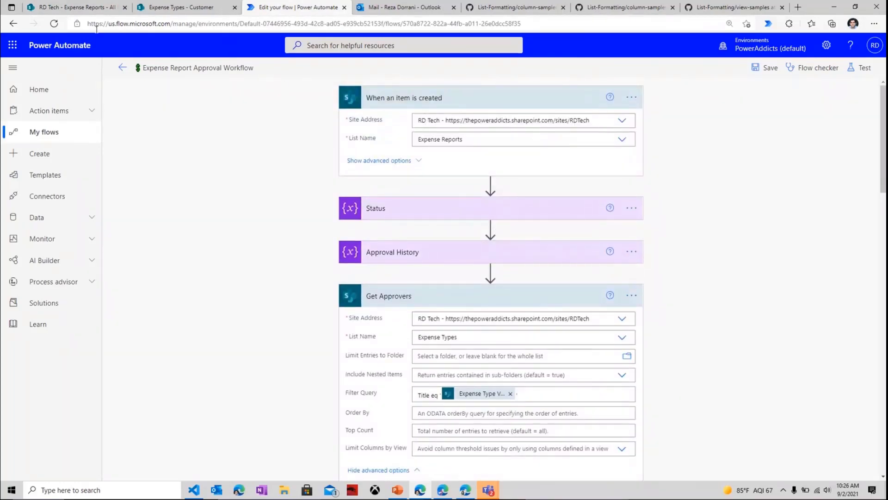
left_click(70, 7)
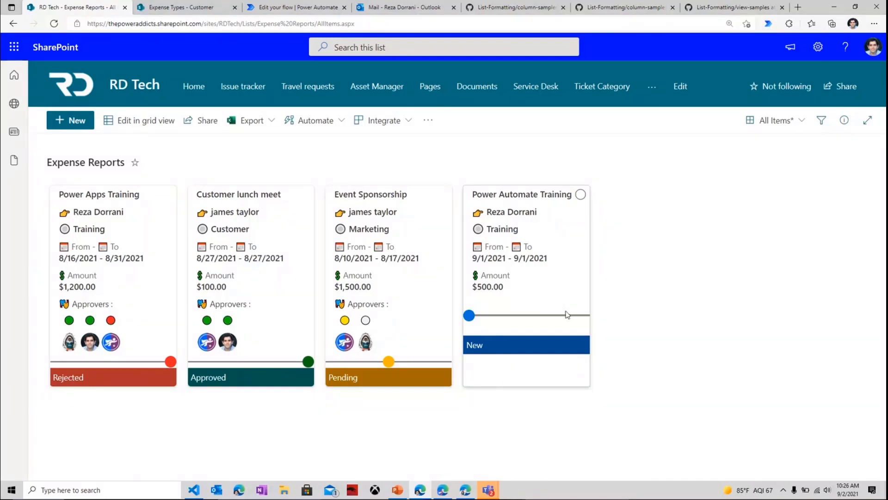
mouse_move(492, 352)
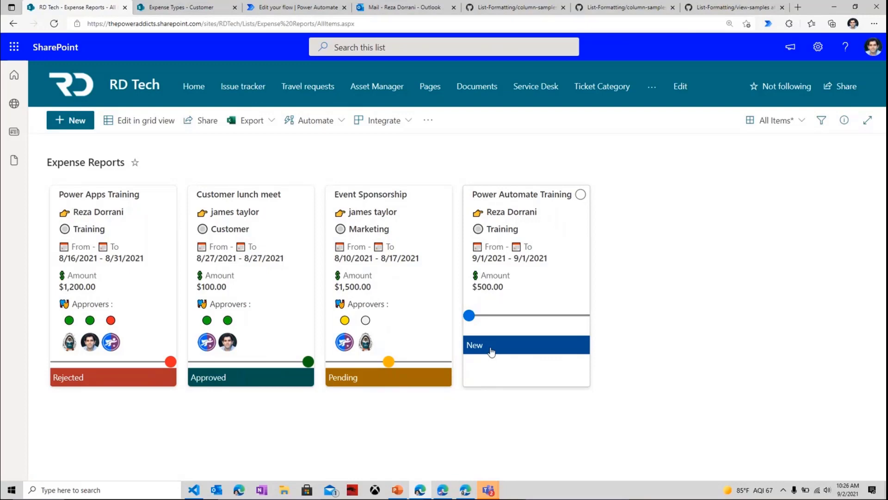
mouse_move(74, 127)
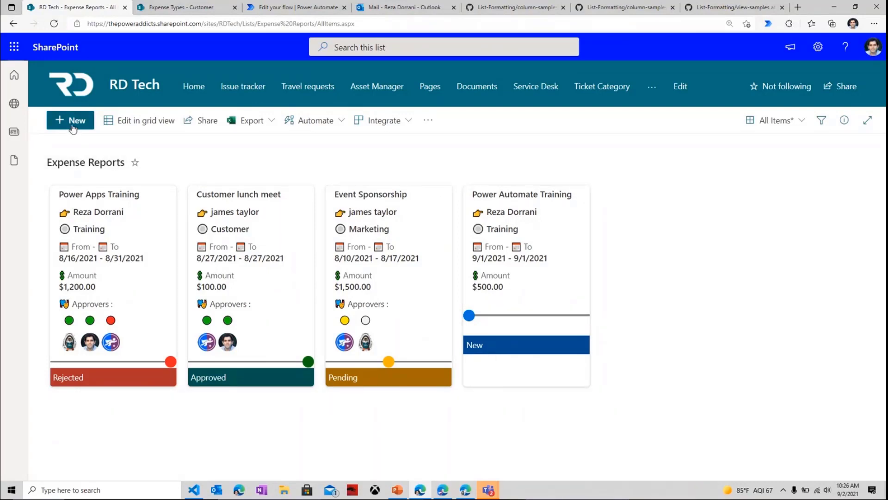
- Start a new Marketing expense titled 'Event promotion' with amount 1000
left_click(70, 120)
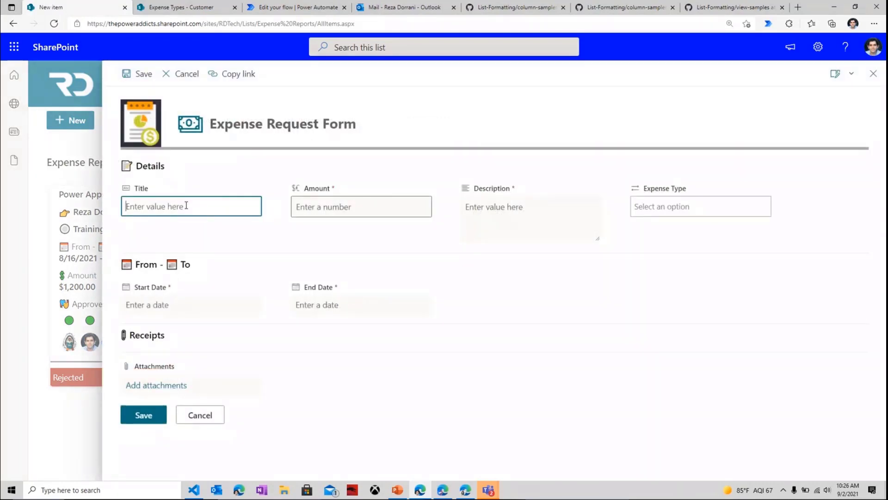
left_click(700, 206)
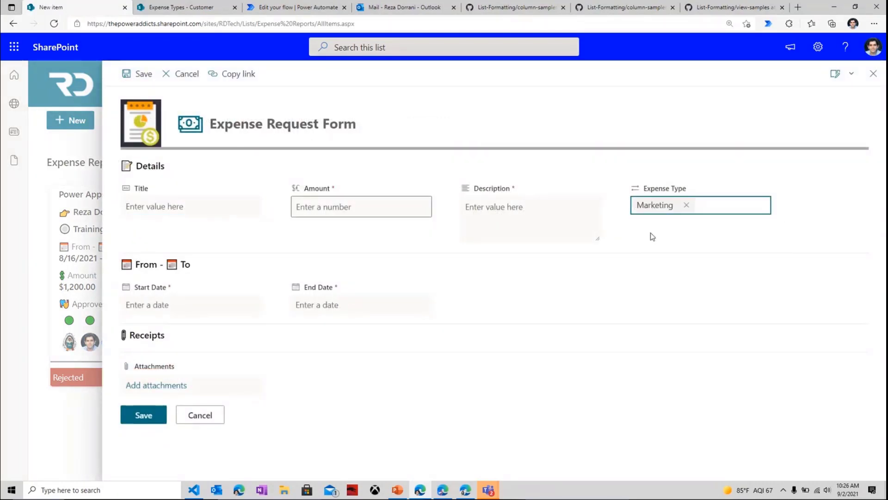
left_click(191, 206)
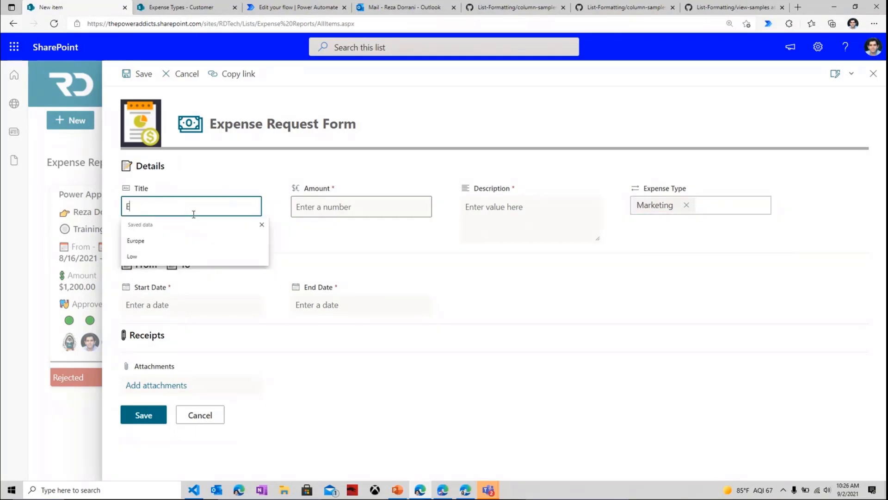
type("Event promotion")
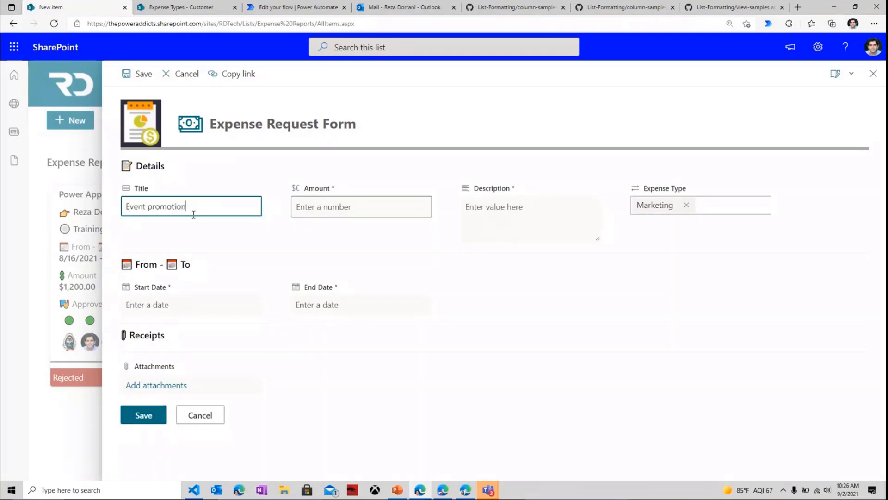
left_click(361, 207)
type("1000")
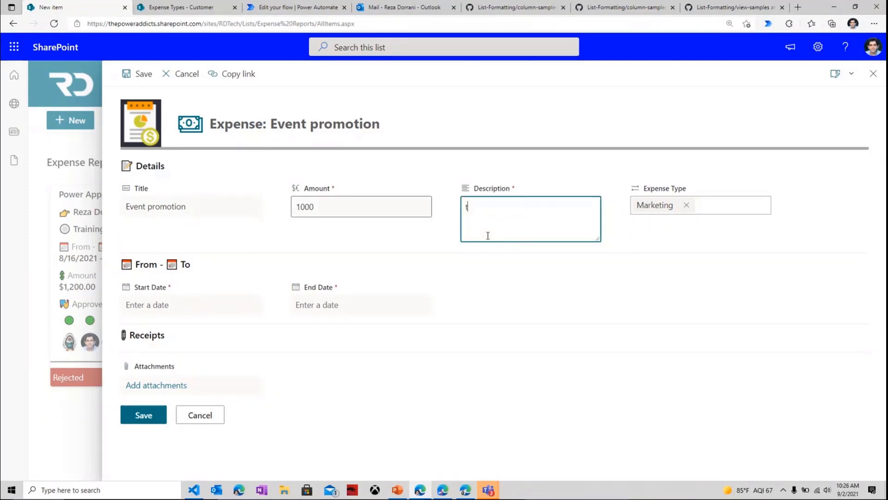
left_click(361, 305)
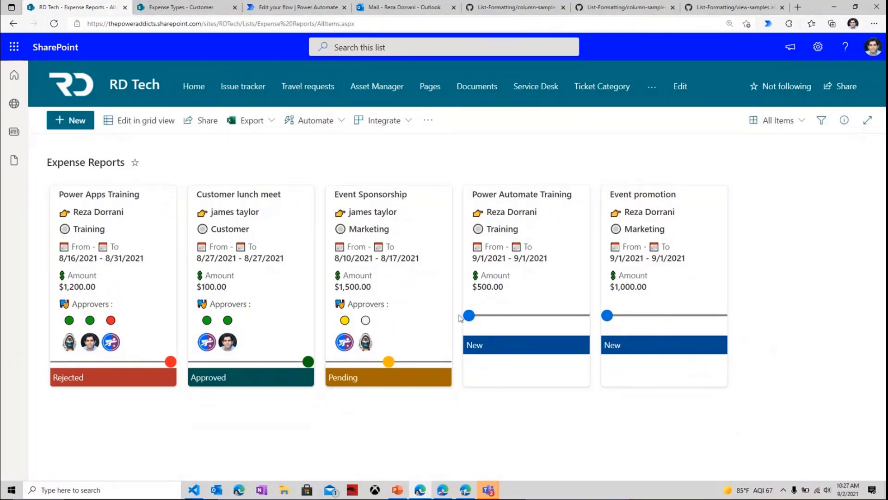
mouse_move(650, 178)
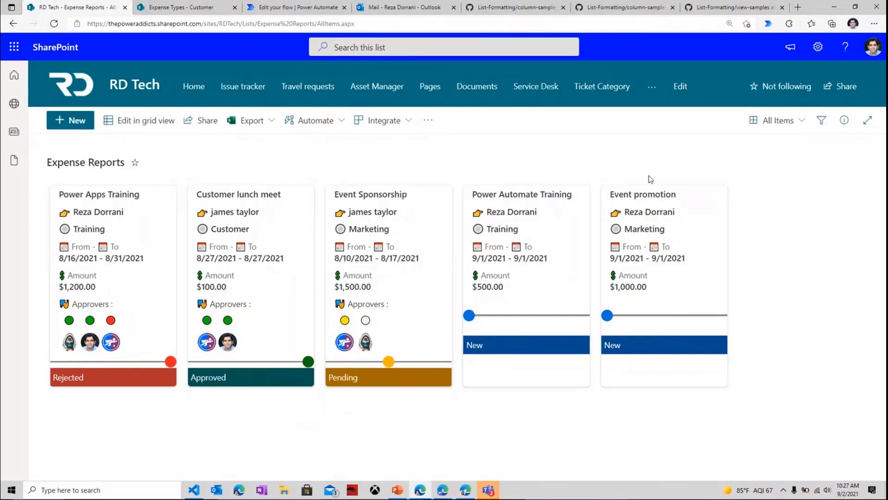
mouse_move(717, 152)
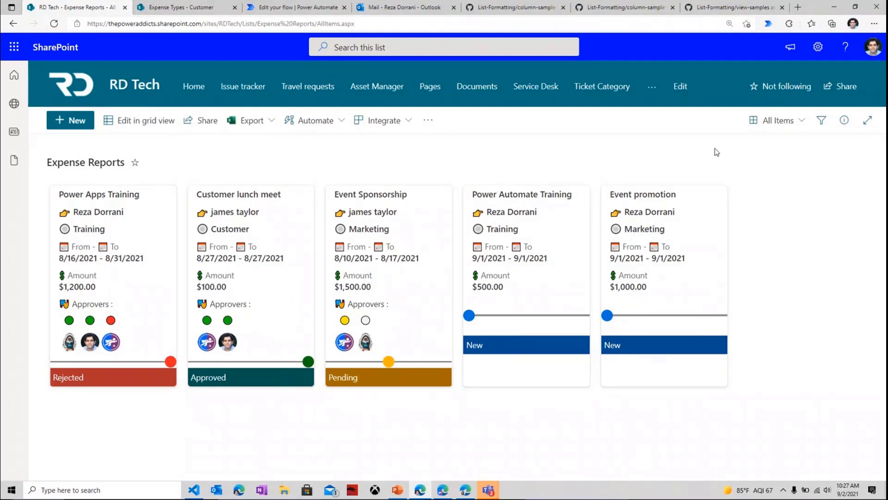
mouse_move(421, 316)
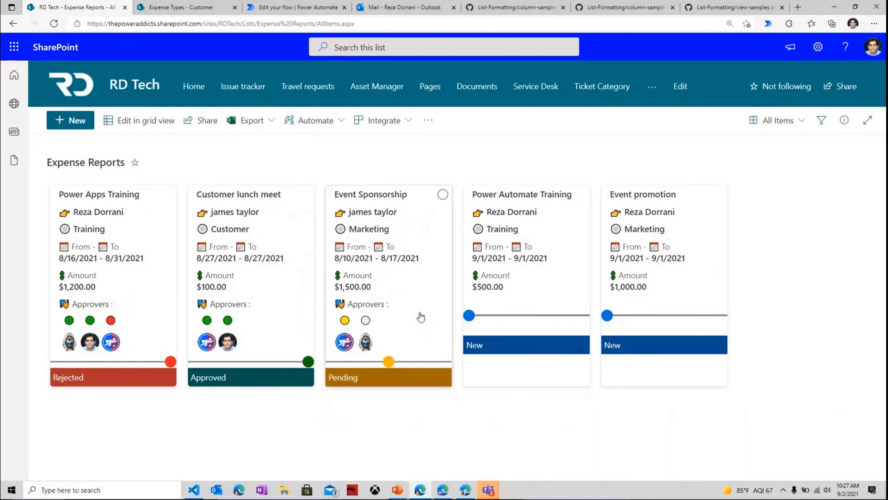
mouse_move(388, 289)
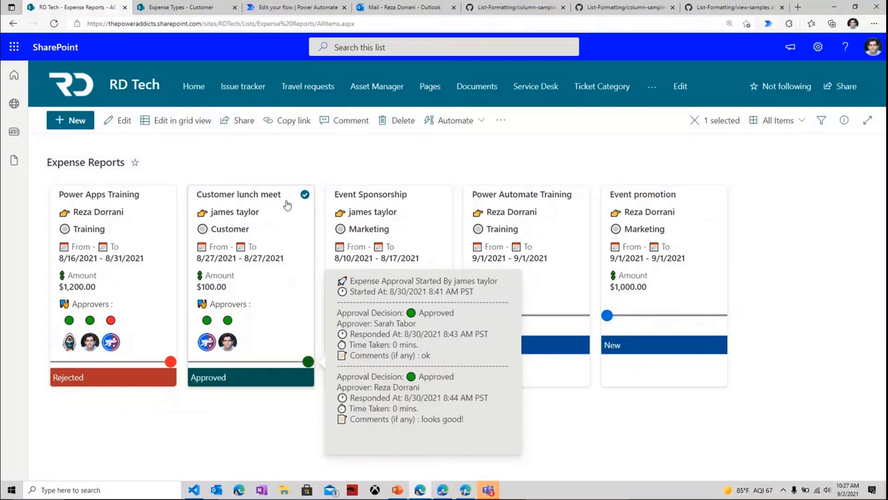
mouse_move(225, 221)
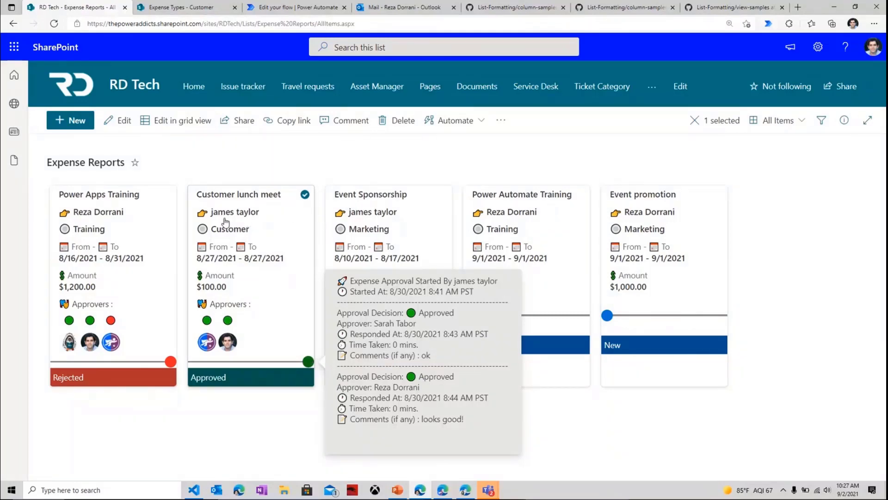
mouse_move(212, 289)
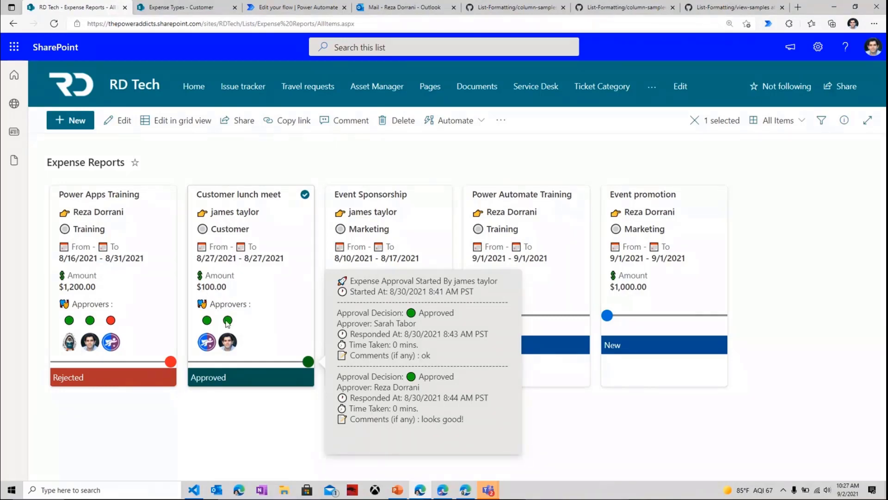
mouse_move(228, 343)
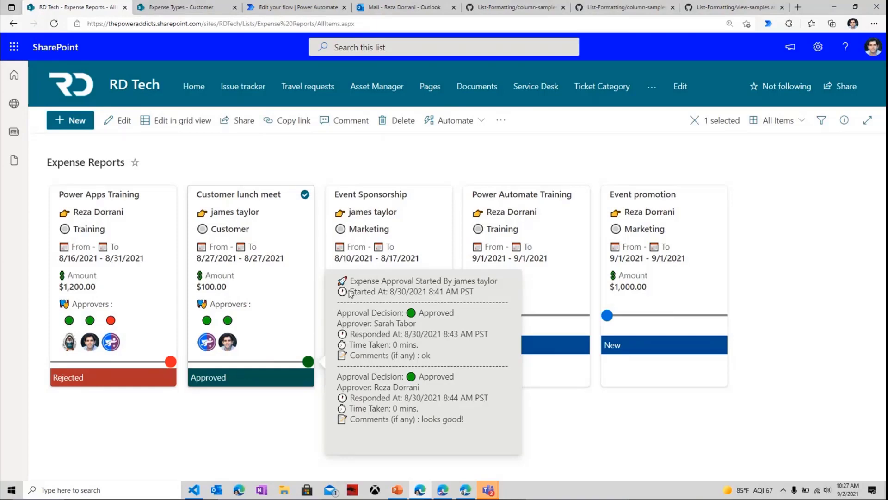
mouse_move(405, 448)
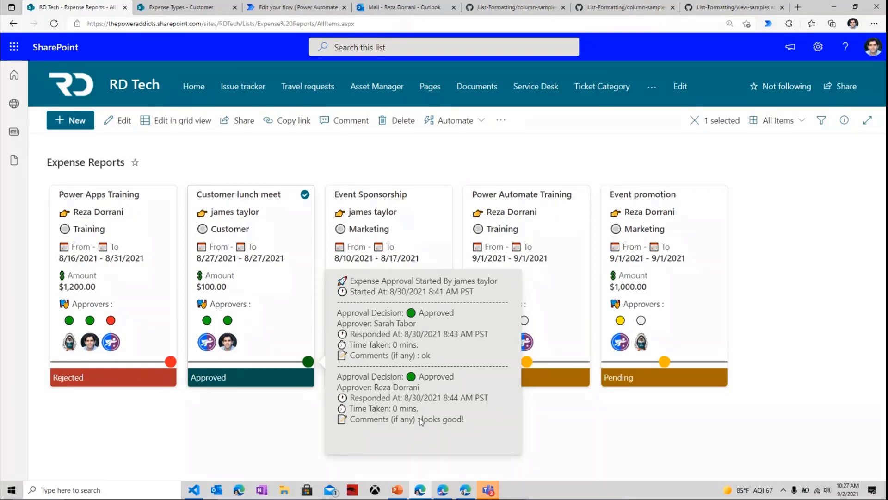
mouse_move(425, 433)
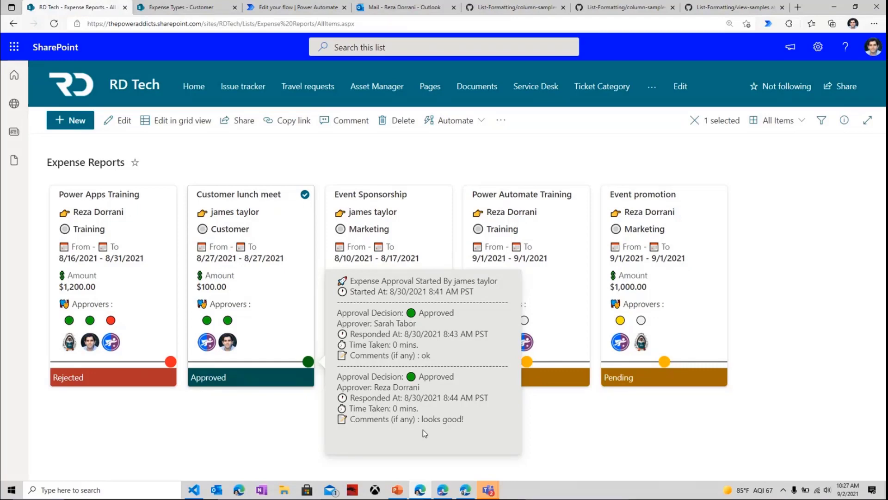
- Switch the Expense Reports list from tiles back to the table view
left_click(780, 120)
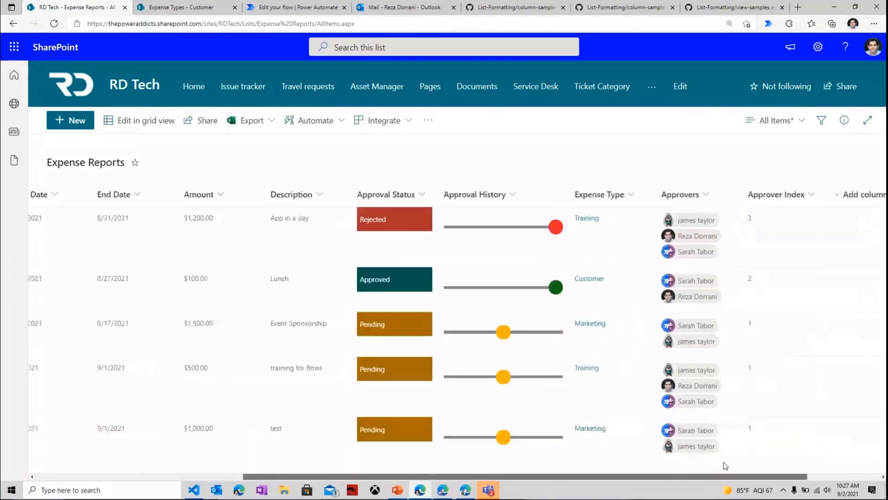
mouse_move(552, 321)
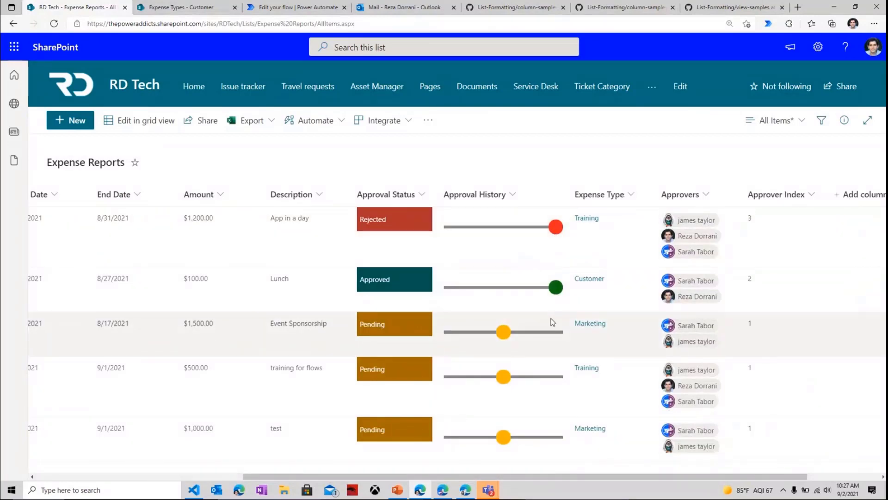
- Open Column settings from the Approval History column header menu
left_click(512, 194)
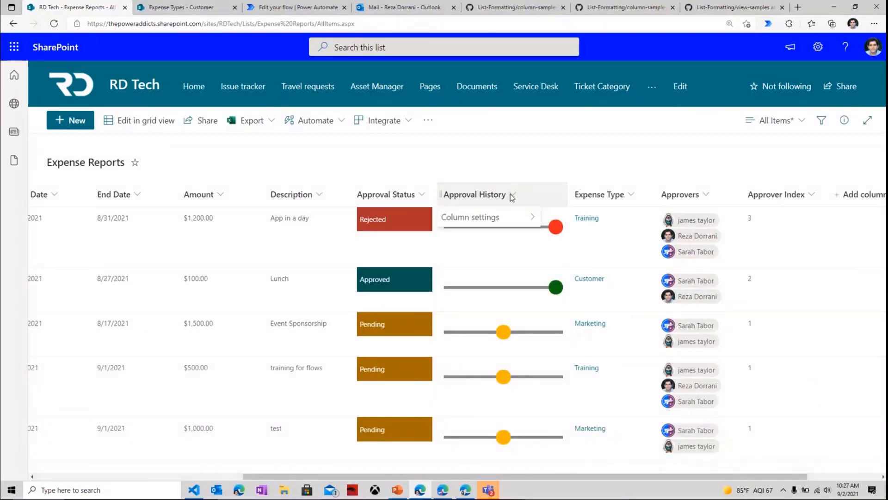
left_click(470, 217)
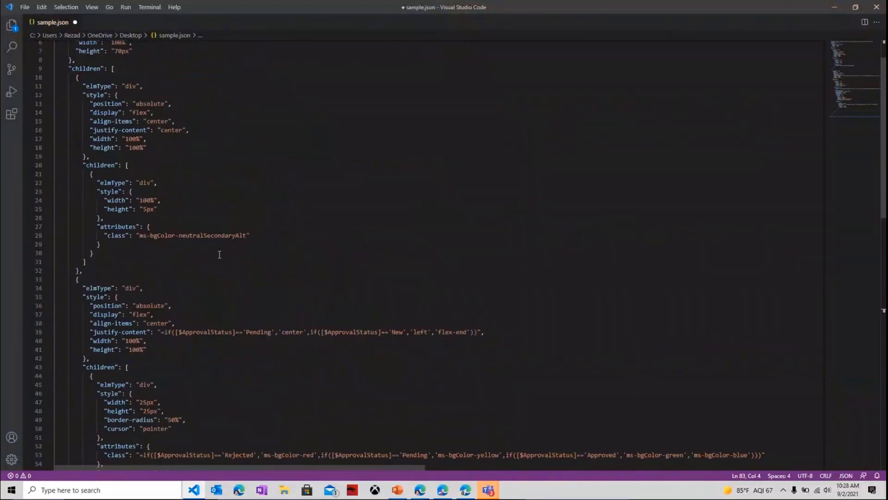
- Scroll the page, then switch to the GitHub generic-timeline Timeline Format sample
scroll("down", 3)
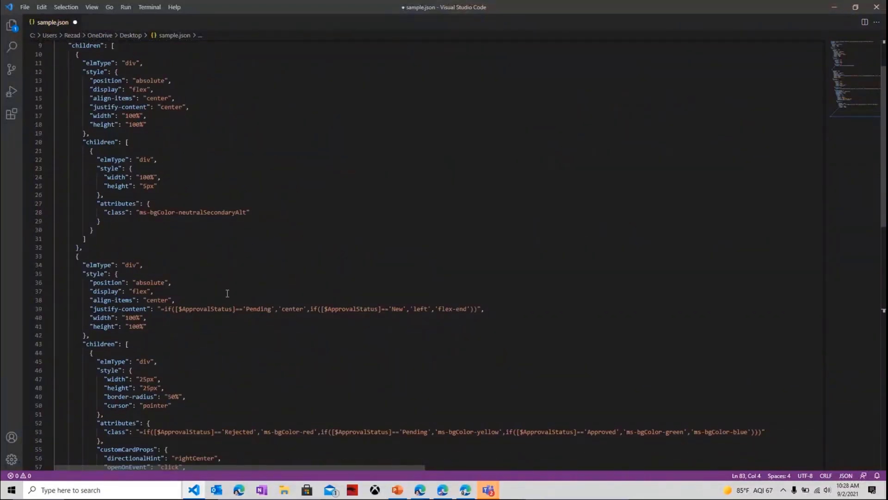
mouse_move(238, 283)
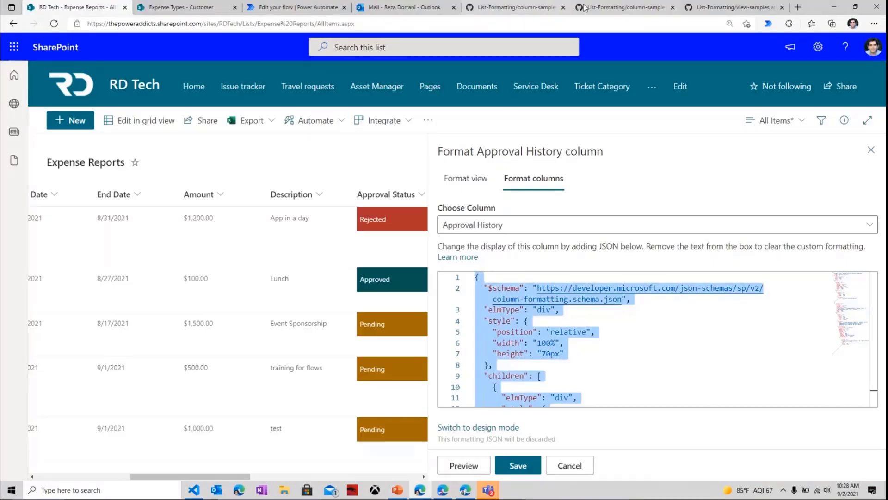
left_click(622, 7)
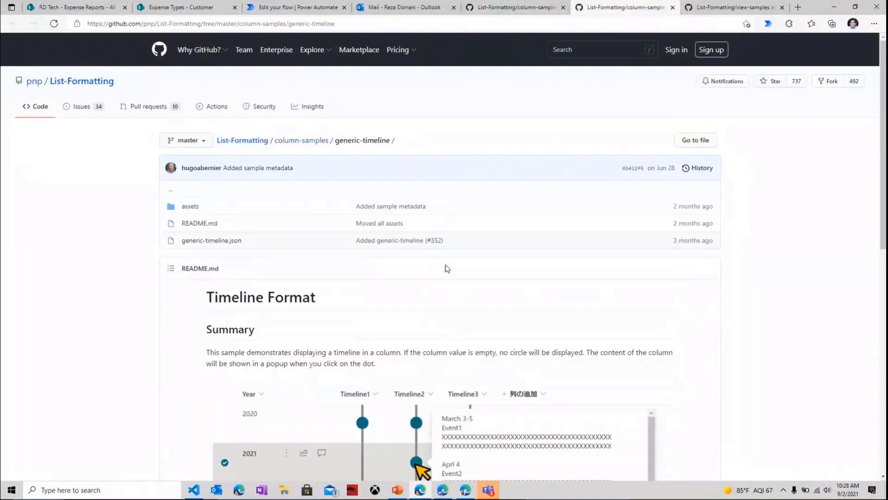
scroll("down", 3)
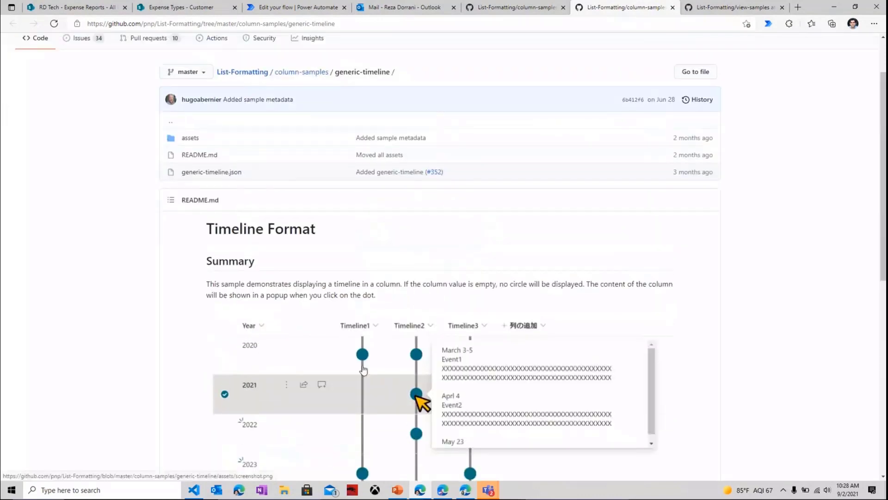
scroll("down", 3)
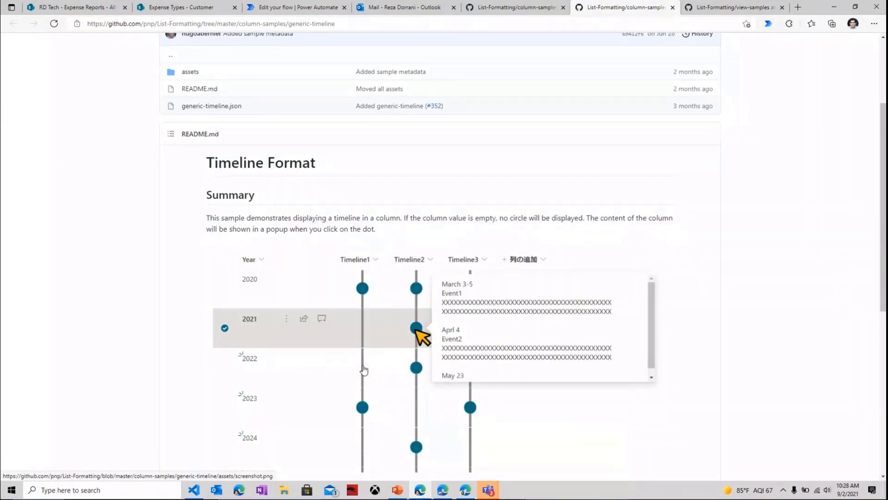
scroll("down", 3)
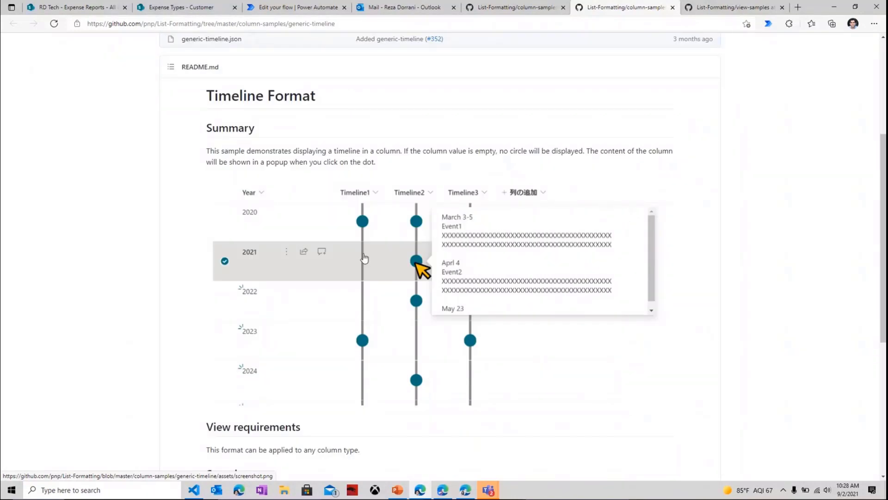
mouse_move(366, 241)
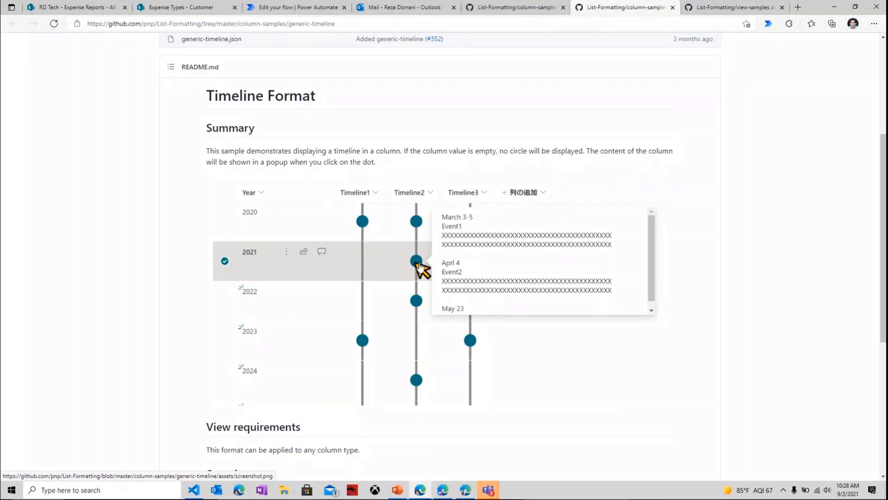
mouse_move(541, 250)
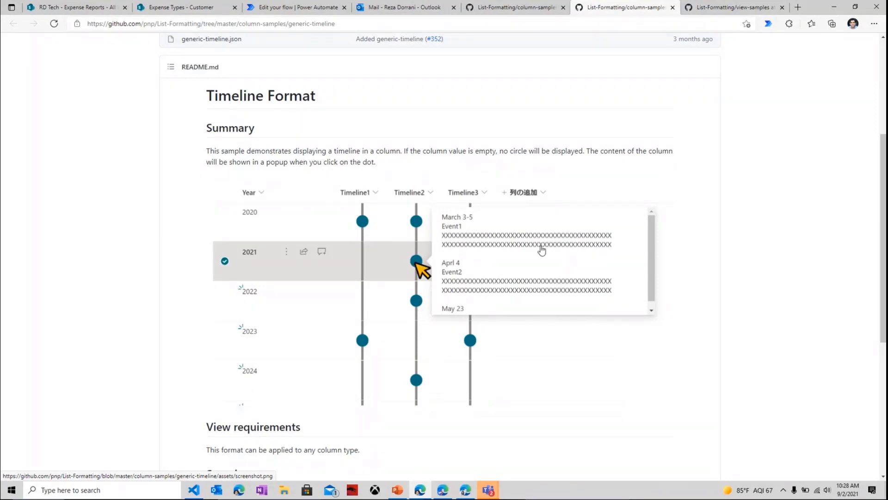
mouse_move(538, 254)
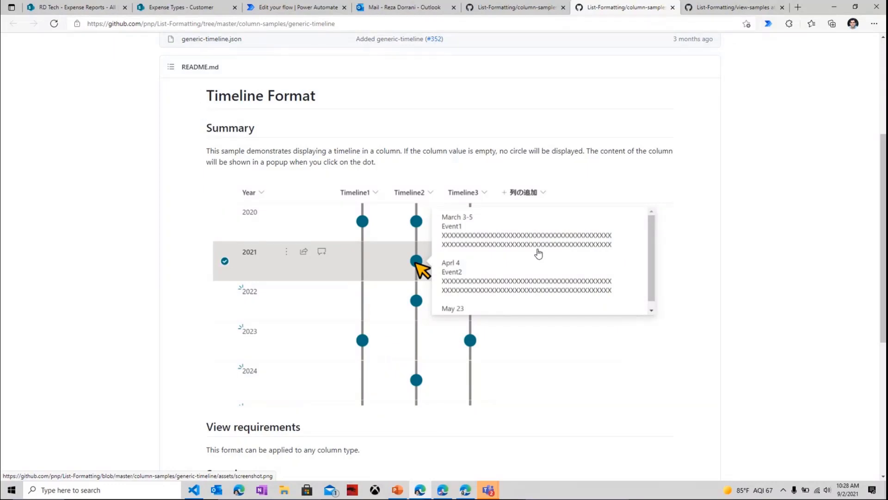
mouse_move(224, 454)
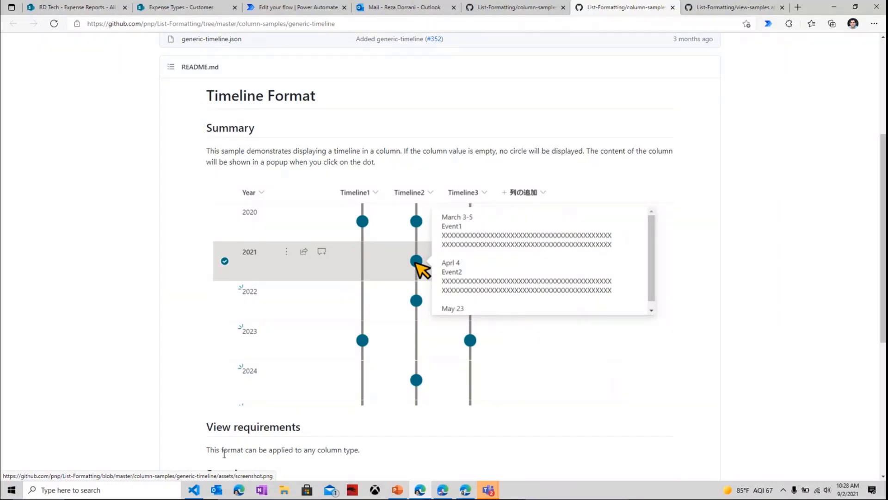
- In VS Code, highlight the customCardProps txtContent expression for Approval History or 'No History Available'
left_click(194, 490)
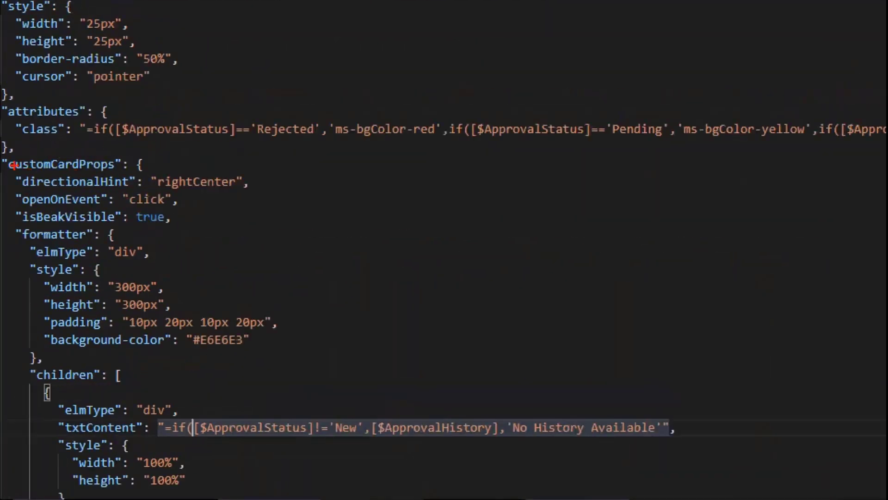
left_click_drag(6, 153, 442, 445)
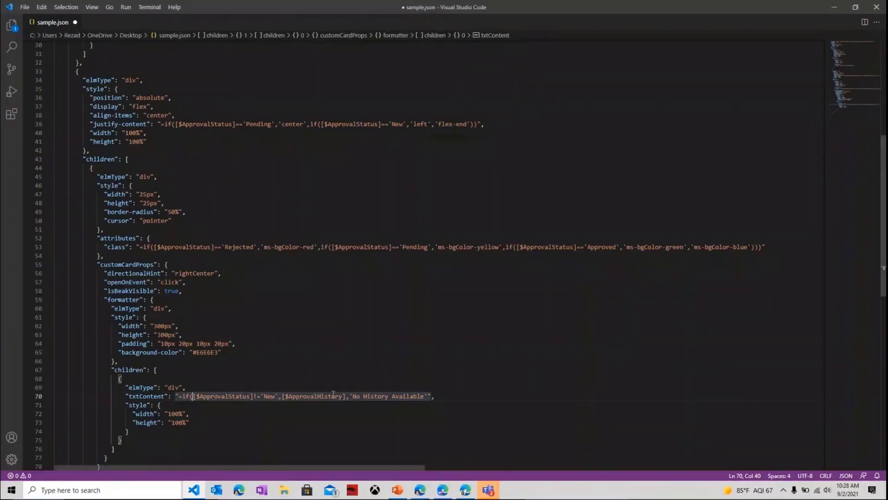
double_click(314, 396)
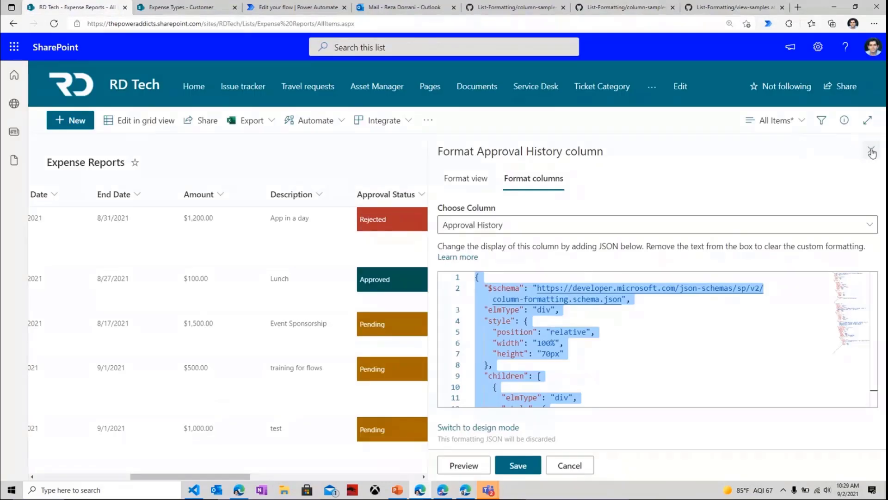
- Close the Format Approval History pane to reveal the status-coloured timeline dots
left_click(872, 152)
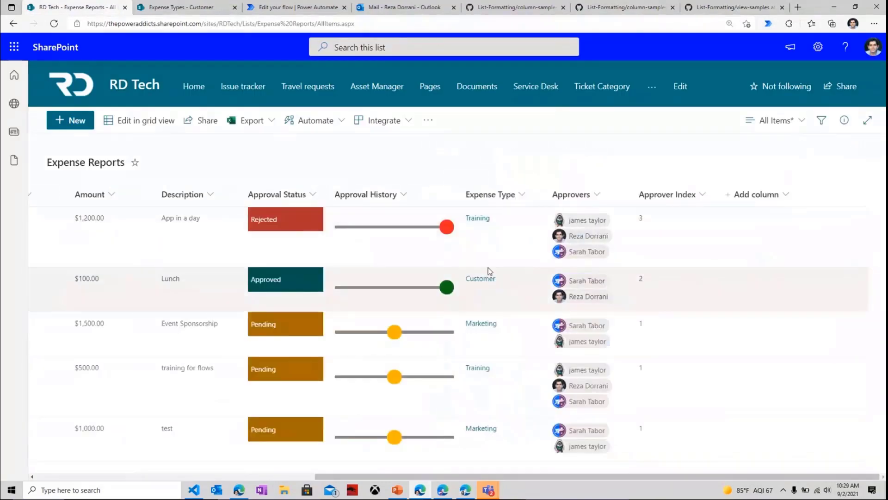
mouse_move(438, 238)
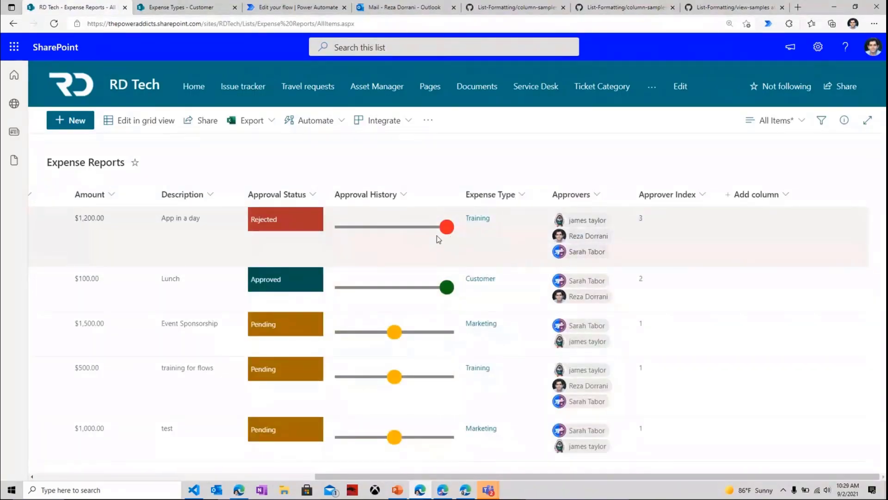
mouse_move(432, 248)
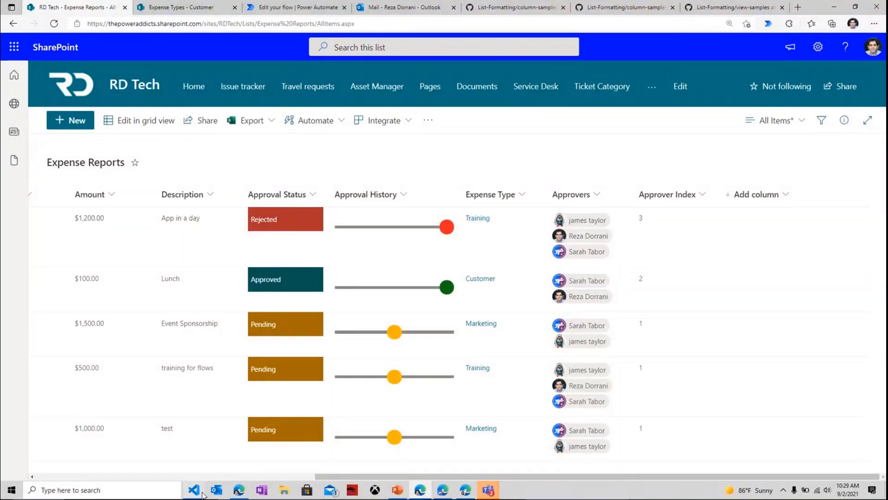
- Return to VS Code and highlight the justify-content expression that positions the history dot by status
left_click(195, 490)
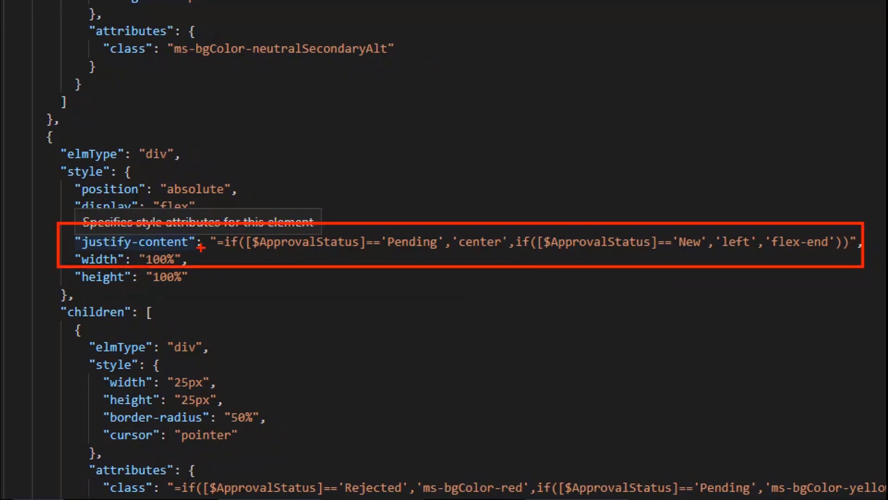
mouse_move(477, 250)
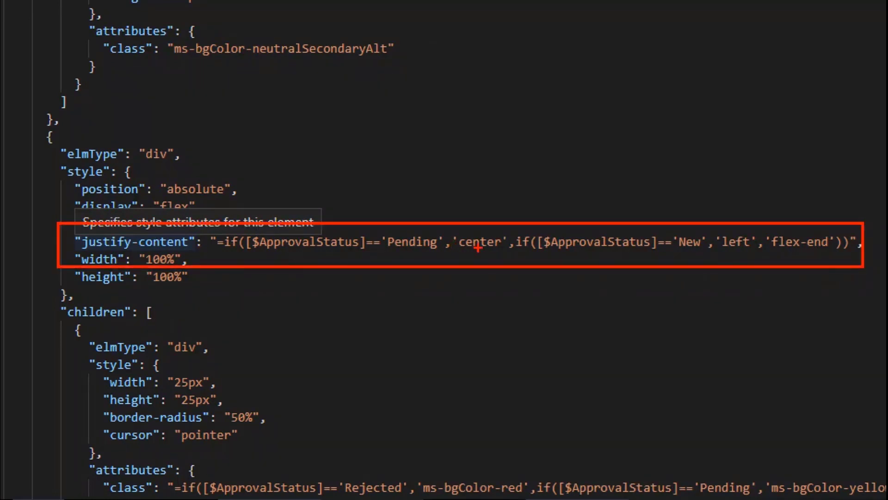
mouse_move(674, 250)
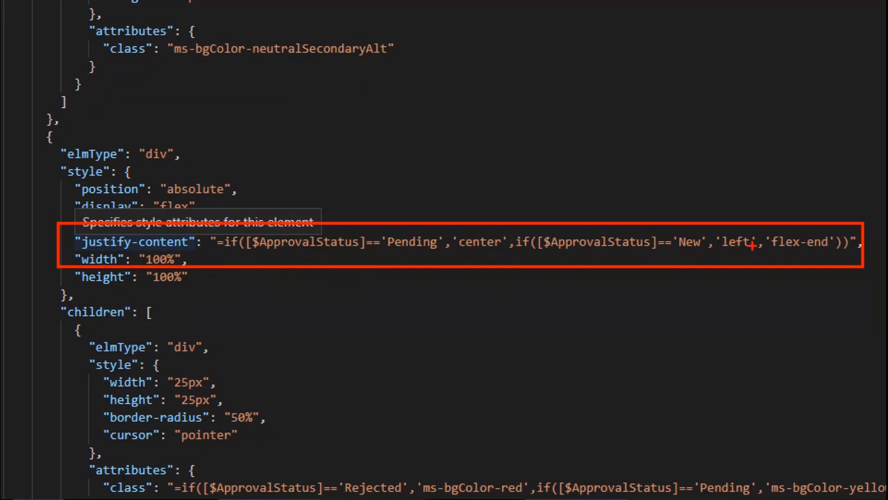
mouse_move(772, 248)
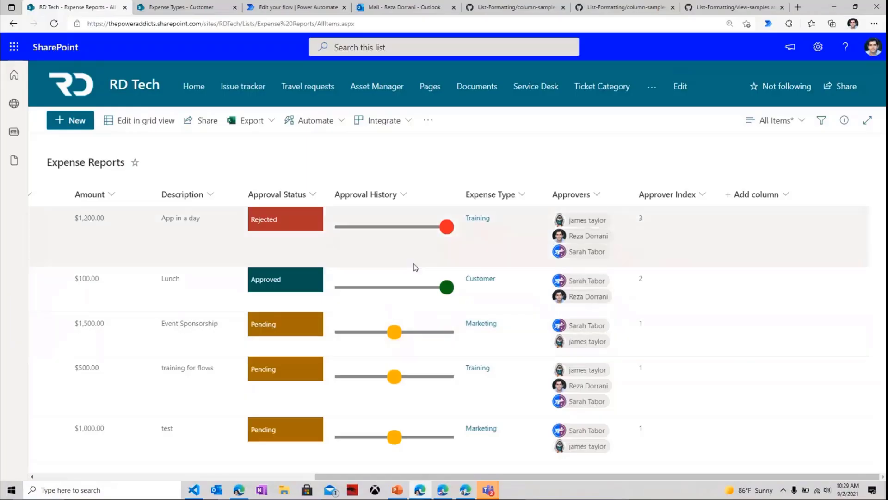
mouse_move(449, 230)
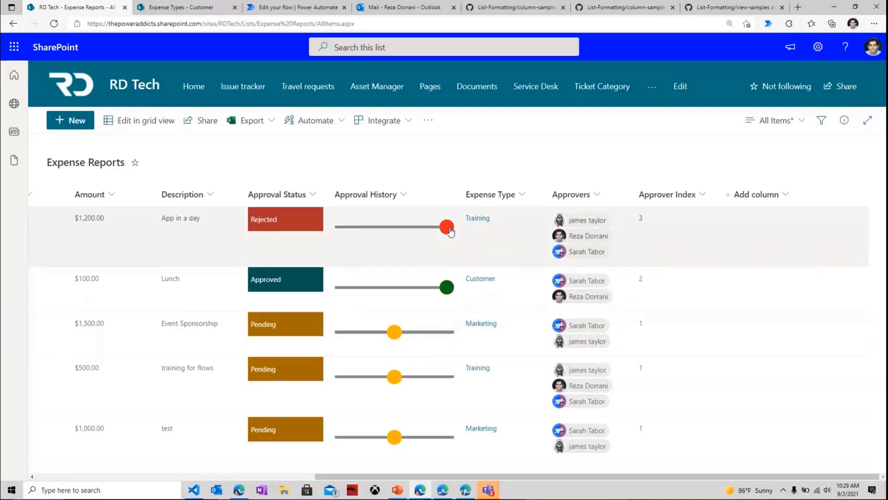
mouse_move(445, 289)
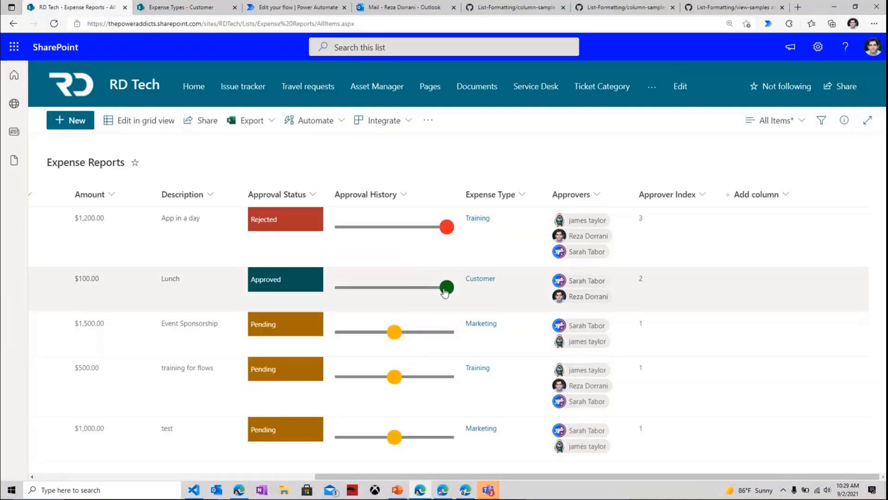
left_click(446, 227)
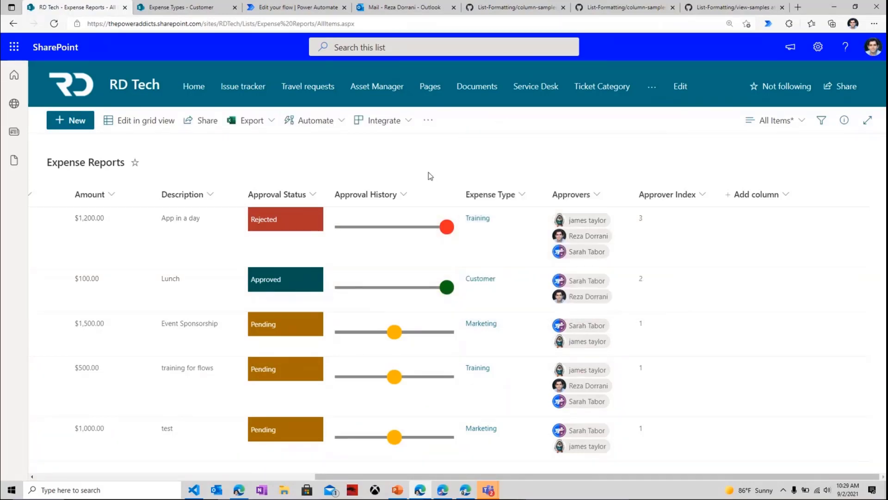
mouse_move(782, 184)
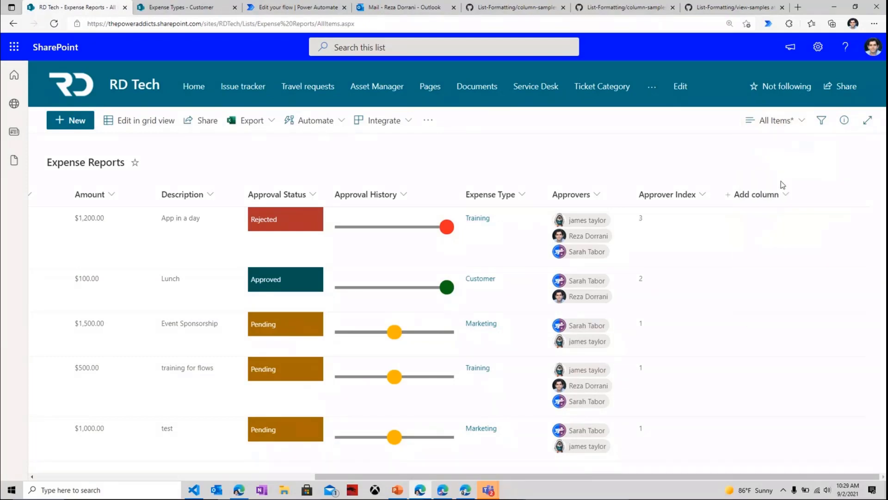
- Show Expense Reports as tiles with the pending Power Automate Training and Event promotion requests
left_click(775, 119)
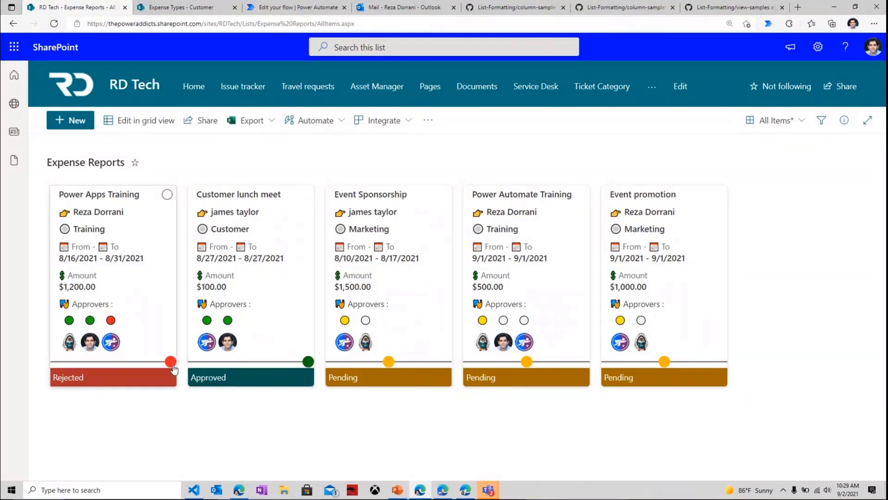
mouse_move(494, 335)
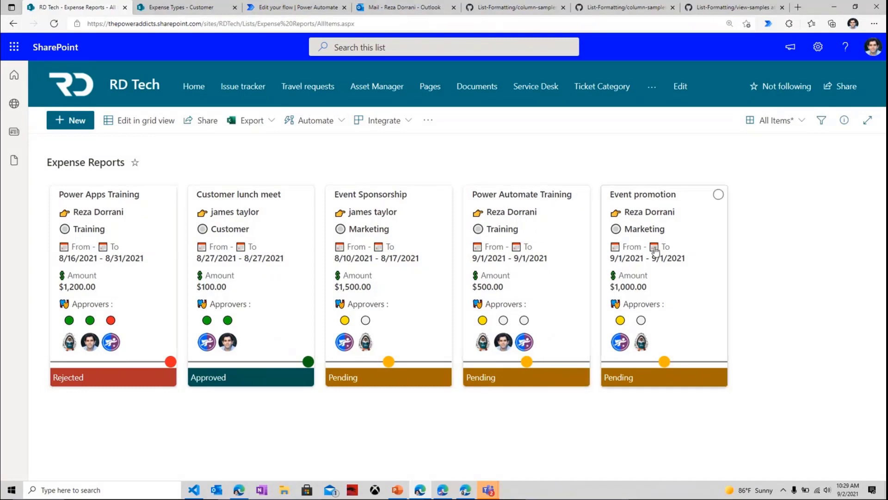
mouse_move(489, 300)
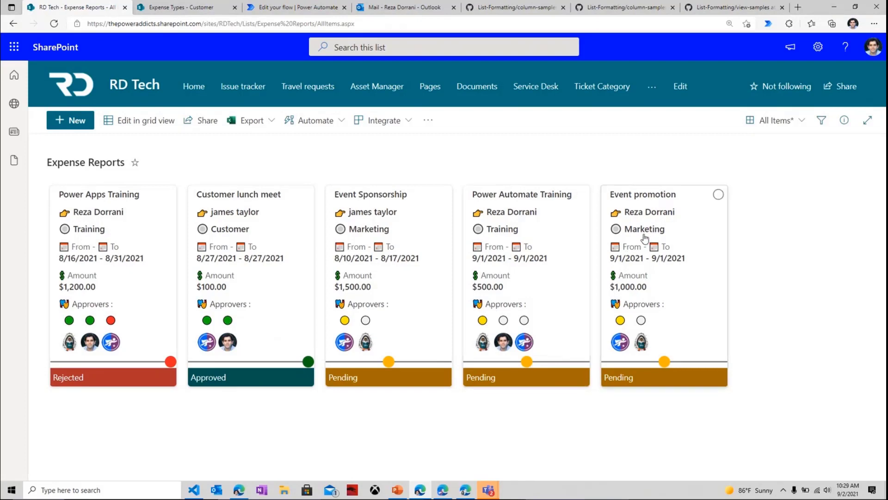
mouse_move(525, 318)
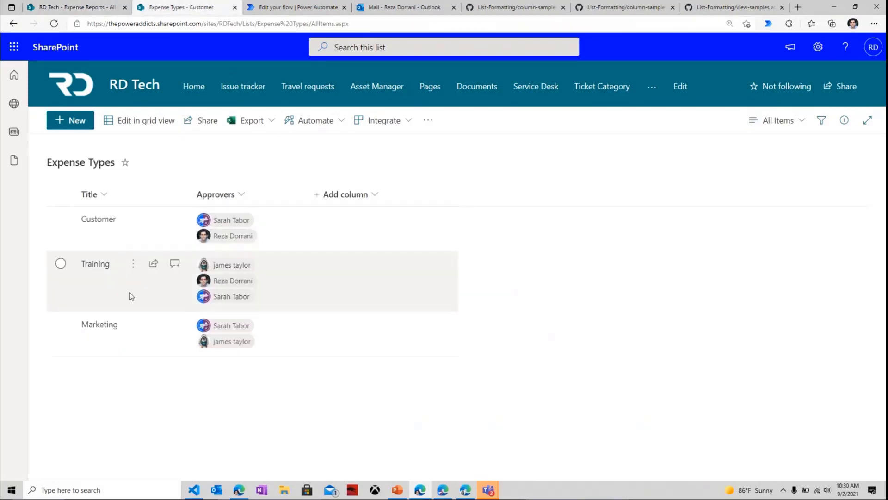
left_click(69, 7)
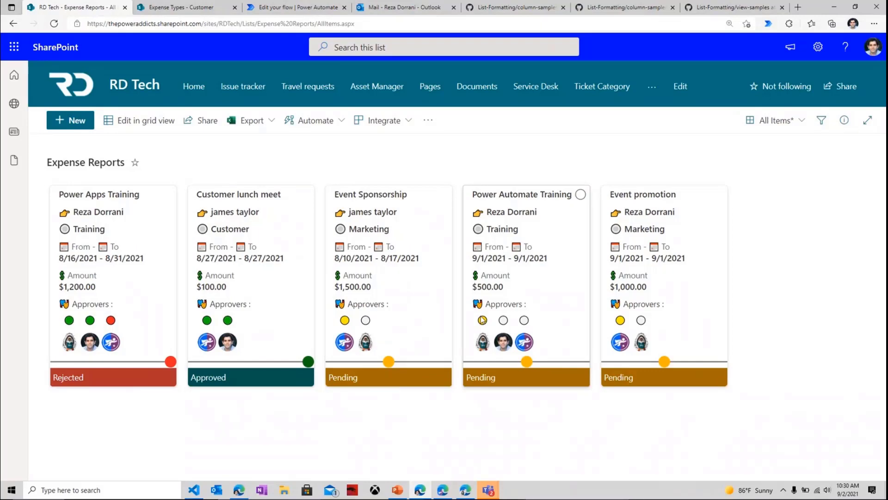
mouse_move(483, 343)
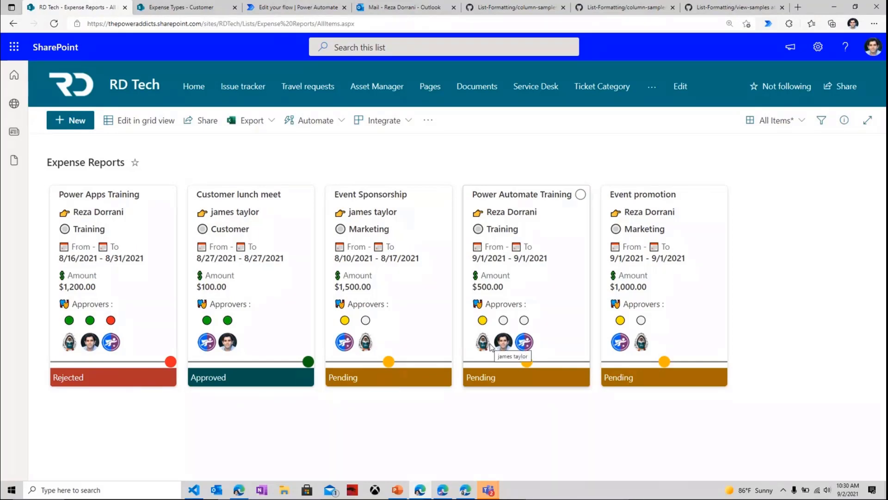
mouse_move(522, 270)
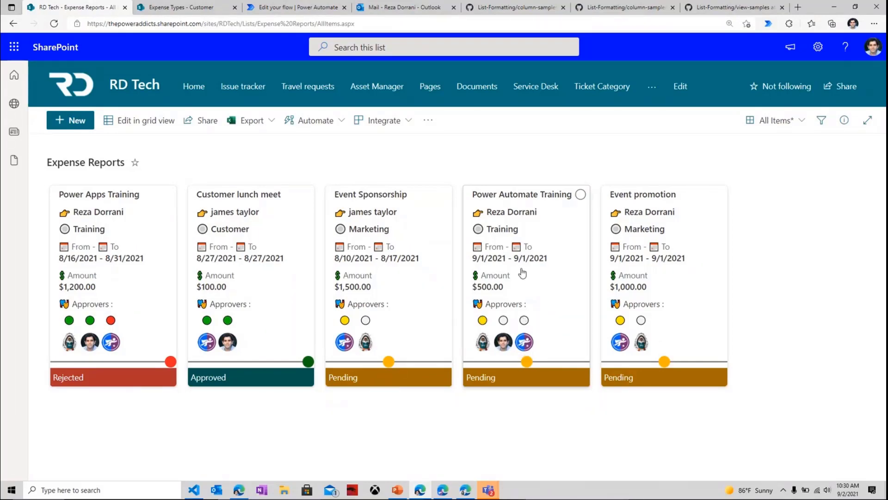
mouse_move(484, 352)
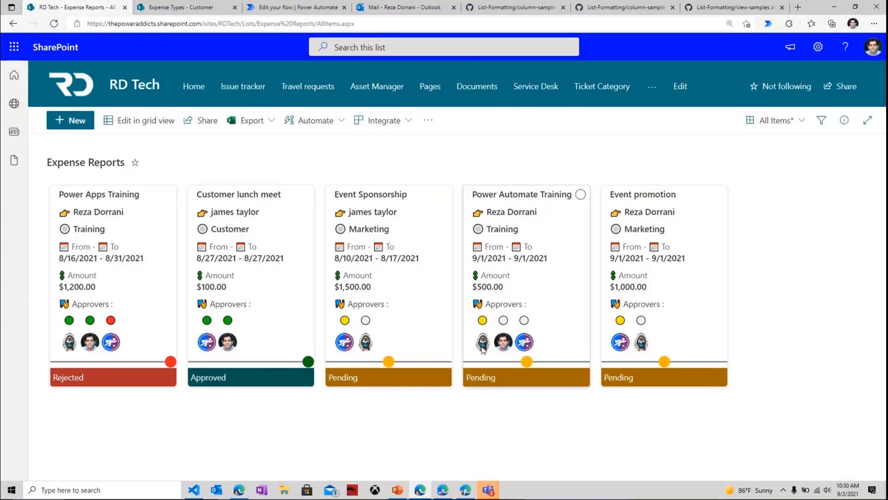
mouse_move(495, 217)
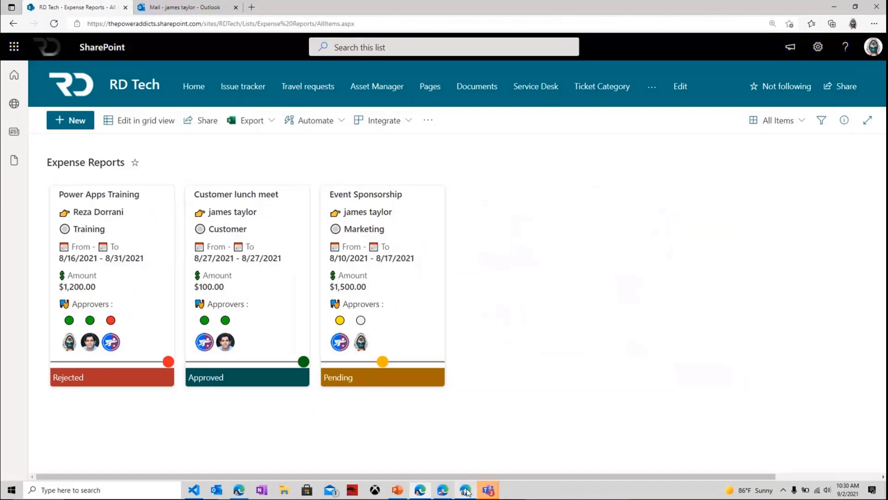
- In the first approver's mailbox, approve the Power Automate Training request and begin a comment
left_click(184, 7)
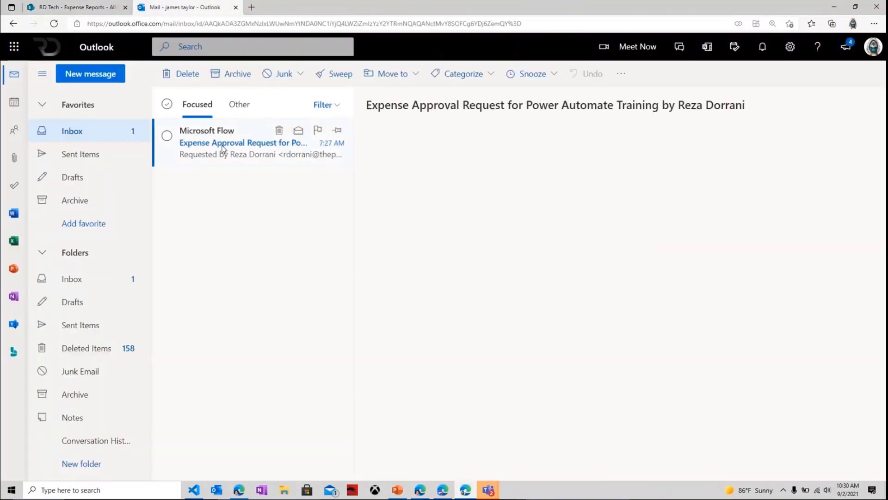
left_click(244, 143)
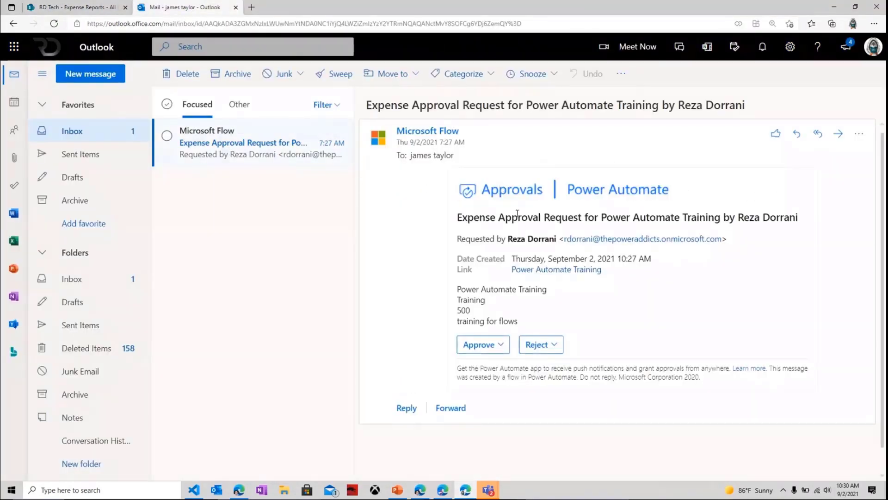
mouse_move(508, 316)
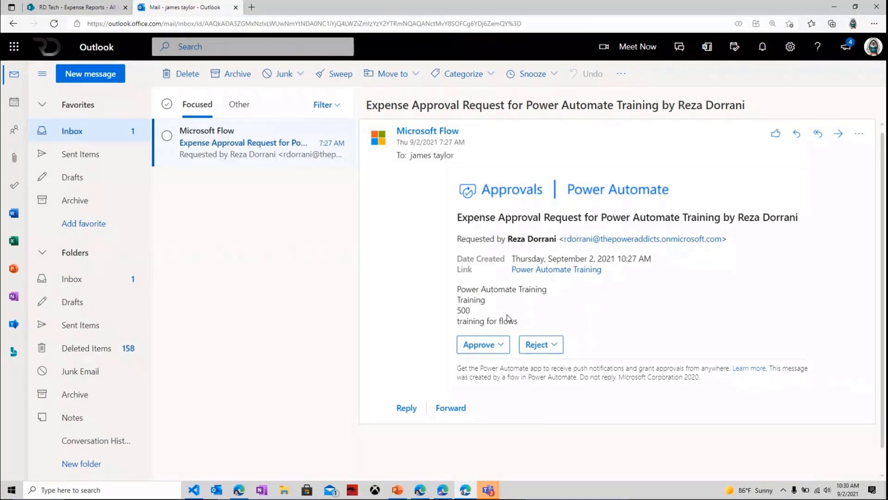
mouse_move(556, 277)
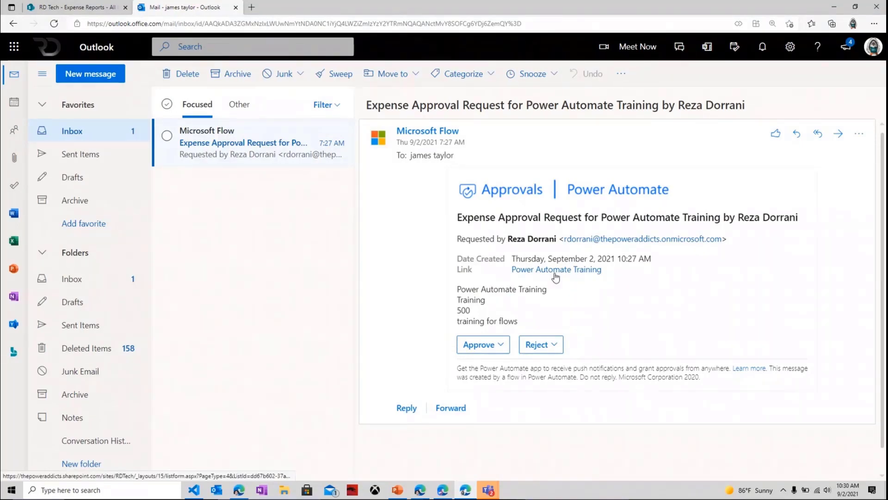
scroll("down", 3)
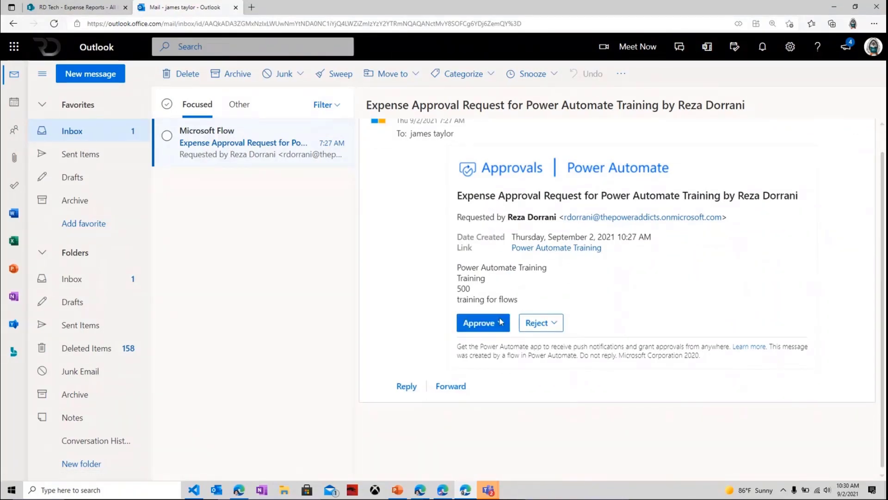
left_click(479, 322)
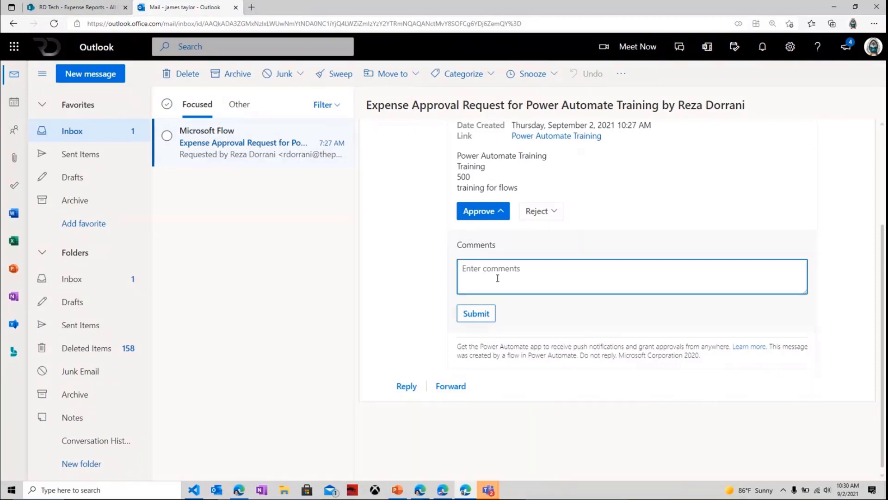
left_click(476, 313)
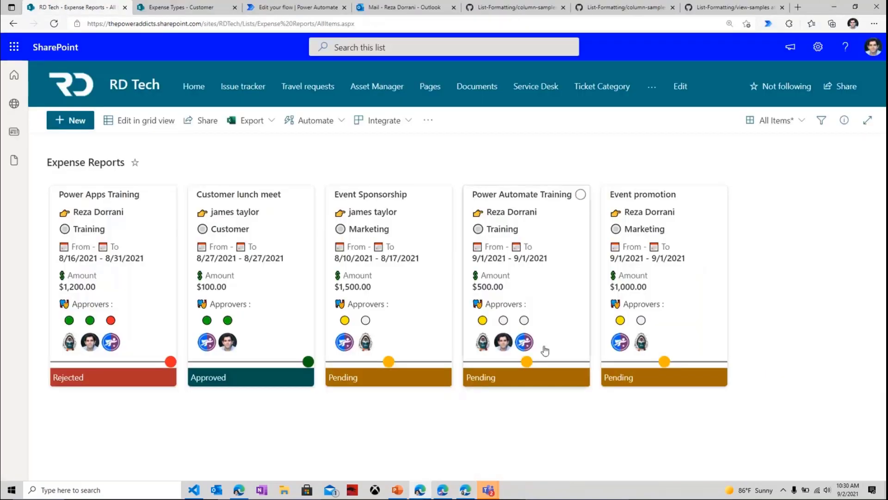
mouse_move(482, 341)
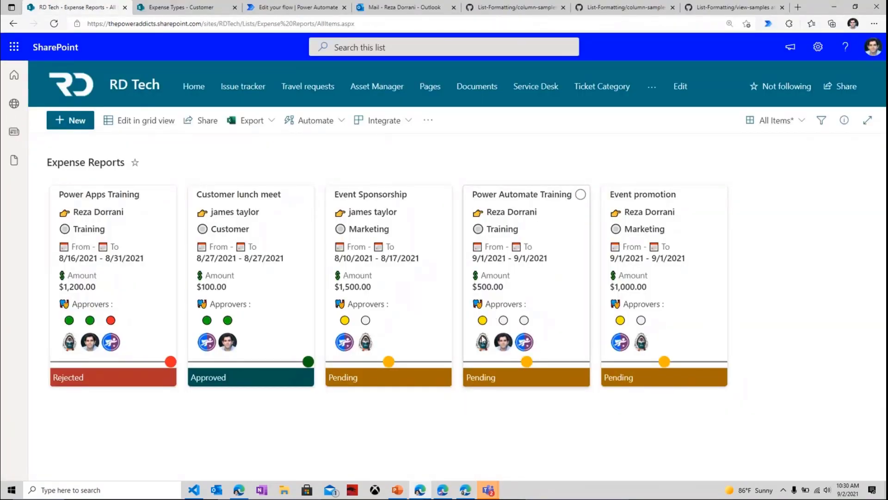
mouse_move(483, 342)
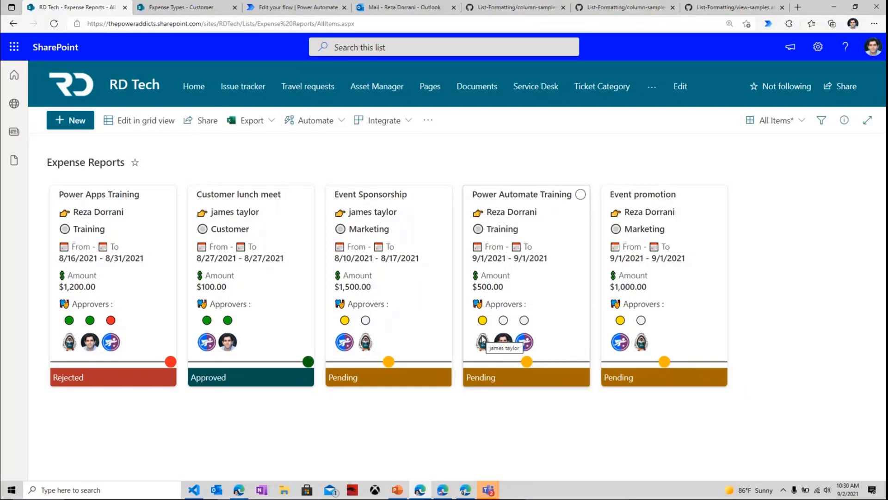
mouse_move(504, 366)
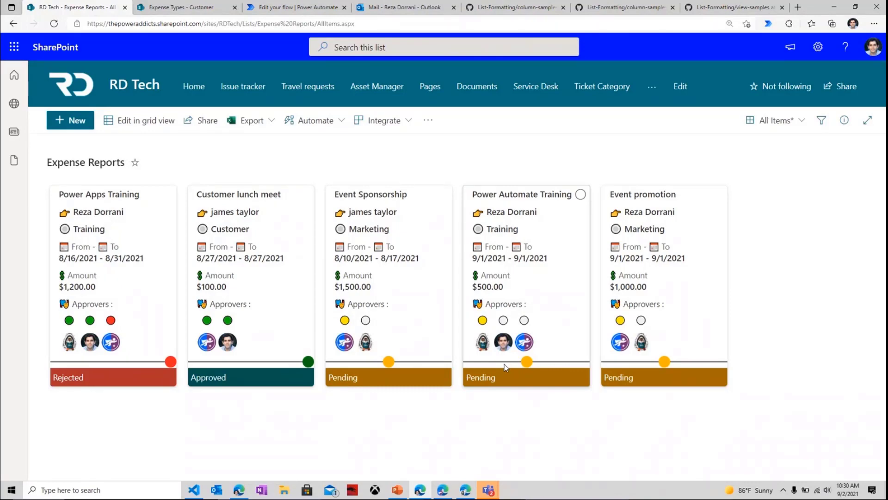
mouse_move(502, 342)
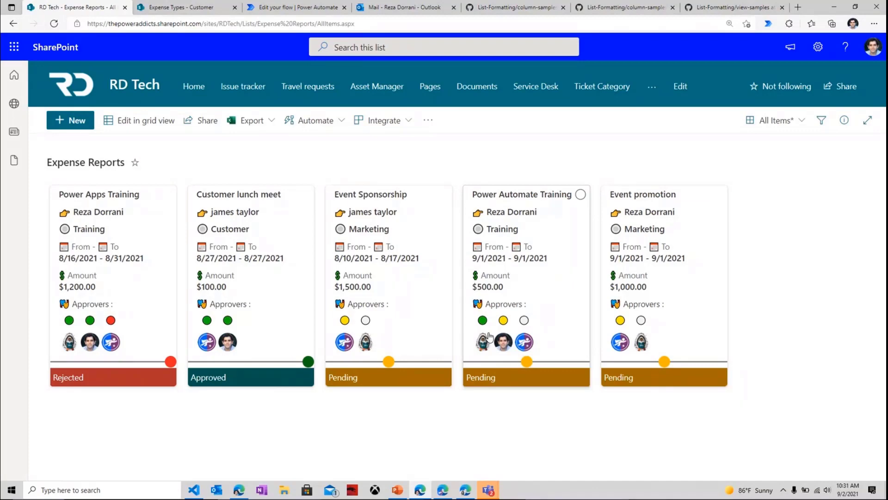
mouse_move(479, 349)
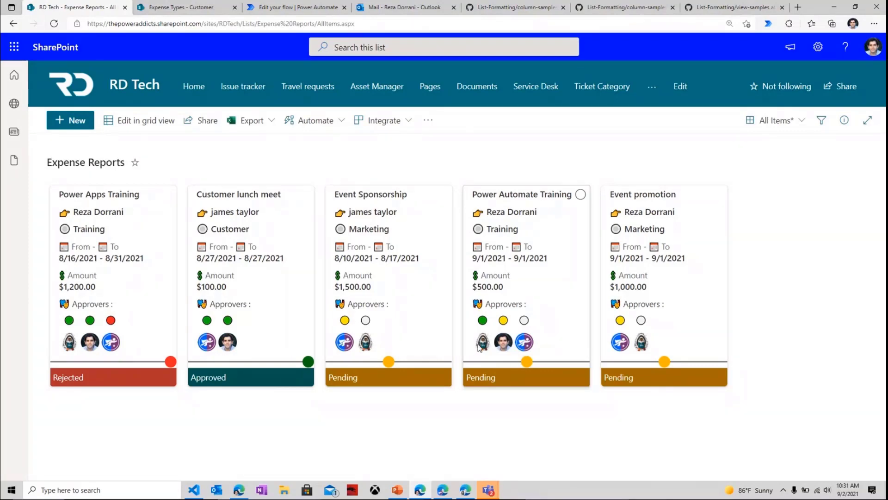
mouse_move(481, 327)
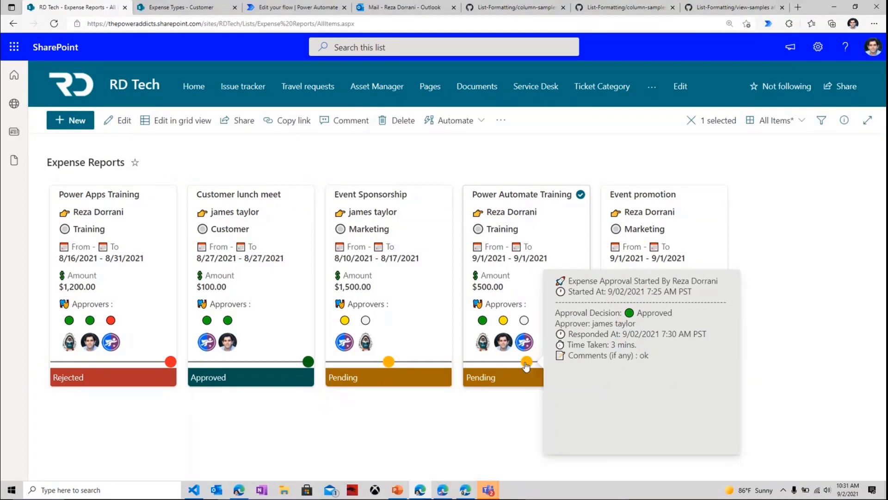
mouse_move(644, 300)
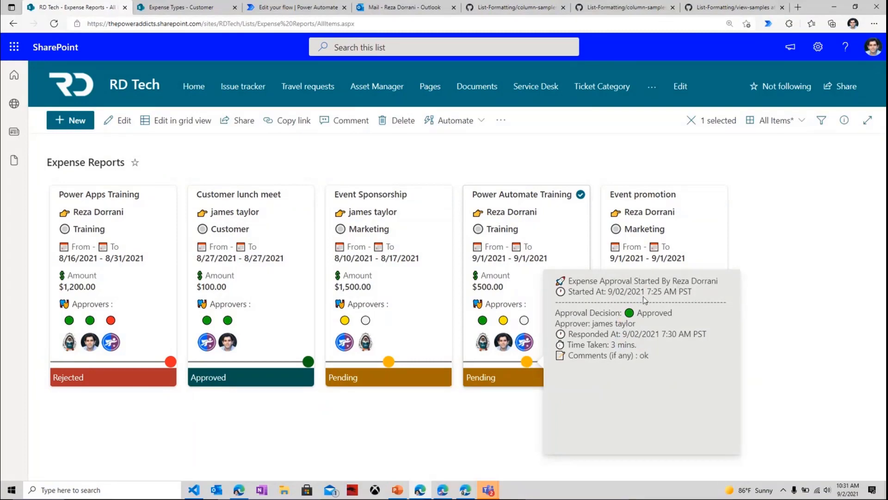
mouse_move(648, 325)
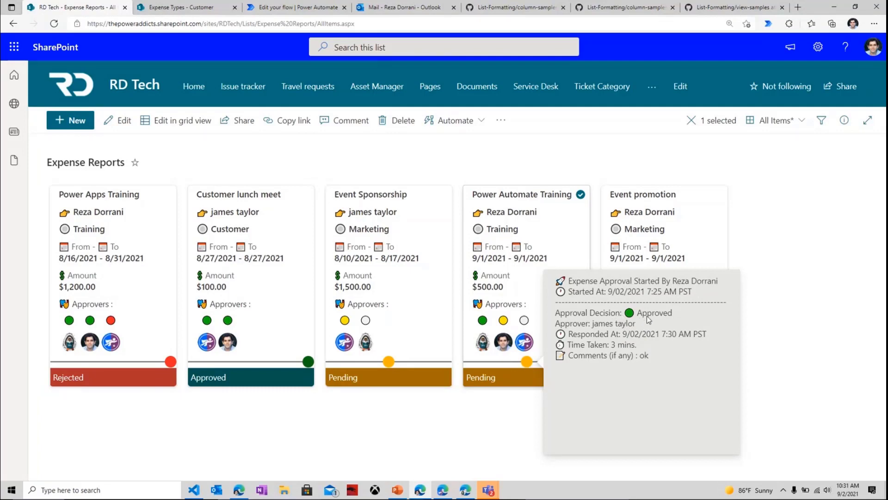
mouse_move(615, 348)
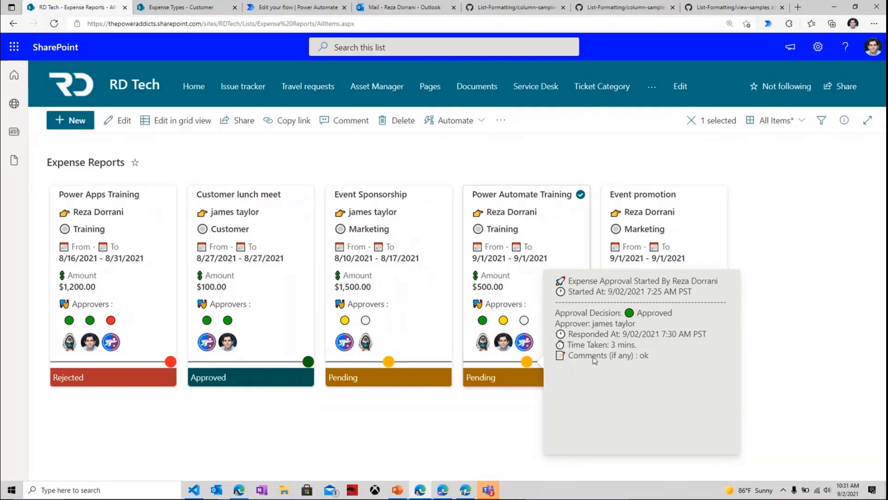
mouse_move(635, 362)
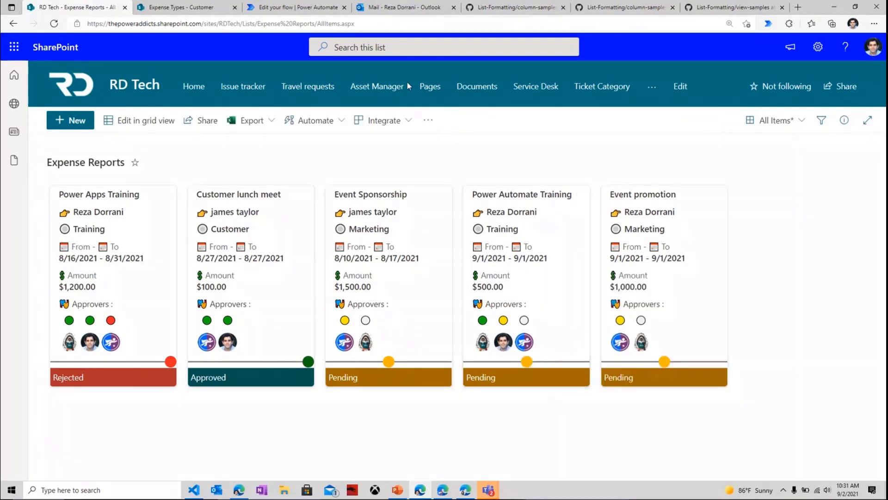
- As second approver, reject the Power Automate Training request with comment 'no'
left_click(399, 7)
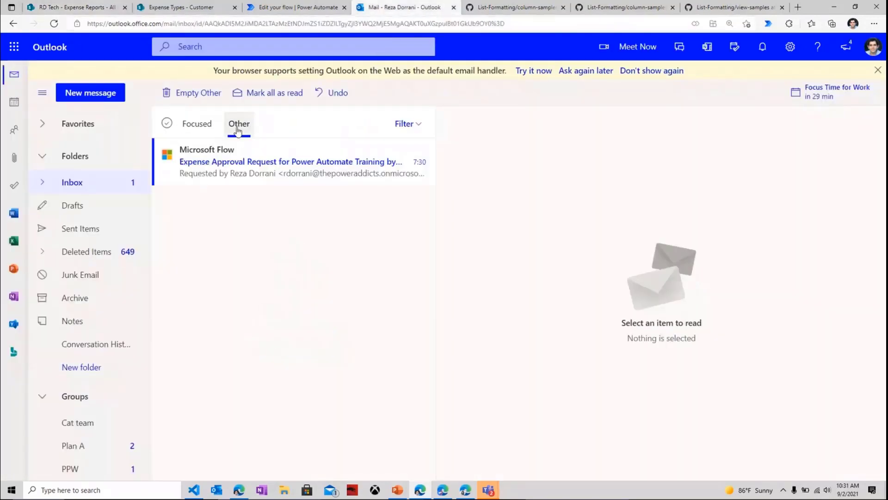
left_click(289, 162)
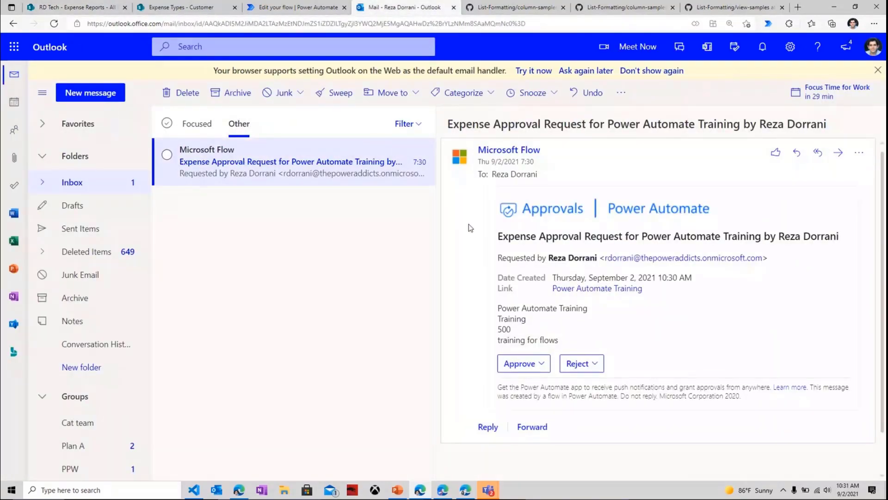
left_click(581, 363)
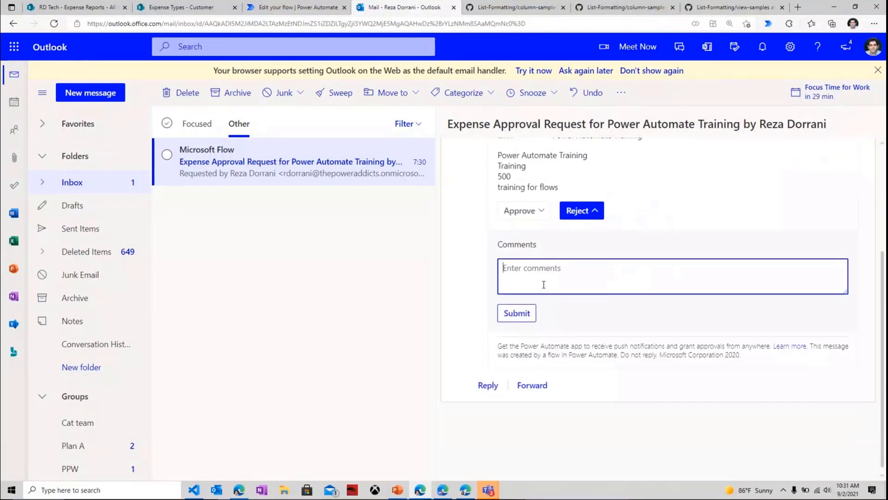
type("no")
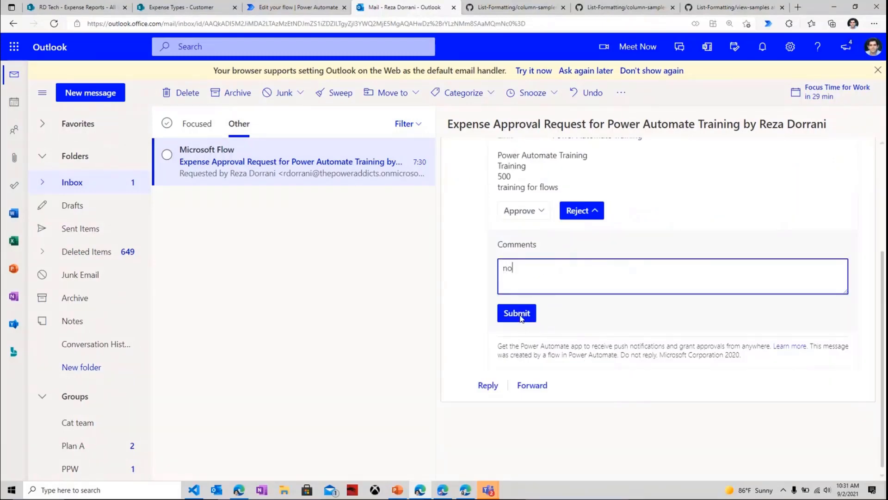
left_click(517, 313)
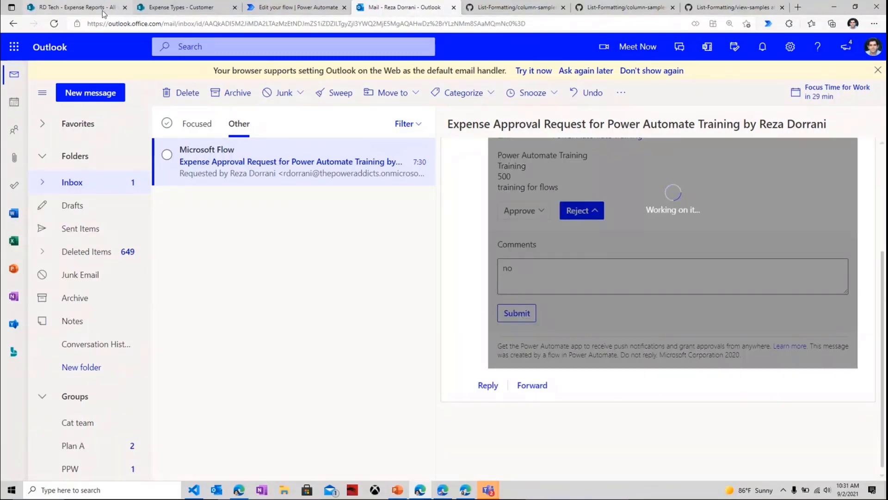
left_click(70, 7)
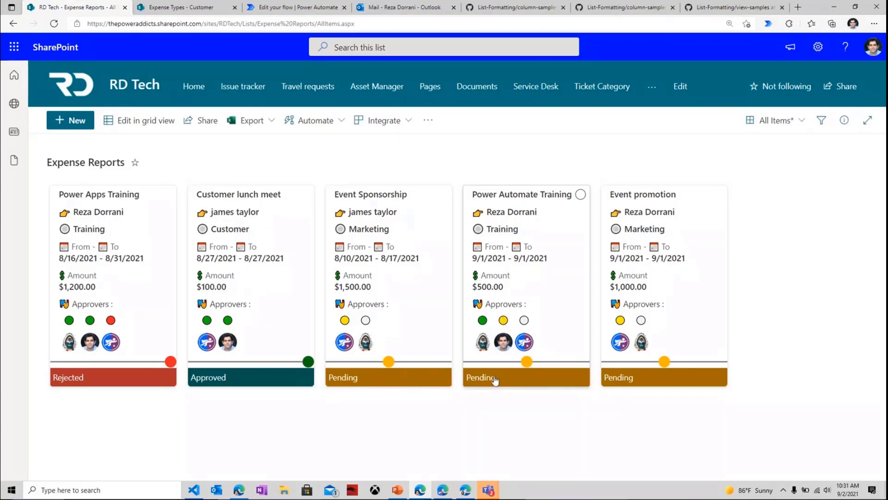
mouse_move(566, 384)
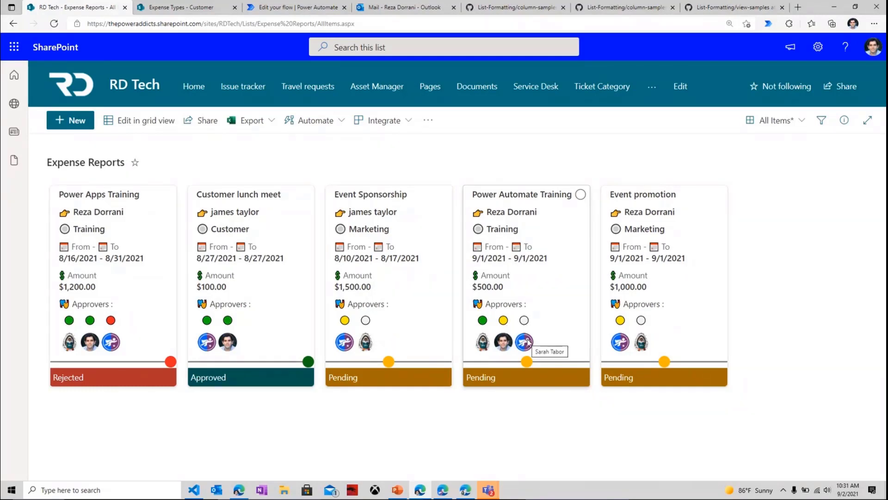
mouse_move(511, 160)
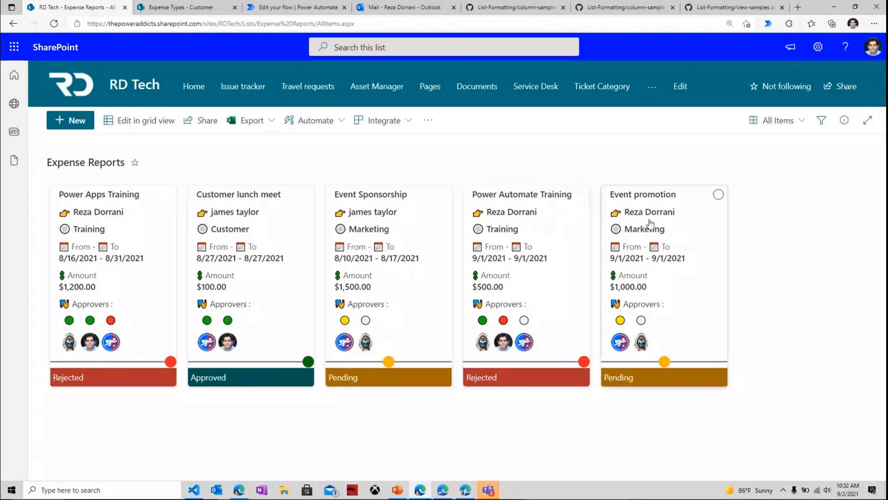
mouse_move(655, 244)
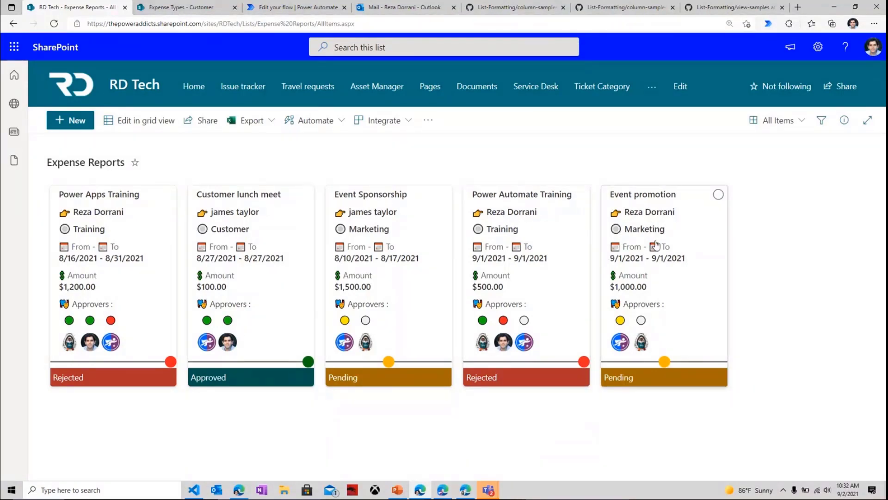
mouse_move(661, 196)
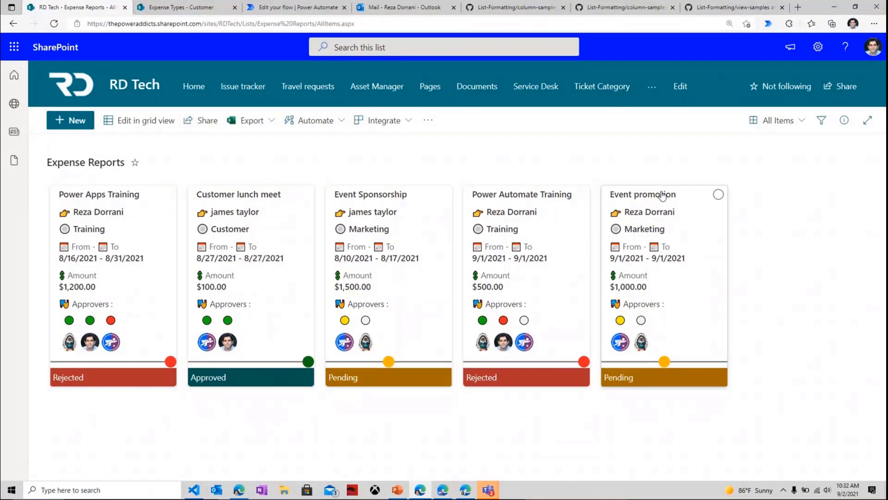
mouse_move(654, 191)
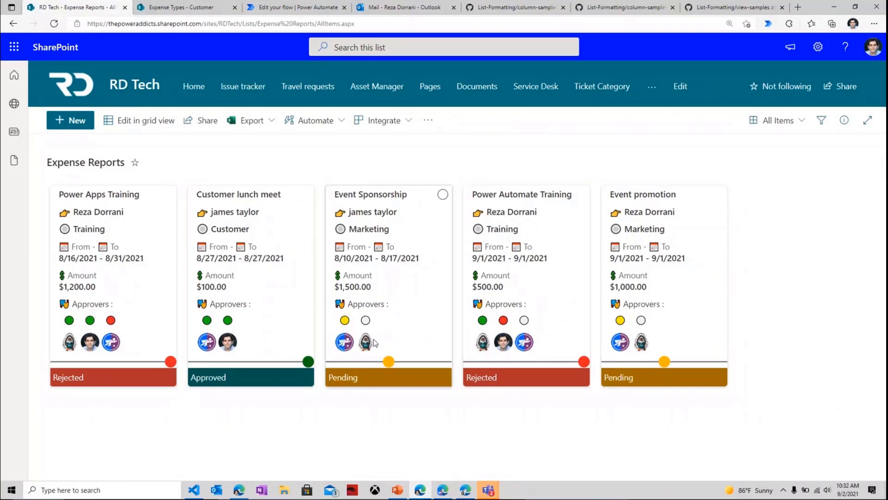
- Switch Expense Reports to List layout and scroll right to the Approvers and Approver Index columns
left_click(779, 120)
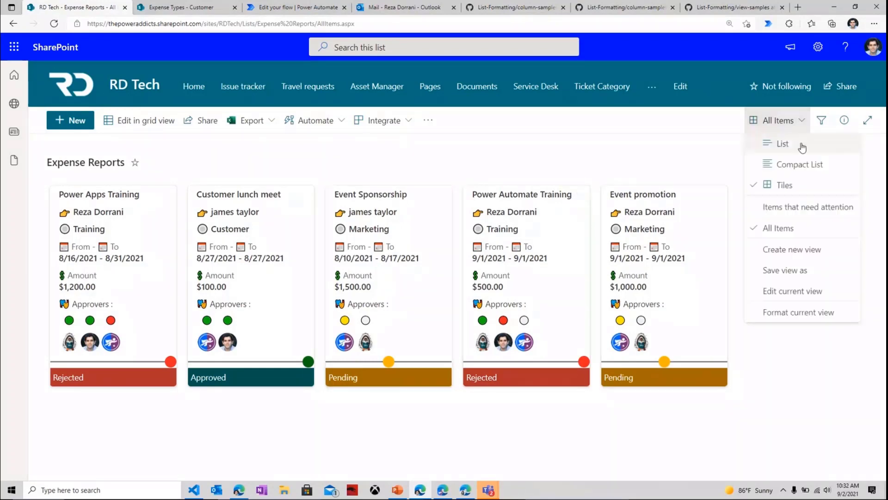
left_click(782, 144)
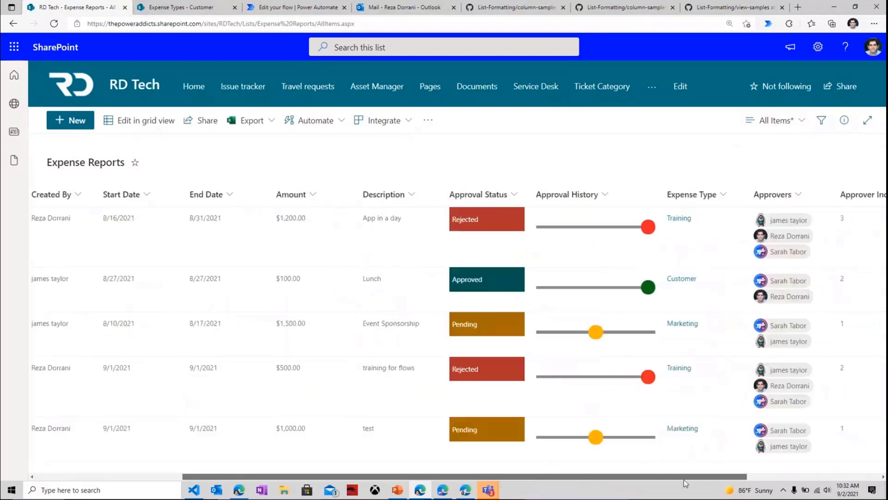
scroll("right", 3)
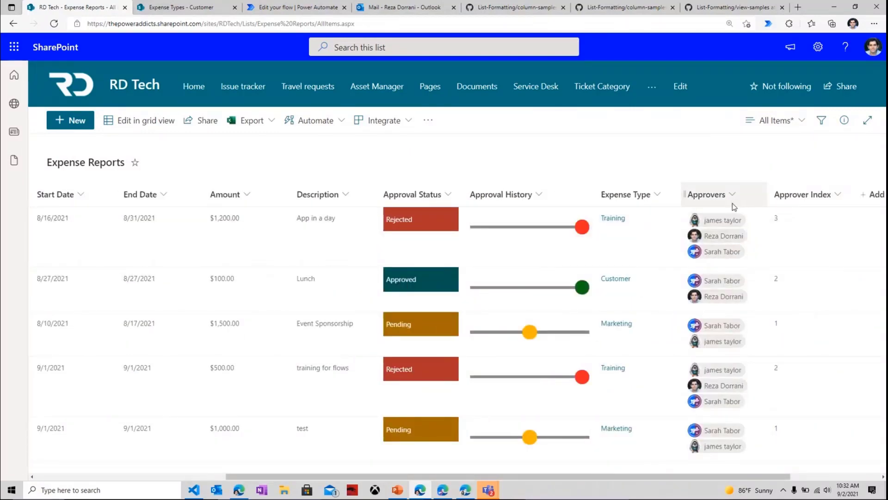
mouse_move(730, 251)
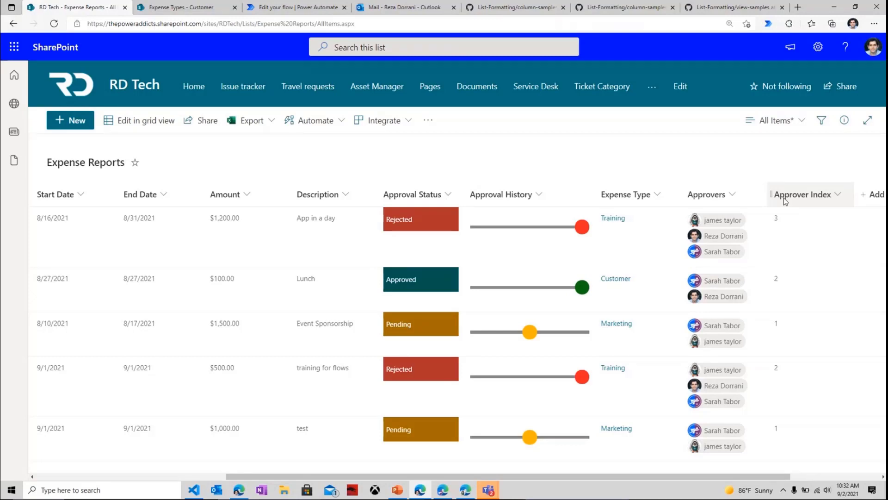
mouse_move(723, 314)
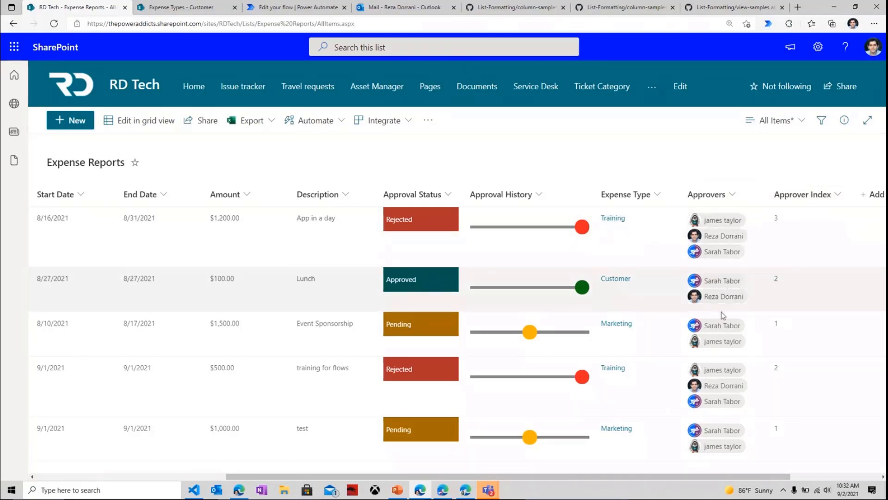
left_click(775, 120)
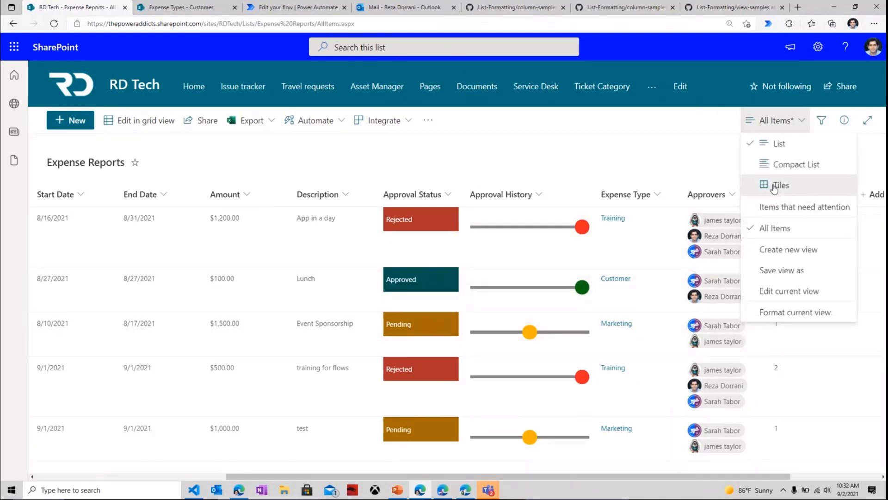
- Switch Expense Reports back to Tiles and select all of the view's gallery formatting JSON
left_click(781, 185)
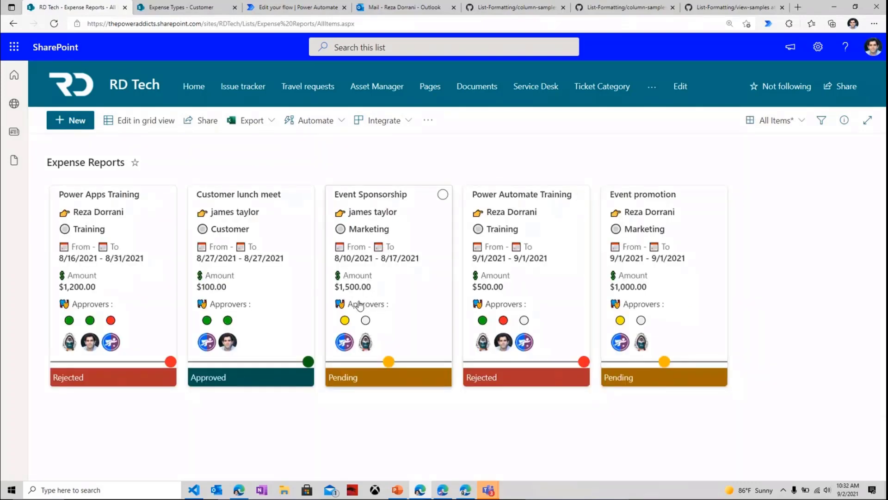
left_click(776, 121)
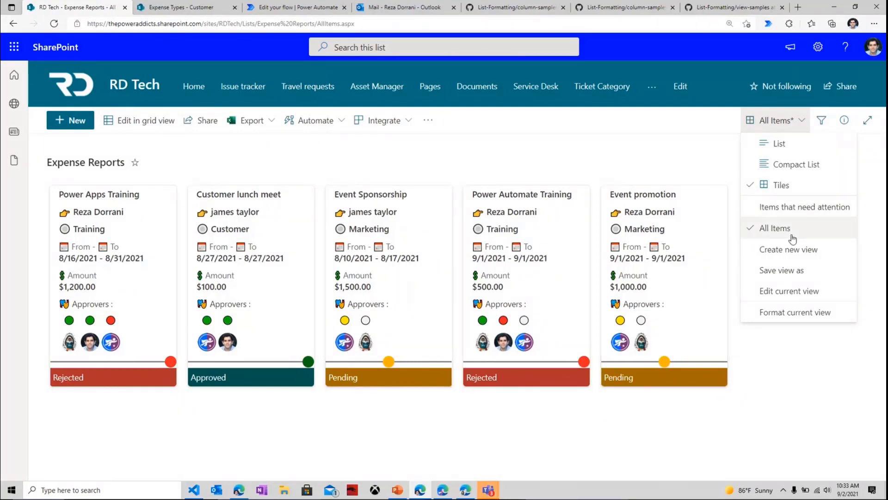
left_click(793, 312)
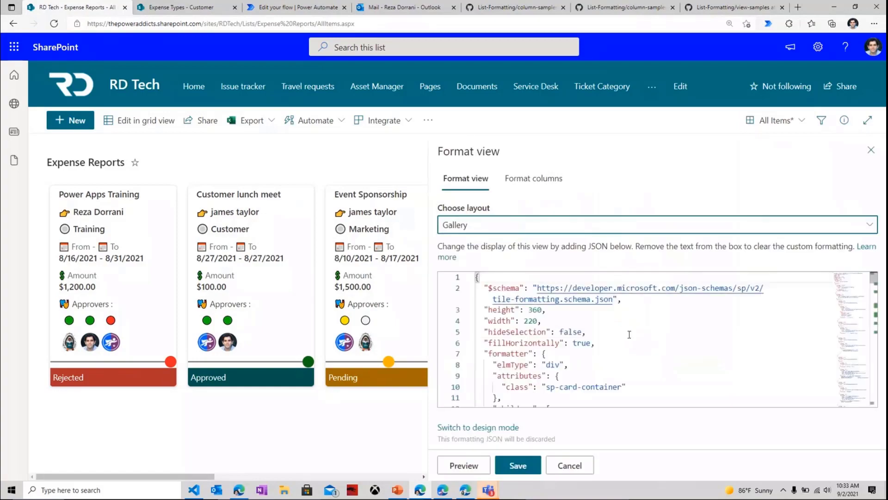
key("ctrl+a")
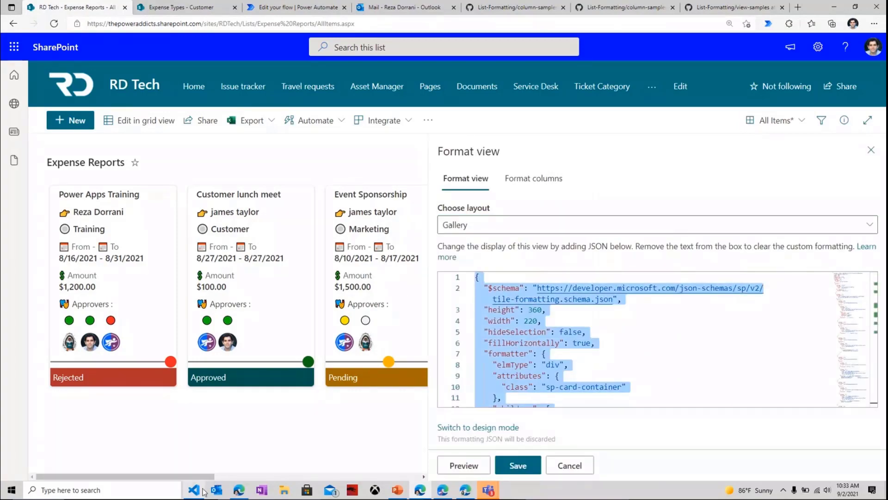
- In sample.json, scroll to line 170's approver-dot txtContent and select its 'Pending' condition and $ApproverIndex
left_click(194, 490)
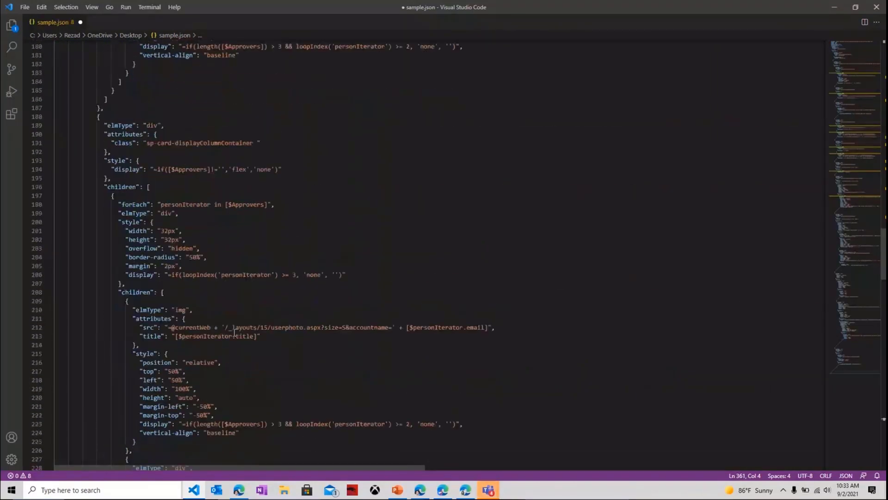
scroll("down", 3)
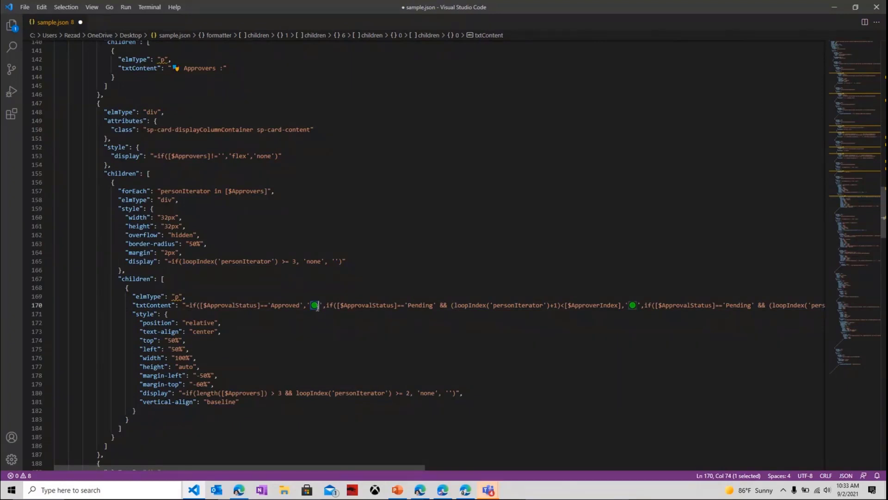
scroll("down", 3)
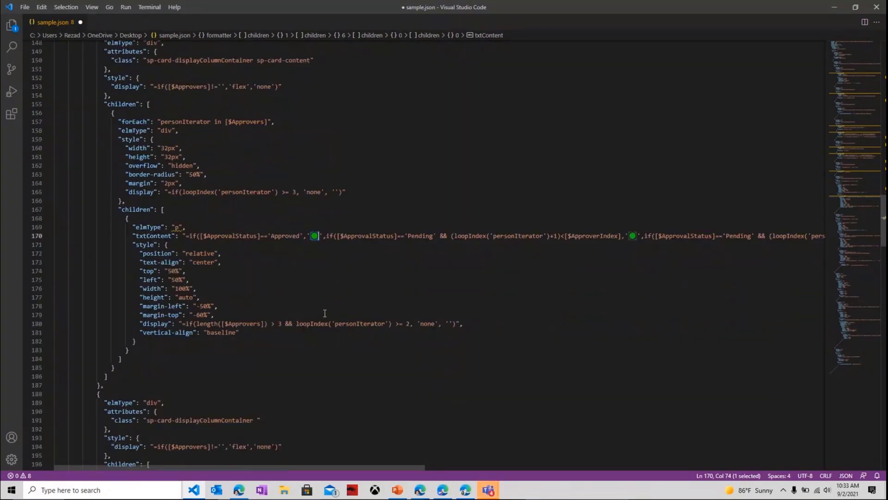
scroll("down", 3)
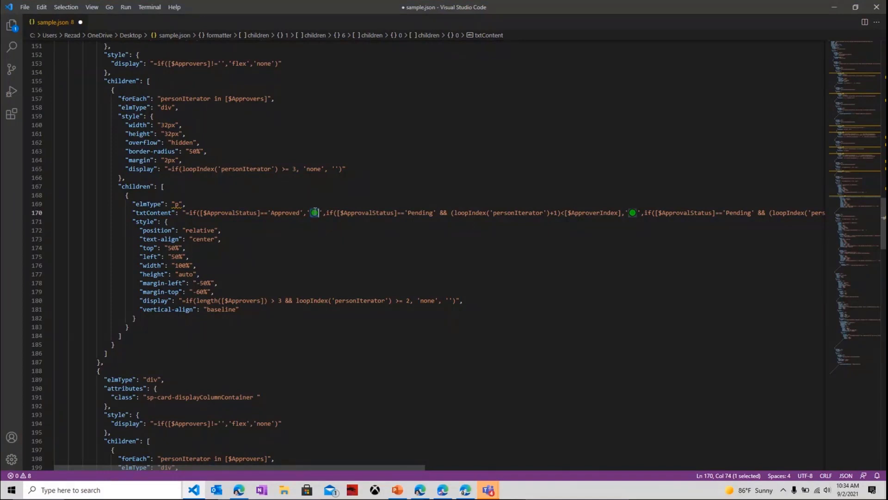
double_click(420, 212)
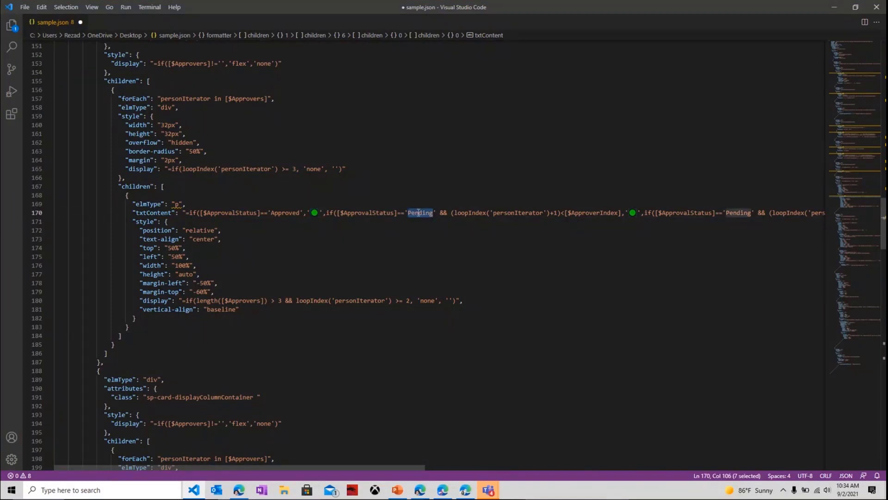
mouse_move(536, 218)
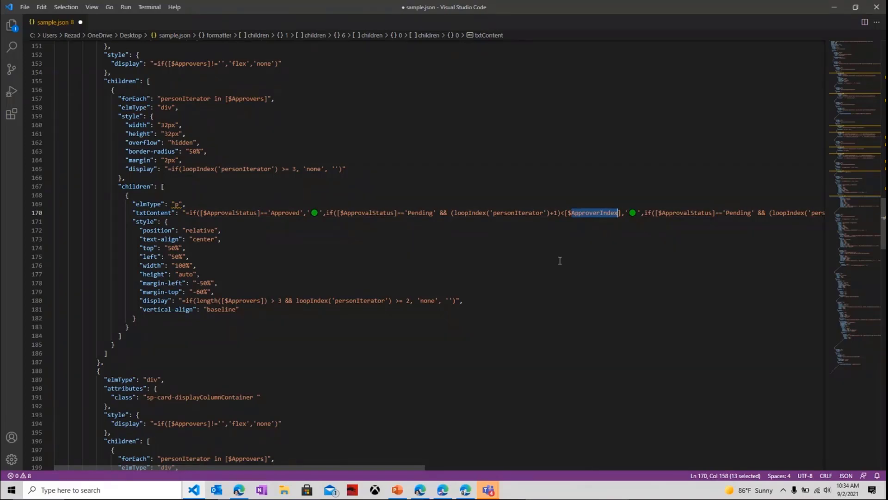
mouse_move(576, 229)
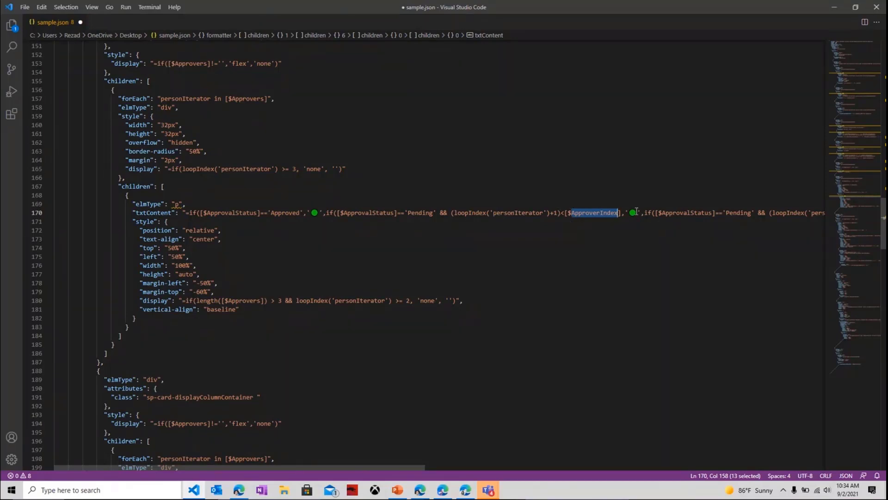
scroll("right", 3)
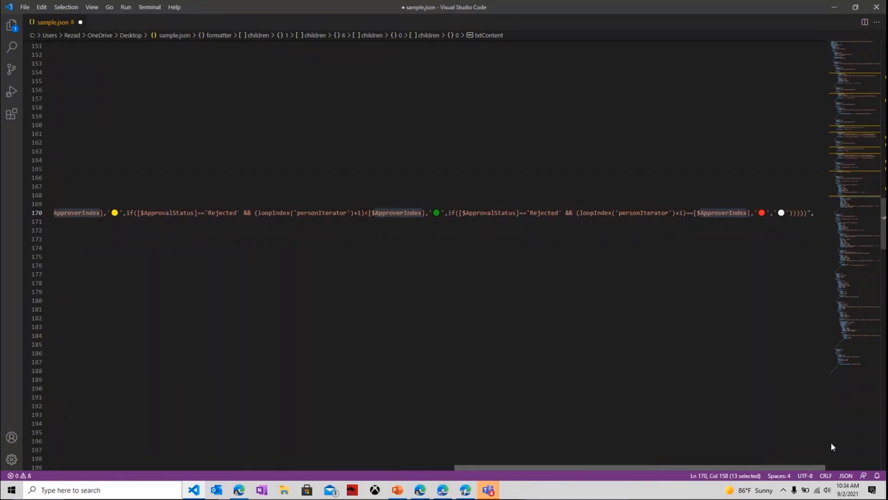
mouse_move(845, 443)
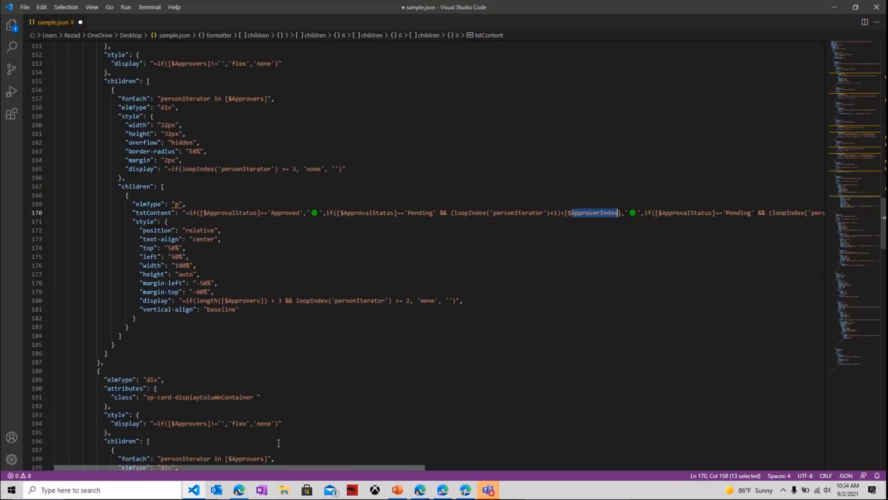
scroll("down", 3)
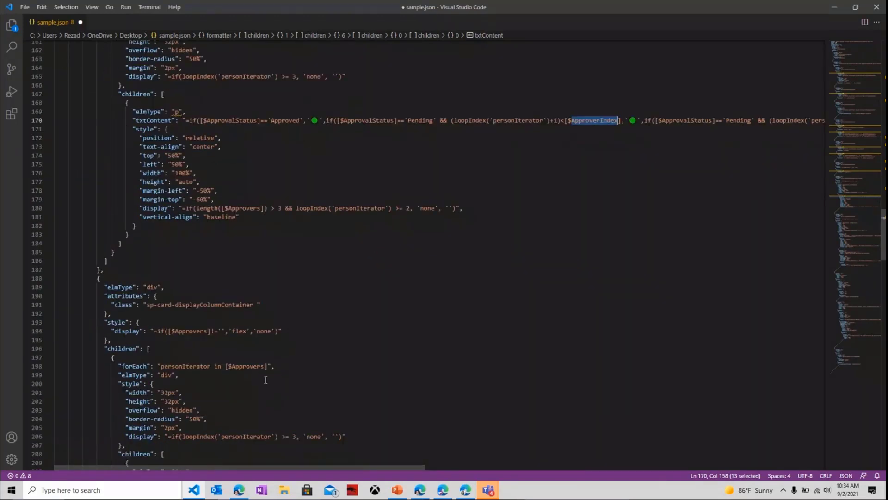
mouse_move(259, 375)
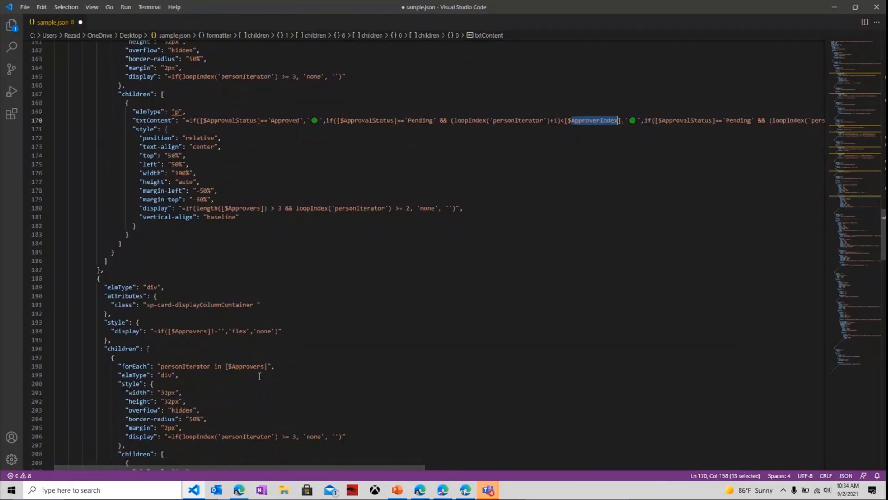
mouse_move(836, 7)
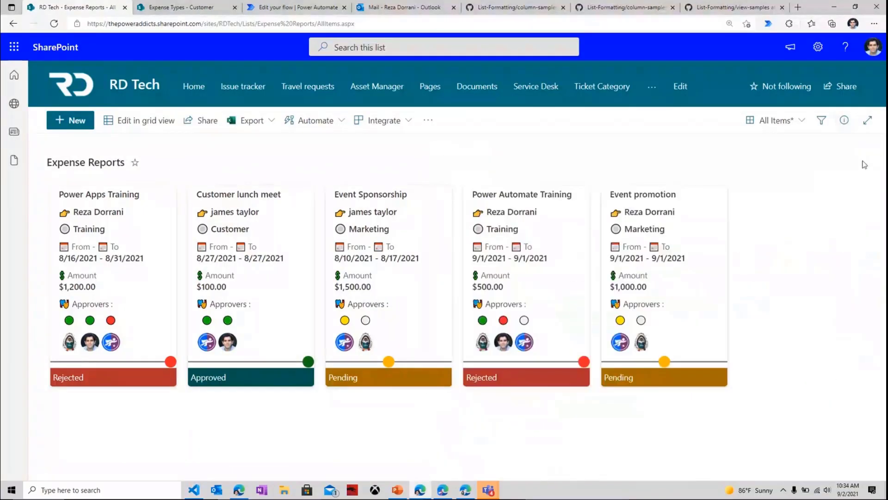
mouse_move(848, 163)
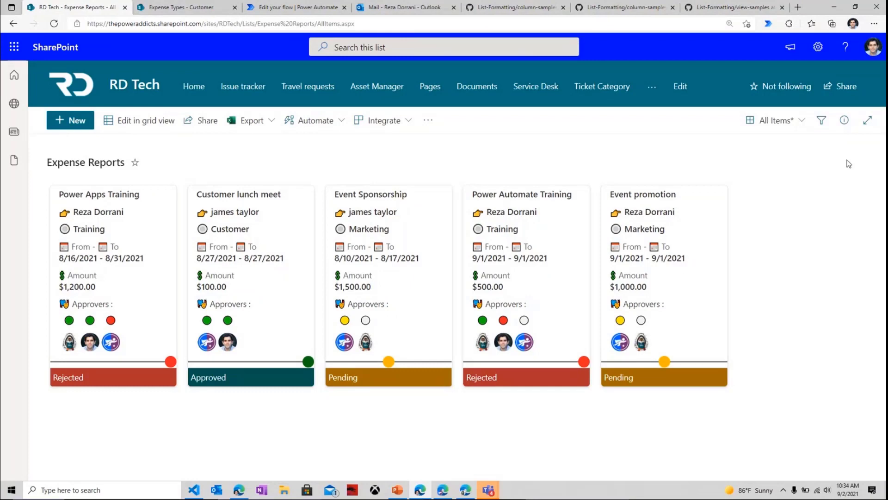
mouse_move(835, 165)
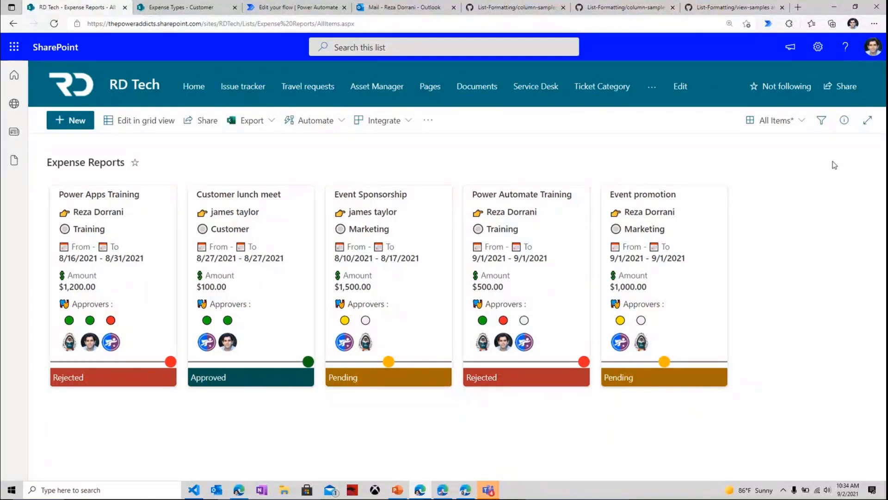
mouse_move(444, 465)
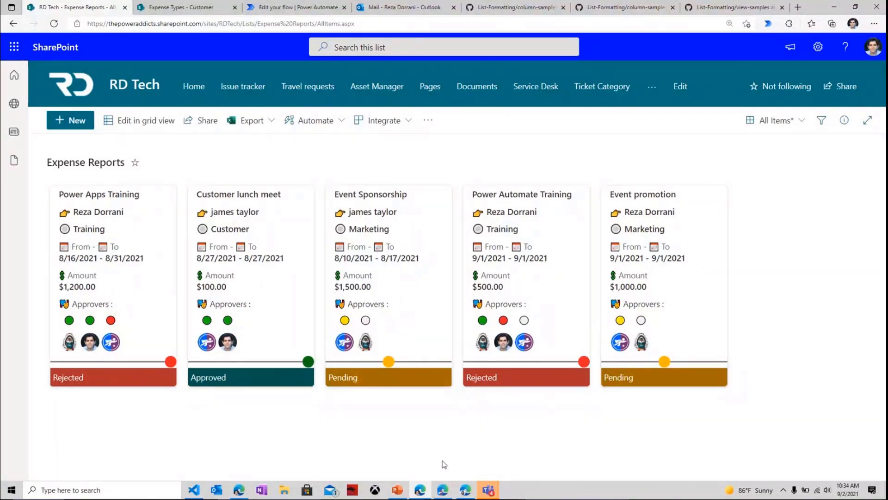